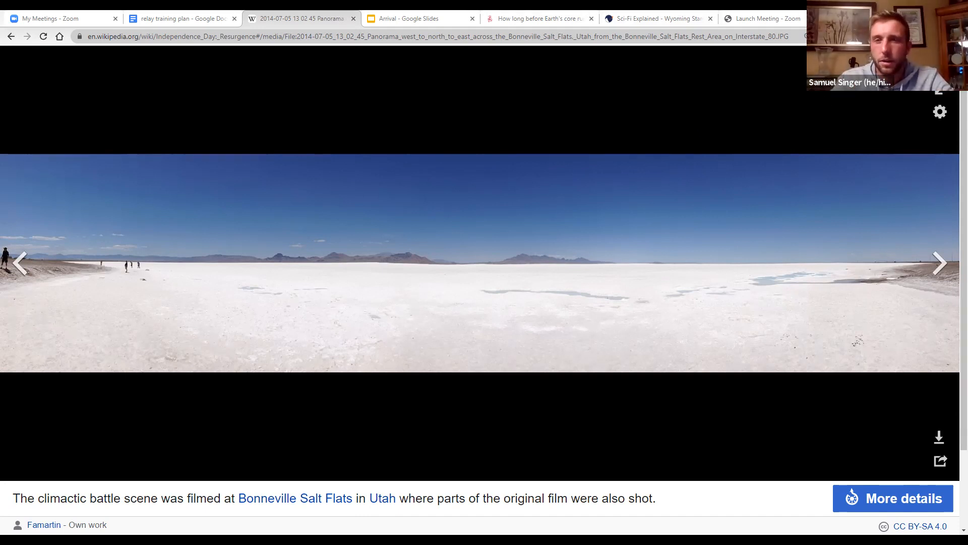
mouse_move(179, 17)
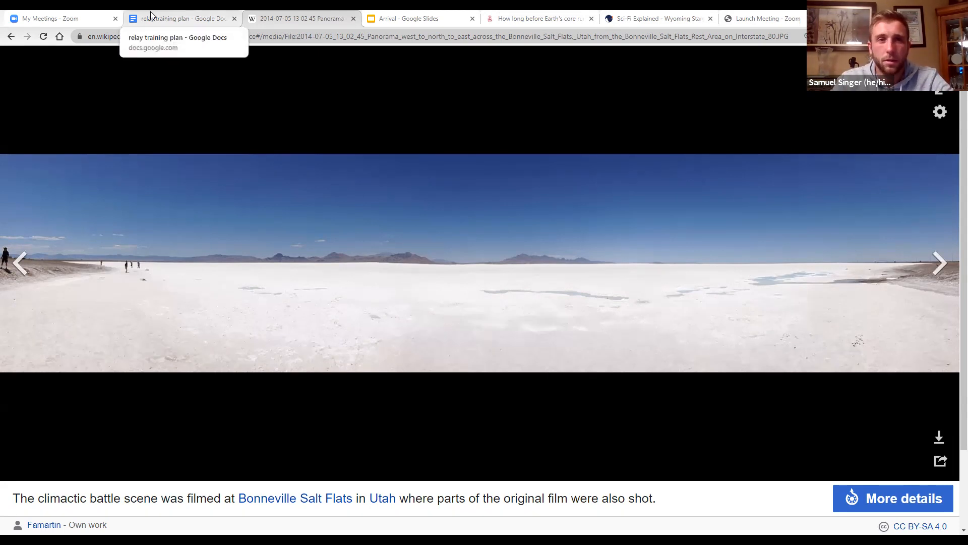
Step: Glance at the relay training plan, then show the Arrival deck's Sci-Fi Explained title slide
click(179, 18)
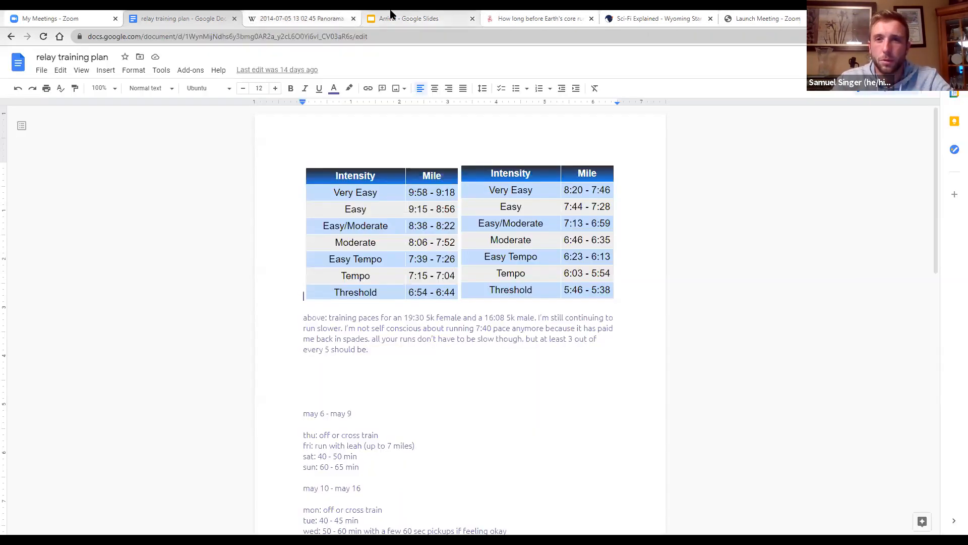
click(421, 18)
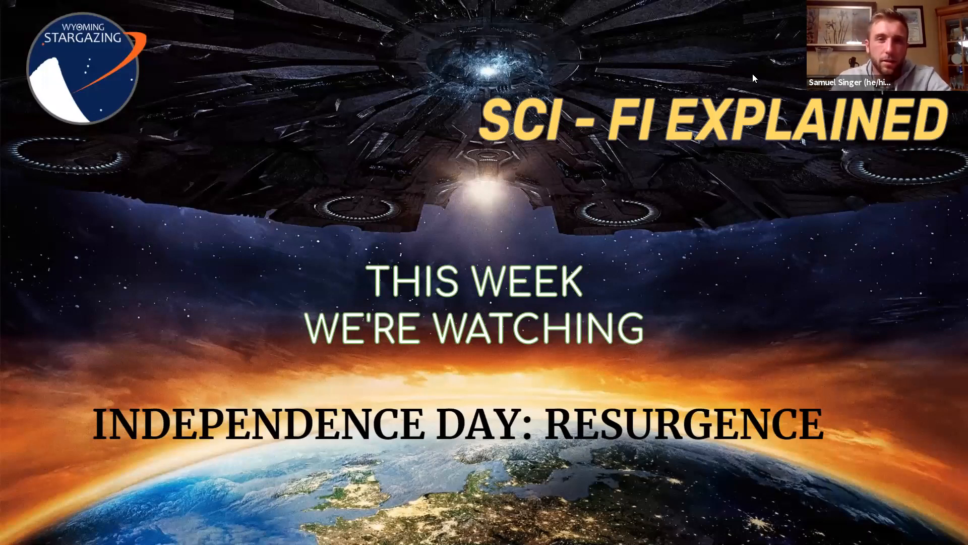
mouse_move(710, 291)
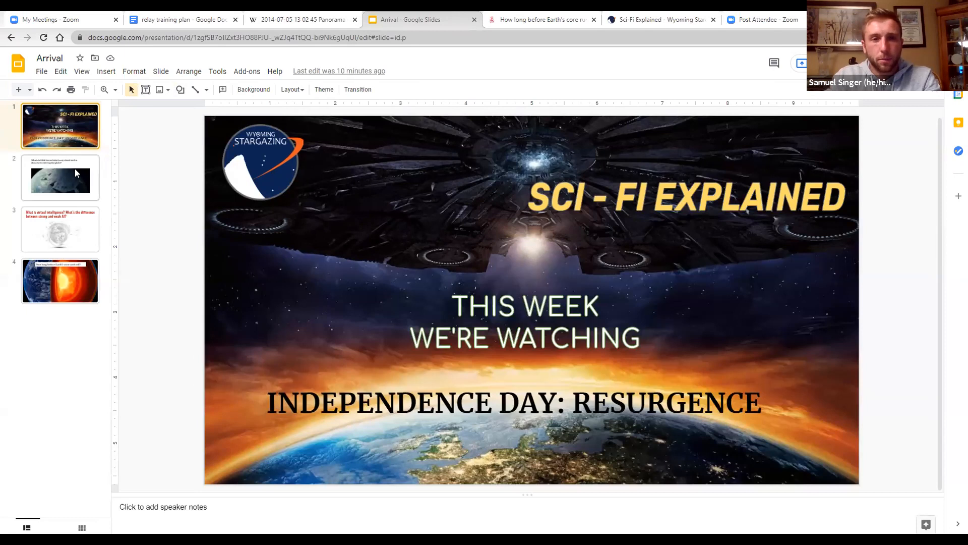
Step: Go to slide 2, the tidal forces question with the alien structure image
click(60, 178)
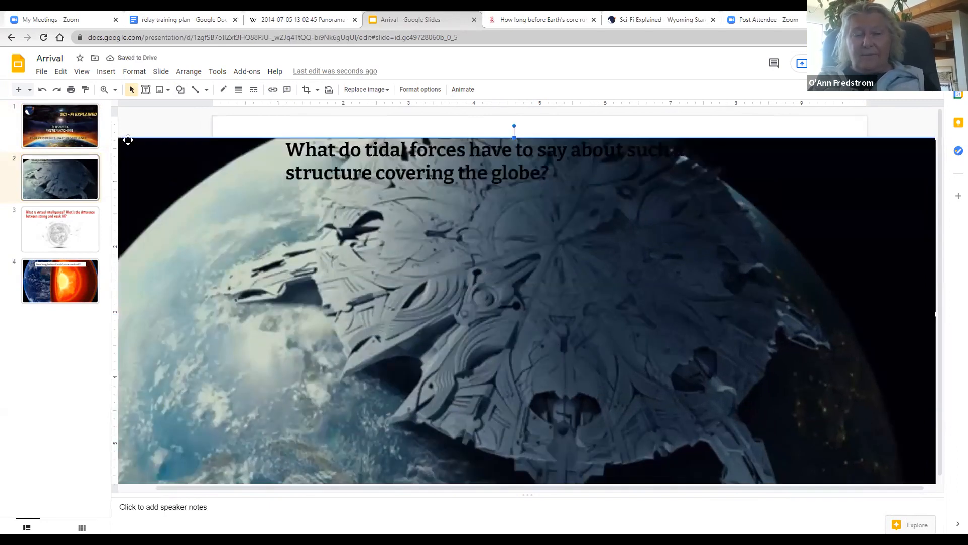
mouse_move(108, 147)
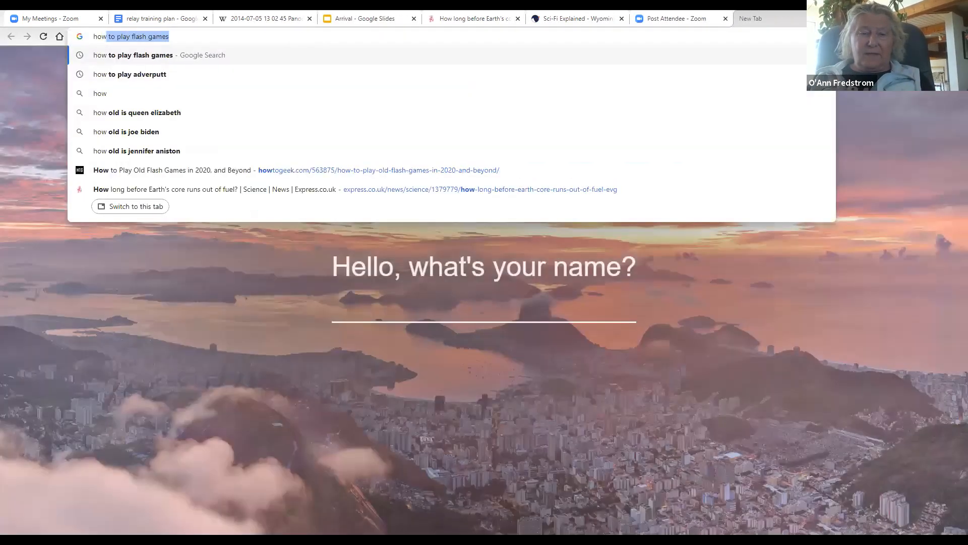
Step: Search 'how high can we build' and open Vsauce's How High Can We Build? video
text(how high can we bui)
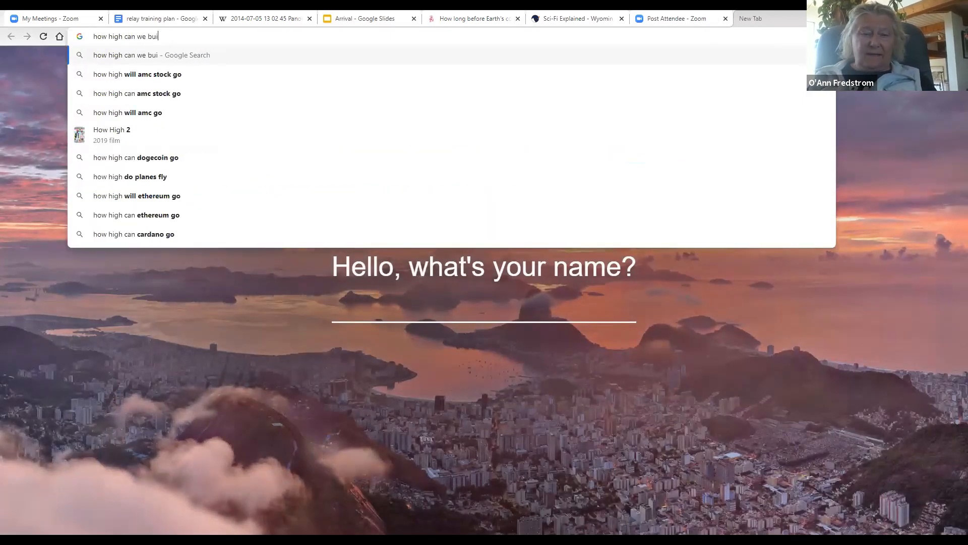
key(Return)
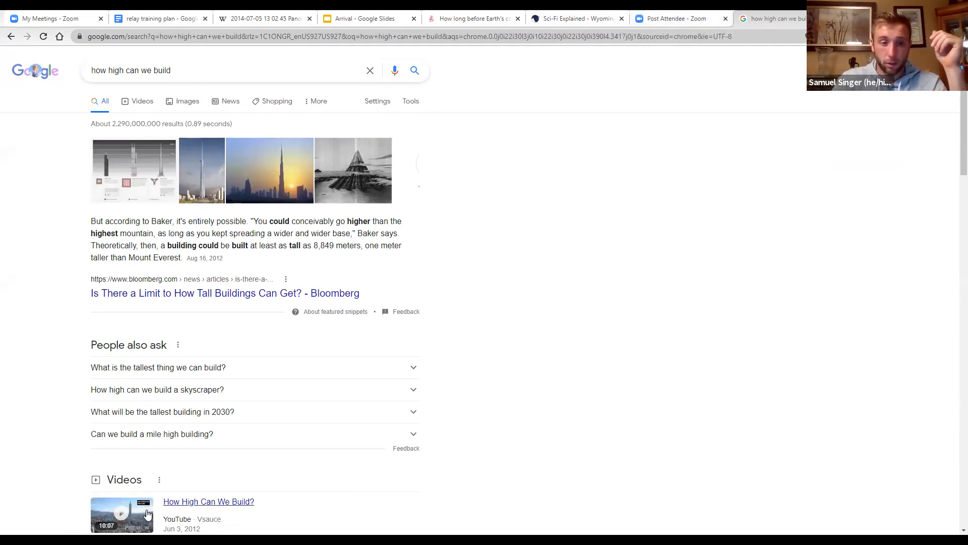
click(208, 501)
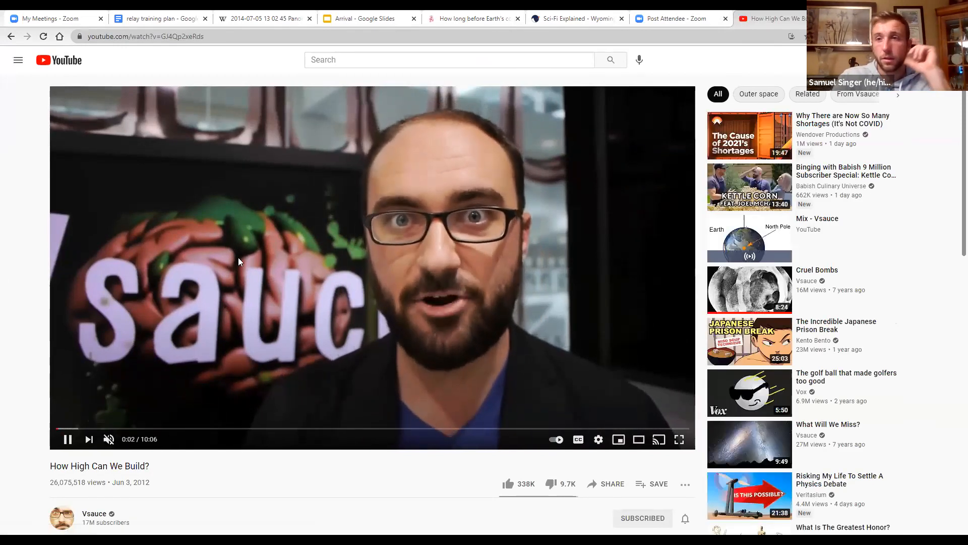
Step: Skip How High Can We Build? ahead to the Burj Khalifa tower footage at 5:16
click(203, 428)
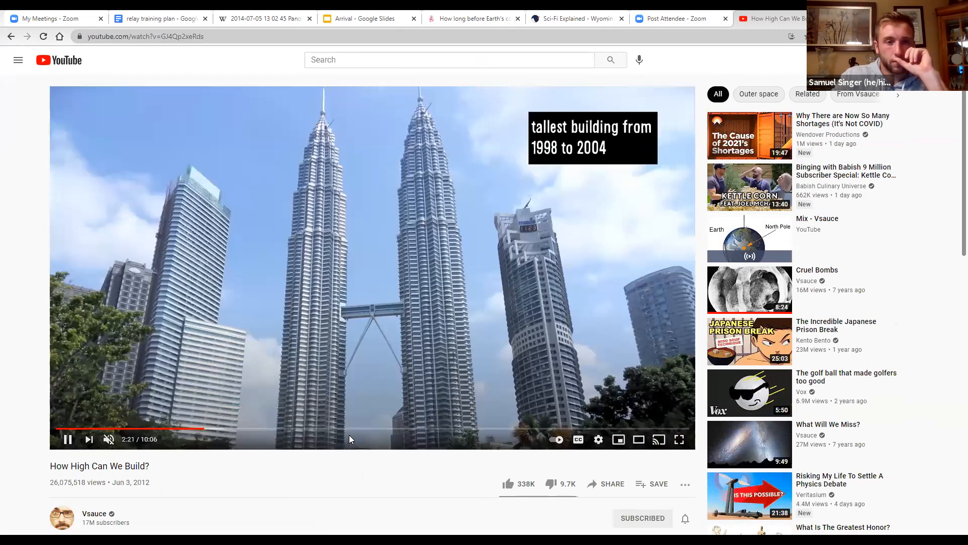
click(357, 429)
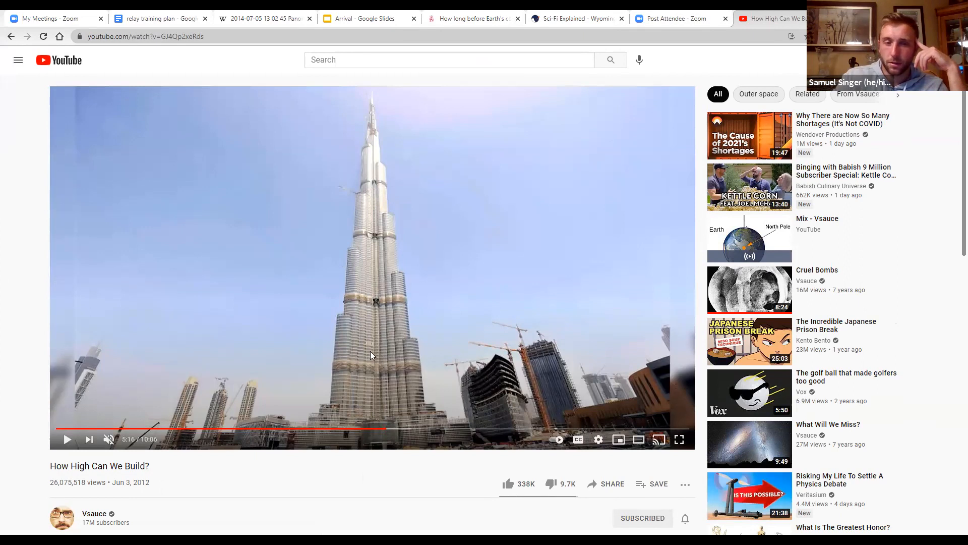
mouse_move(295, 417)
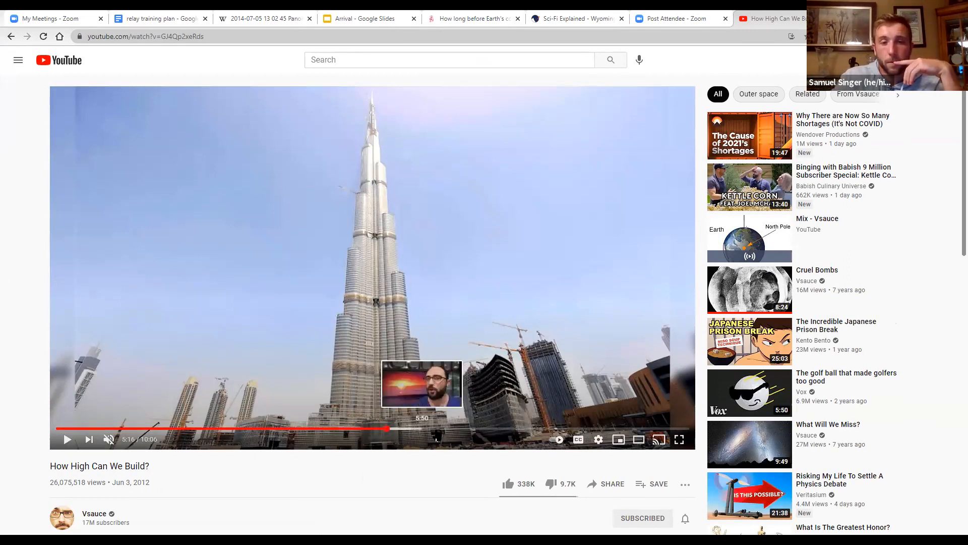
mouse_move(544, 428)
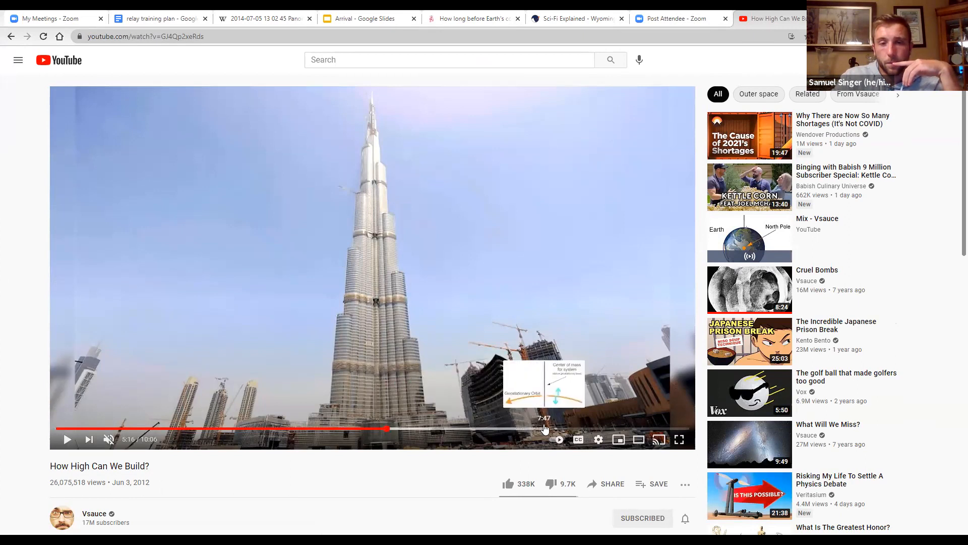
click(522, 429)
text(bur)
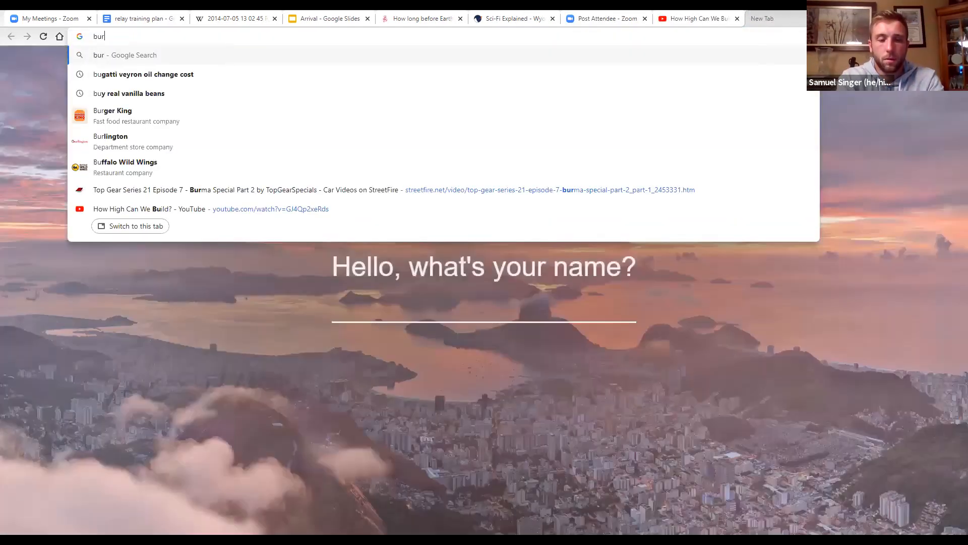
Step: Run the Burj Khalifa search and open its photo gallery from the knowledge panel
key(Return)
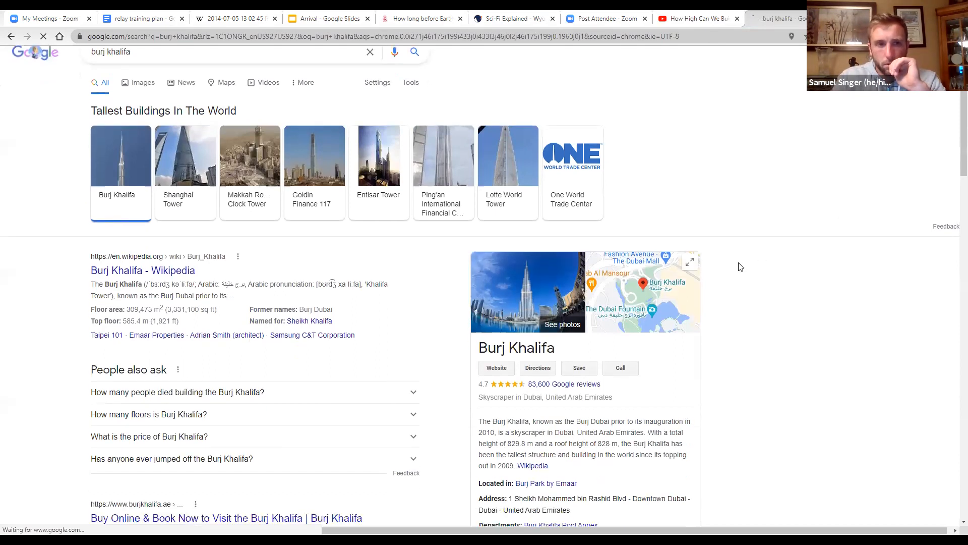
scroll(down, 3)
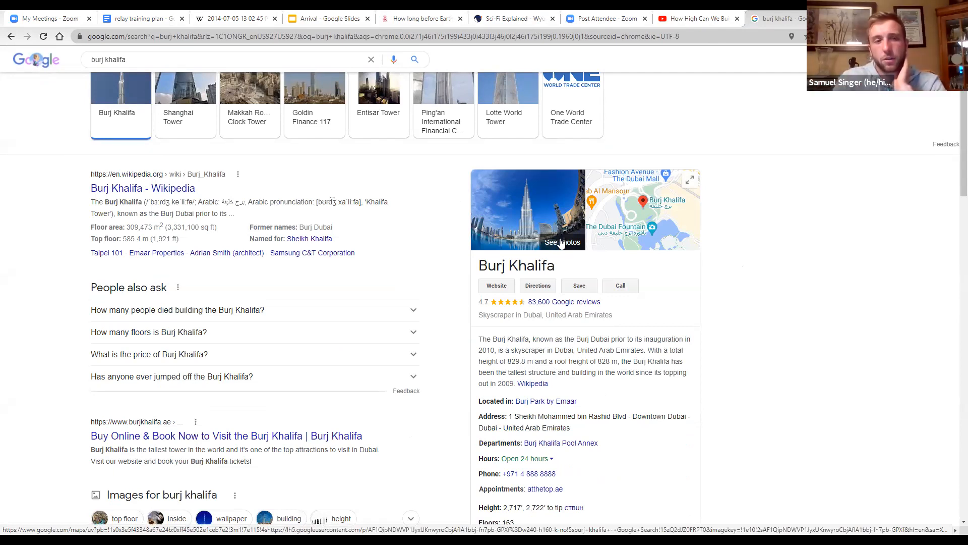
mouse_move(521, 221)
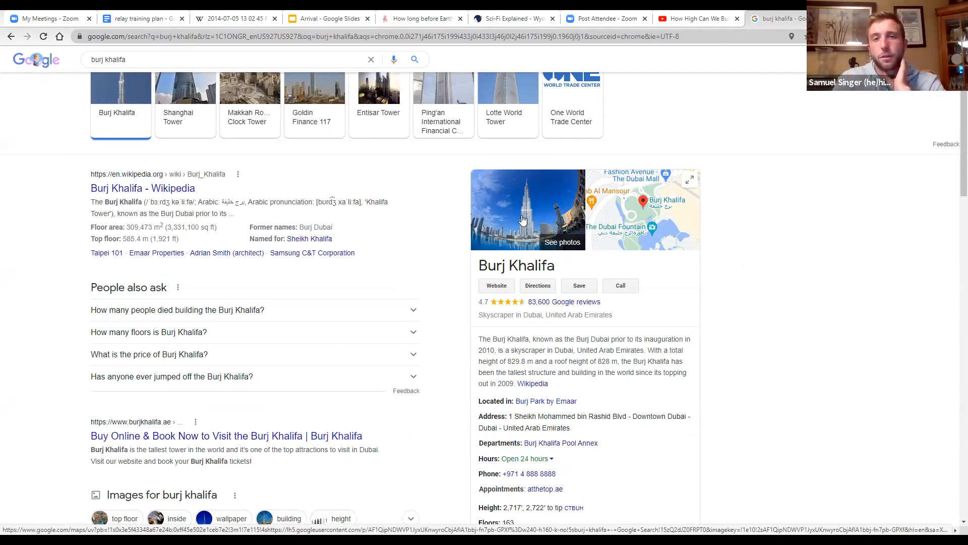
click(562, 242)
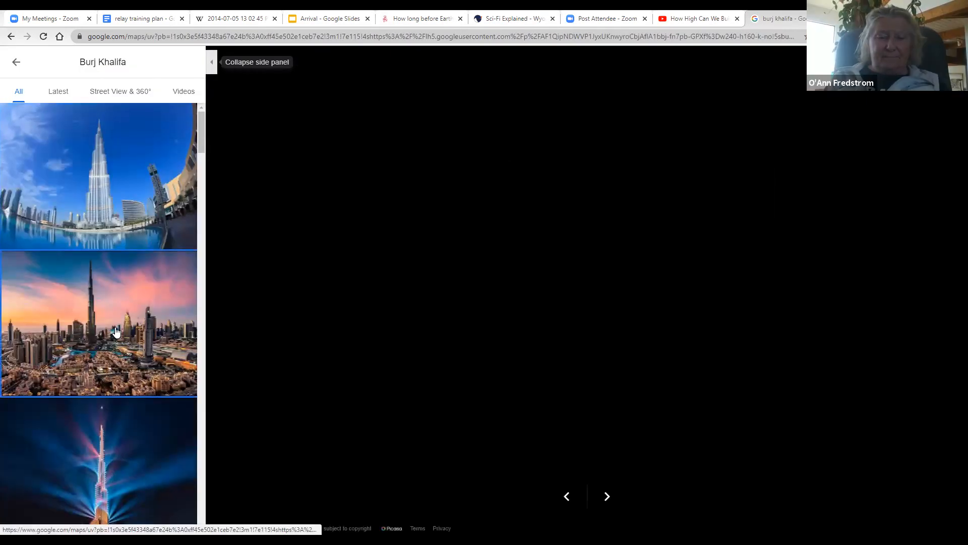
Step: View the sunset skyline and purple-sky night Burj Khalifa photos large, then exit the gallery
click(99, 324)
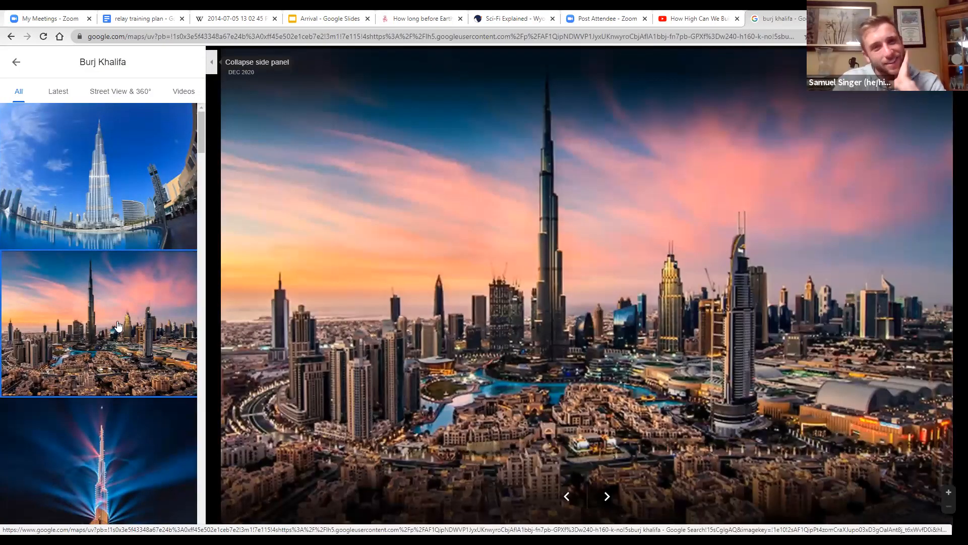
mouse_move(127, 304)
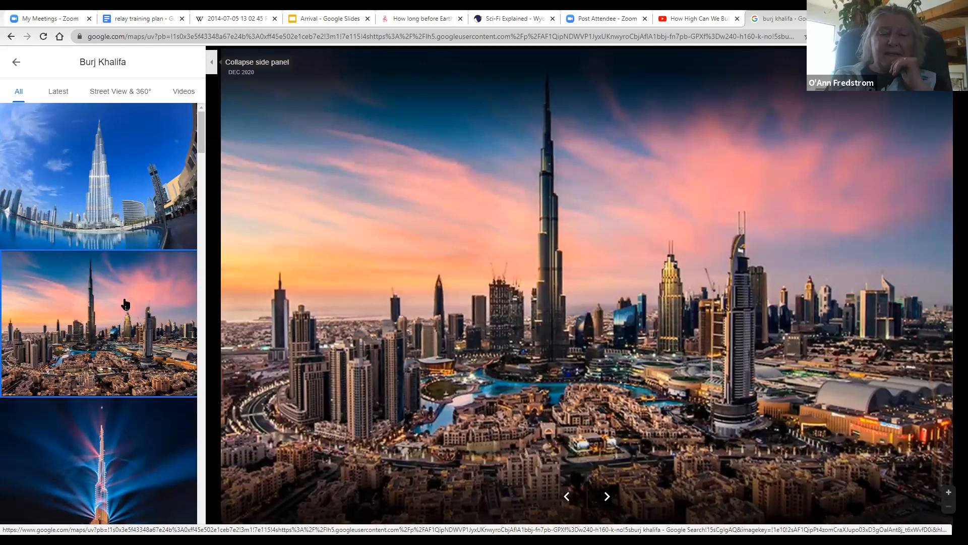
scroll(down, 3)
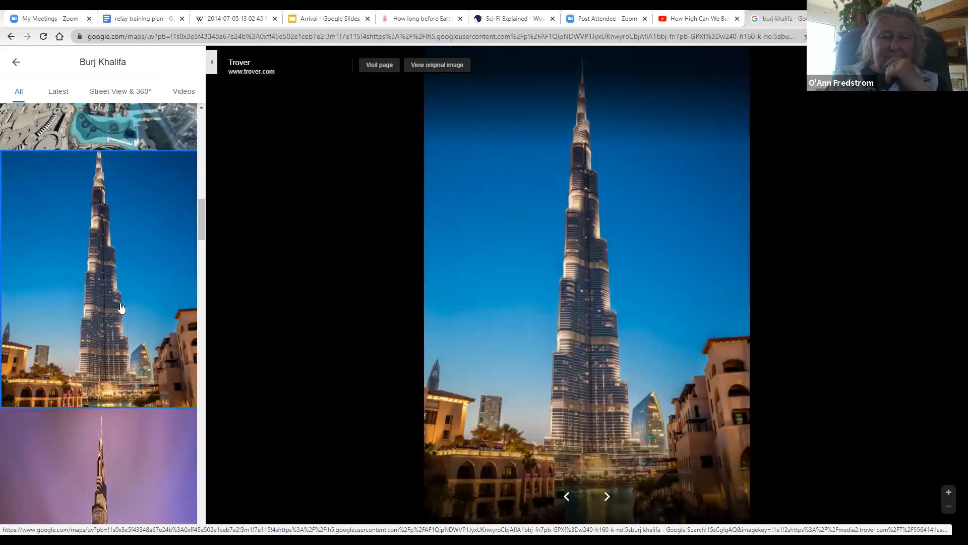
mouse_move(122, 312)
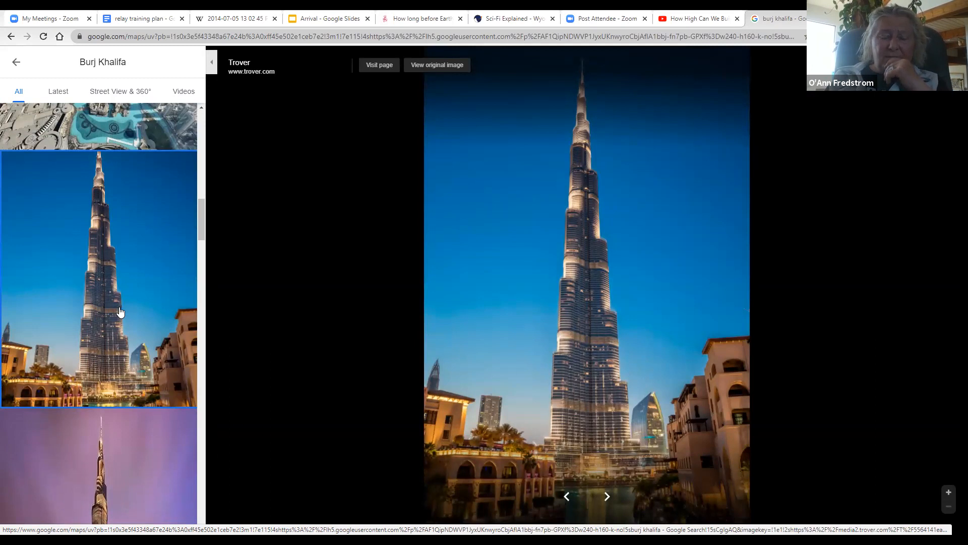
click(607, 496)
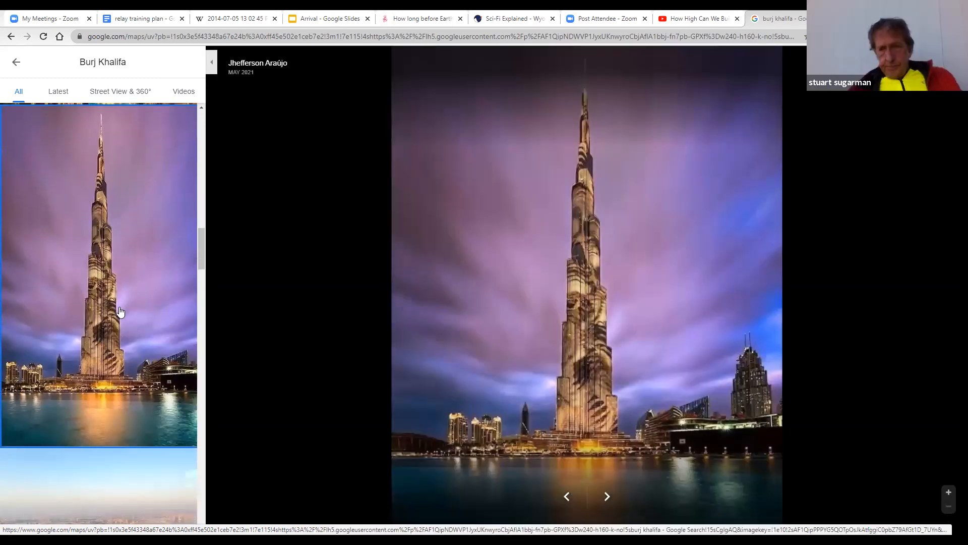
scroll(down, 3)
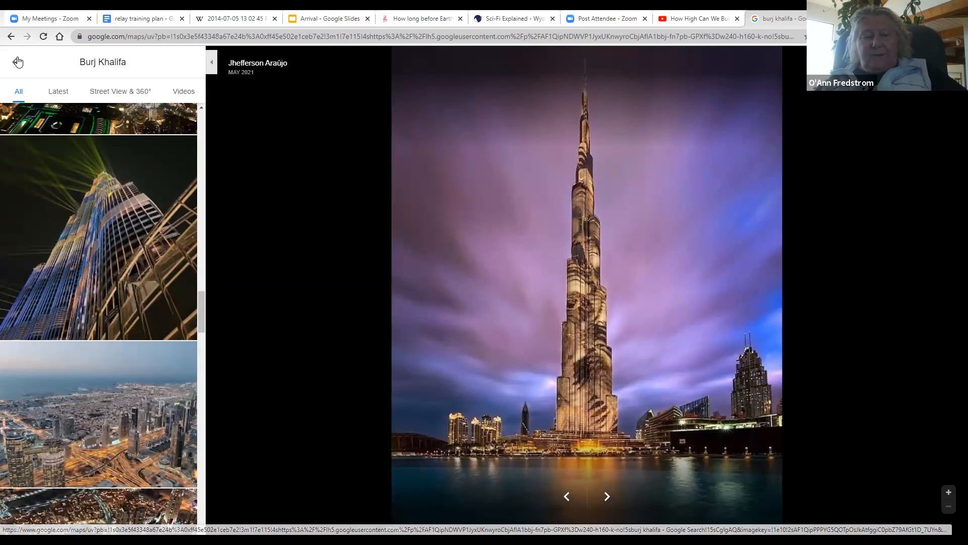
click(11, 36)
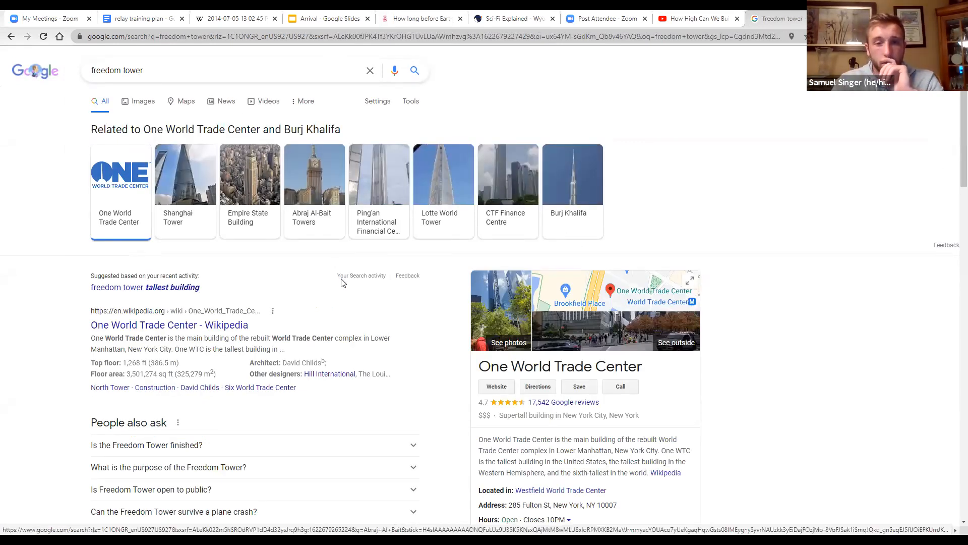
Step: From the freedom tower results, open One World Trade Center's Wikipedia photo at full size
scroll(down, 3)
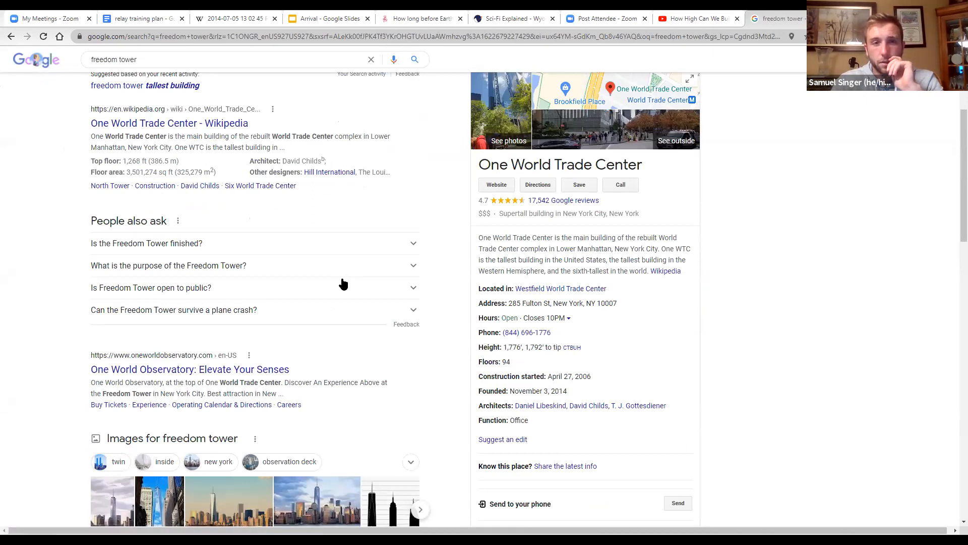
scroll(up, 3)
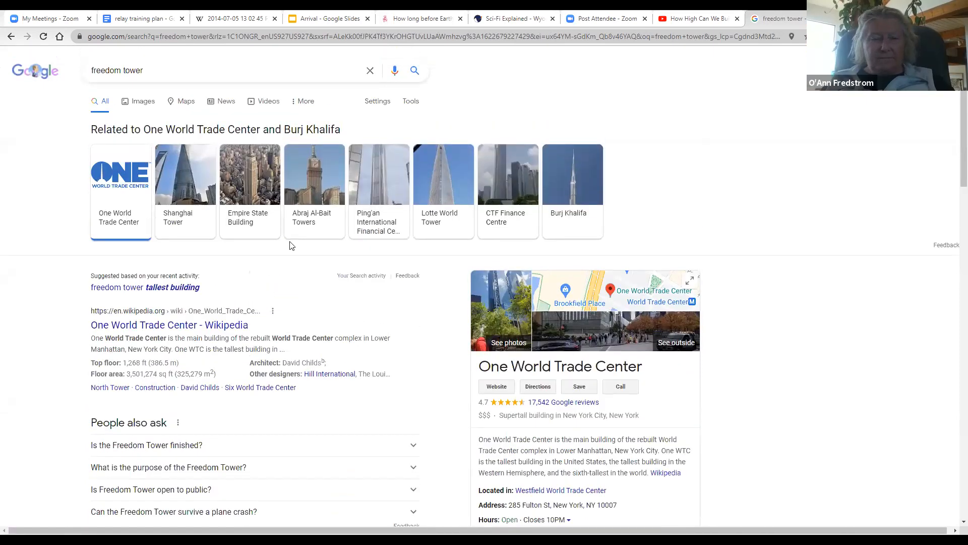
mouse_move(422, 213)
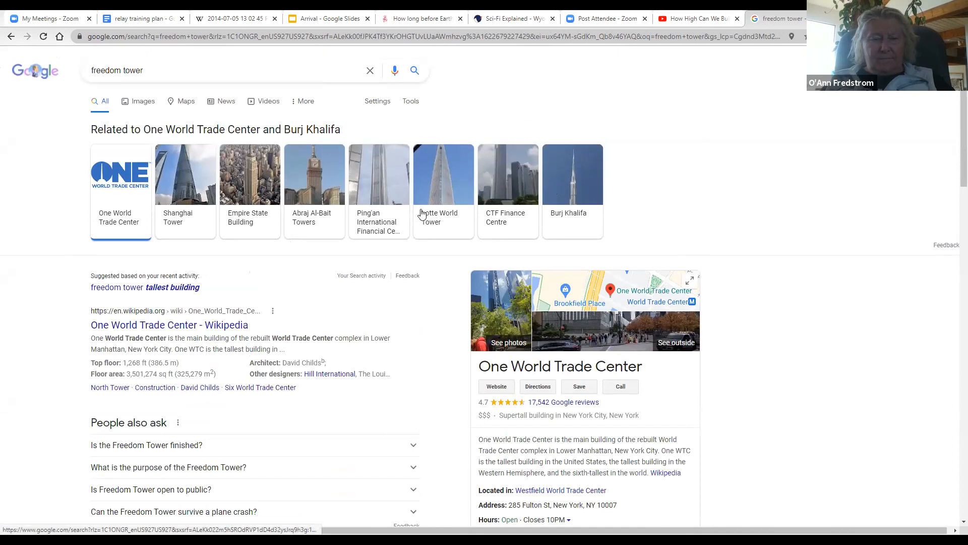
click(169, 325)
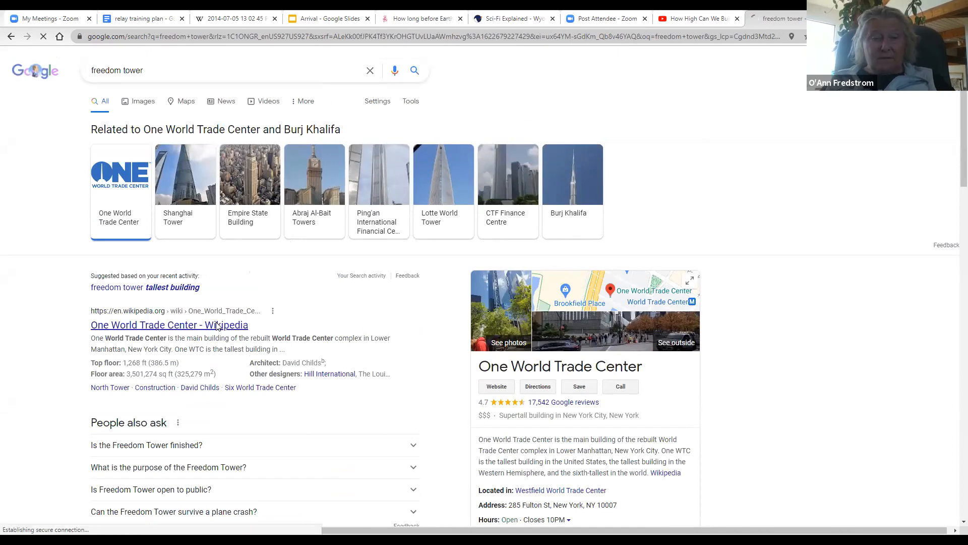
click(168, 325)
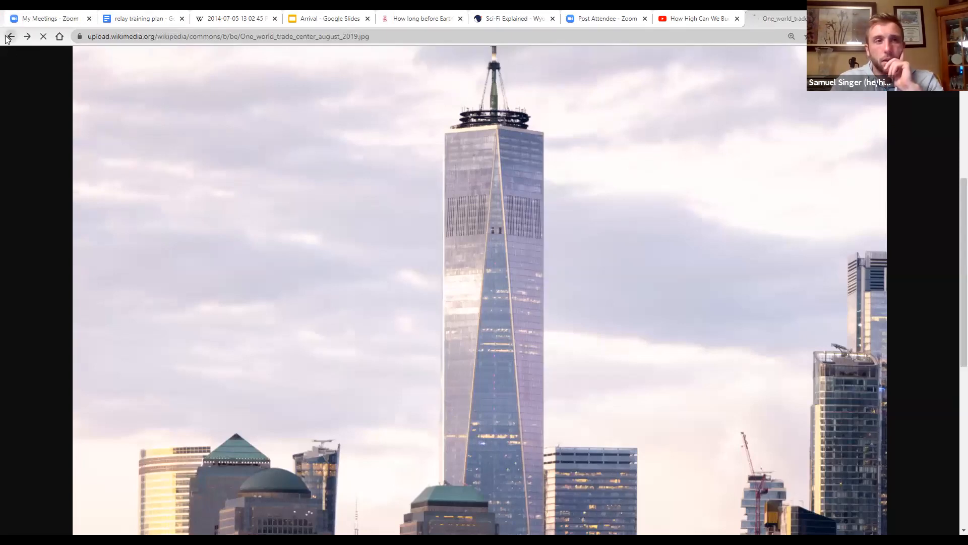
Step: Resume How High Can We Build? unmuted with captions, pausing at 8:21 on space elevators
click(10, 36)
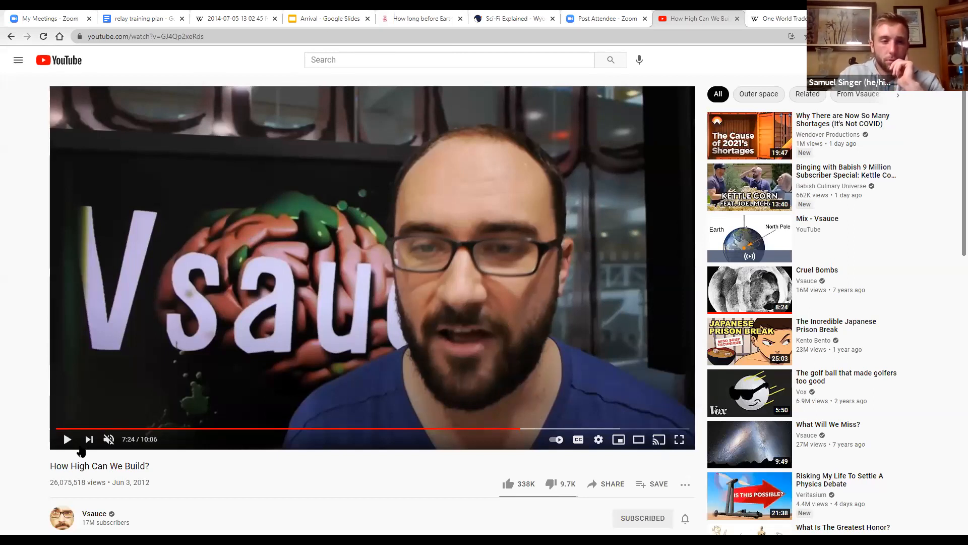
click(107, 439)
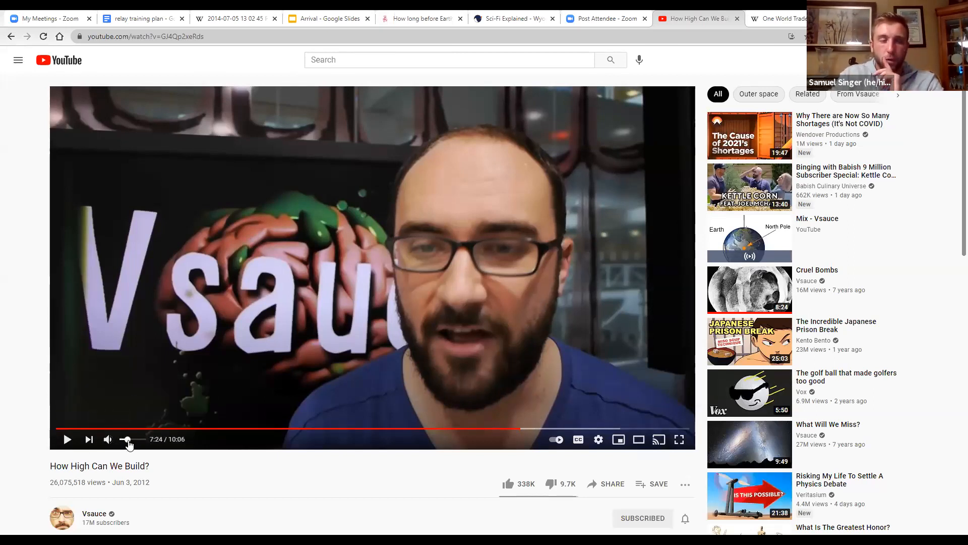
click(67, 439)
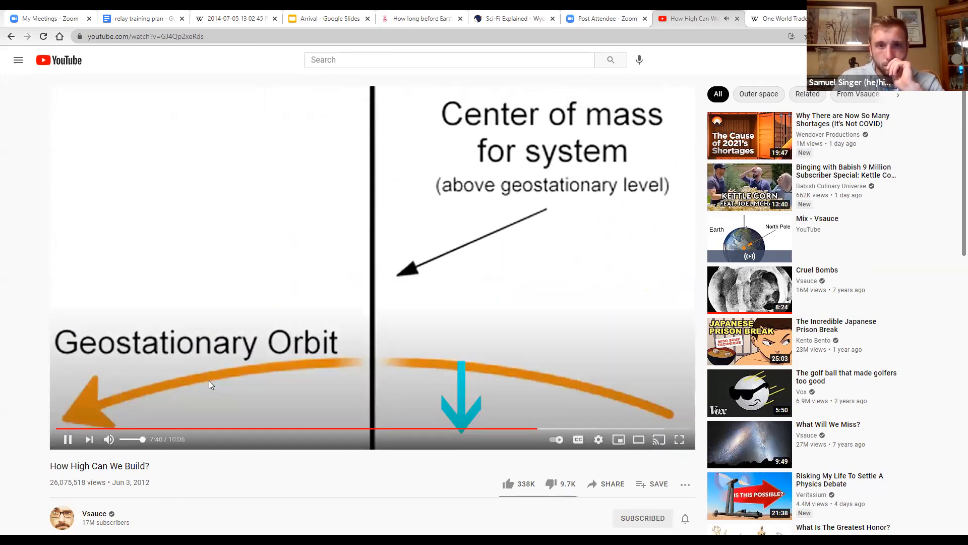
mouse_move(578, 439)
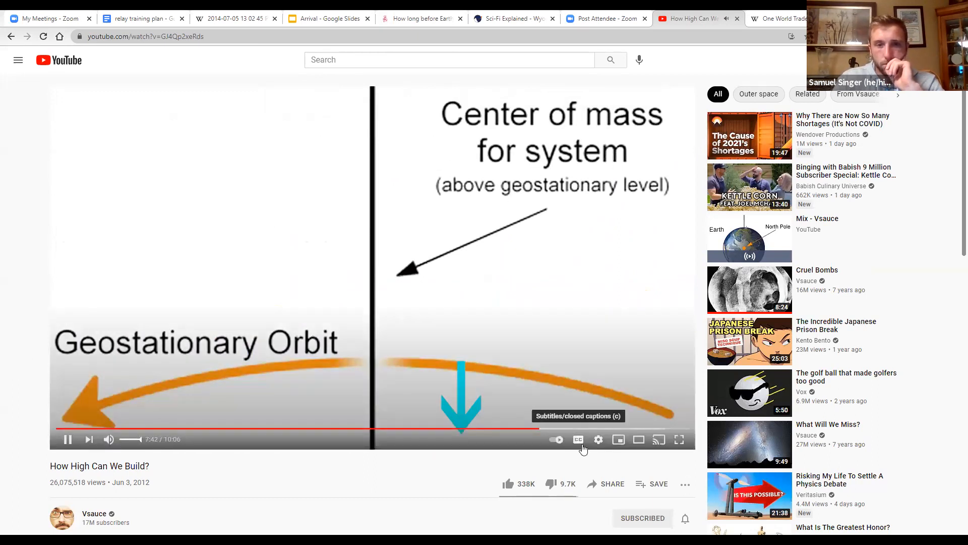
click(577, 440)
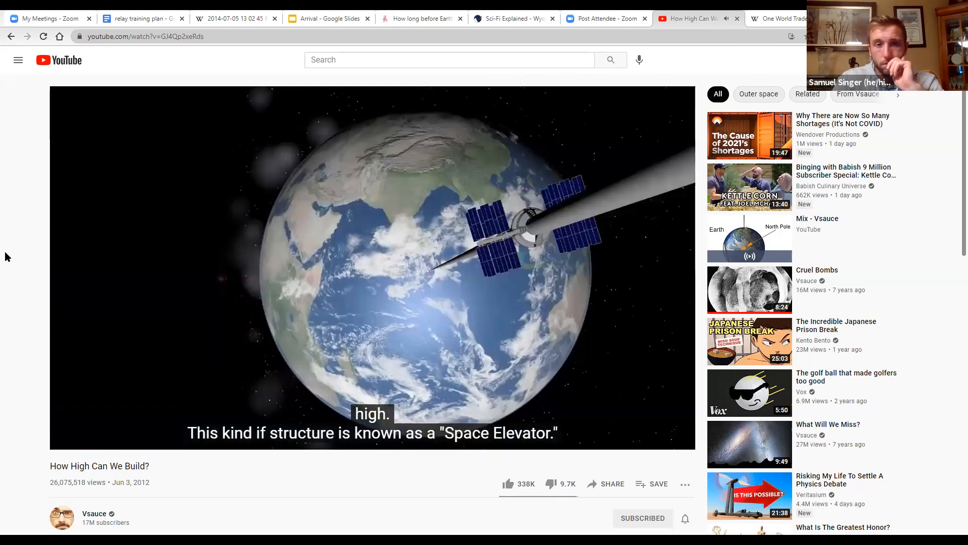
mouse_move(37, 269)
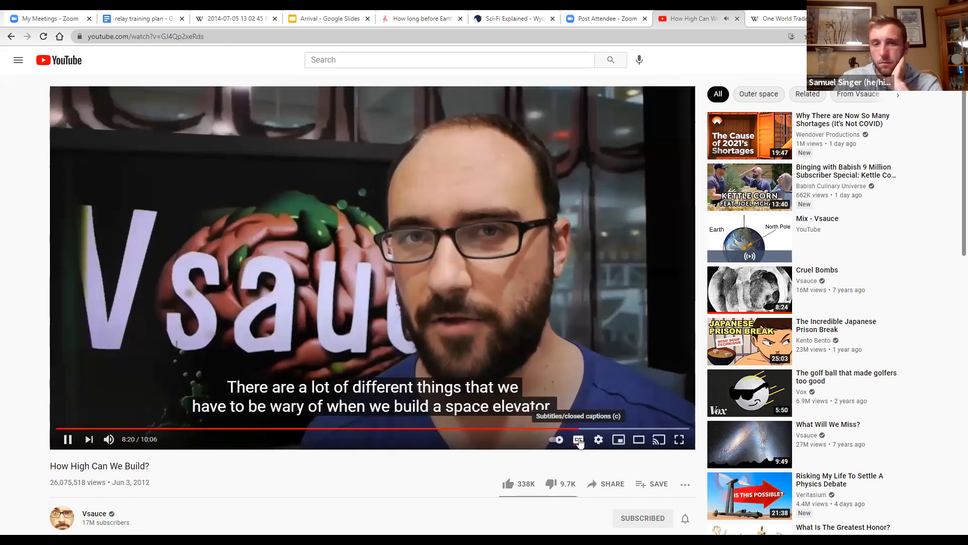
click(67, 440)
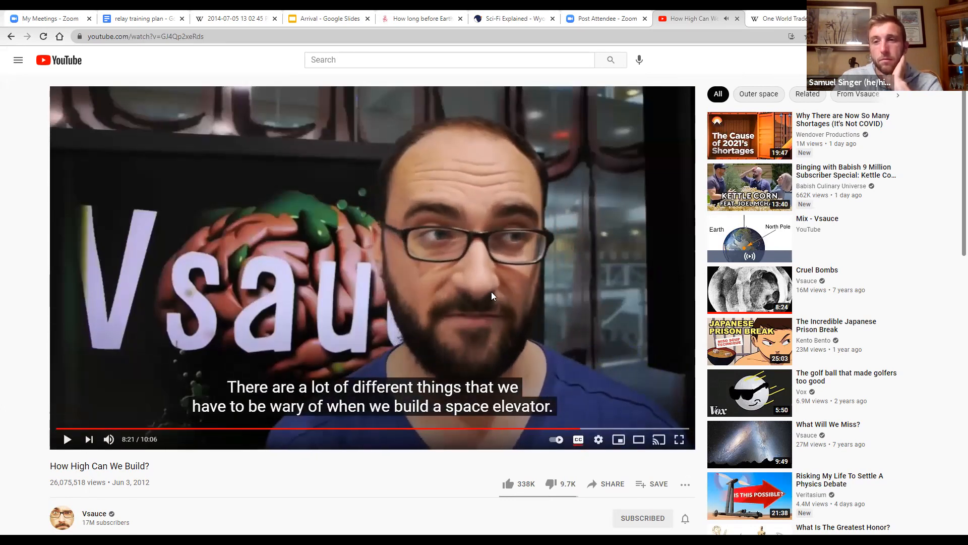
click(327, 18)
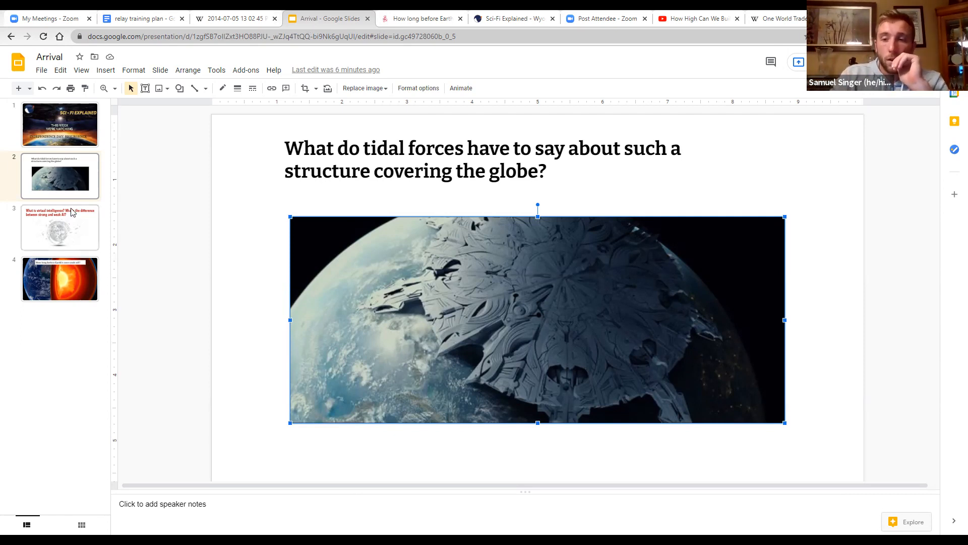
mouse_move(88, 229)
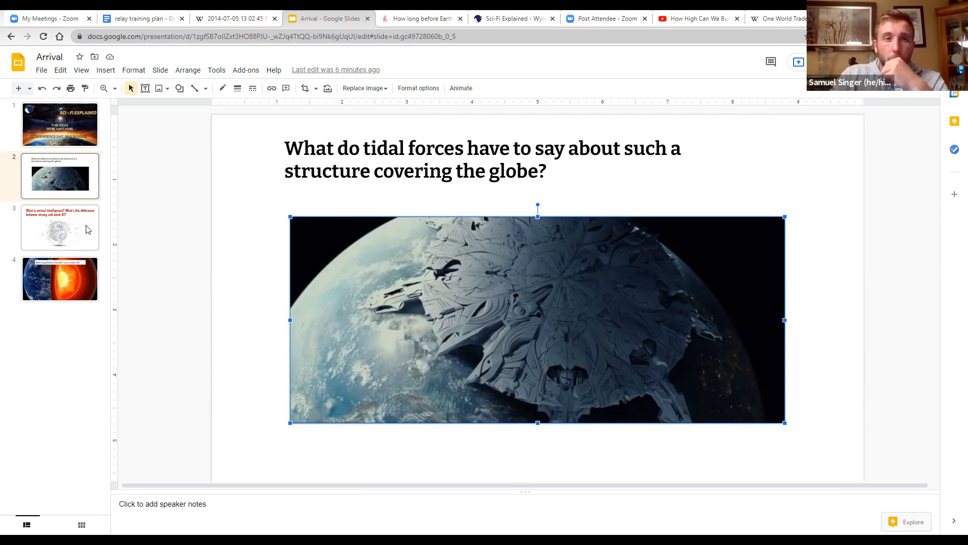
Step: Briefly show the strong-versus-weak AI slide, then return to the tidal forces slide
click(60, 227)
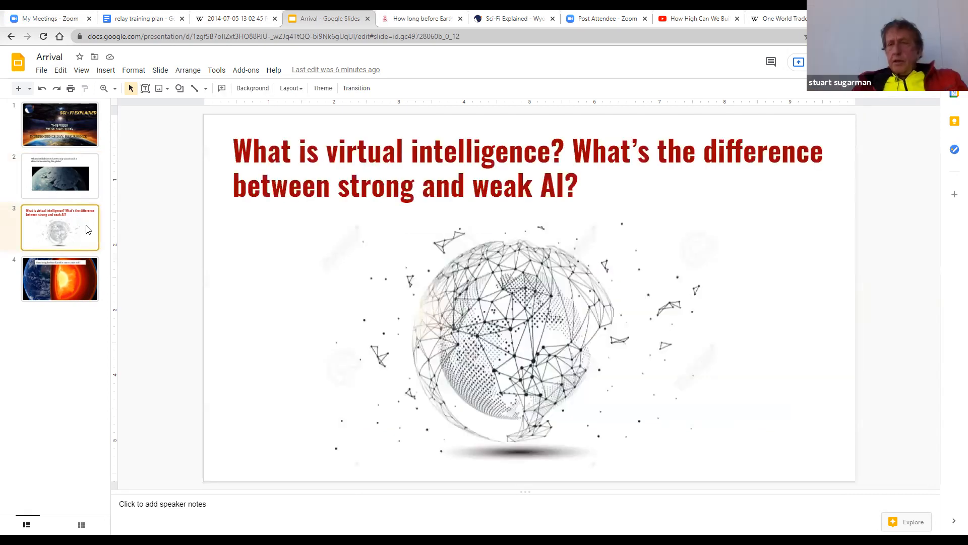
click(60, 176)
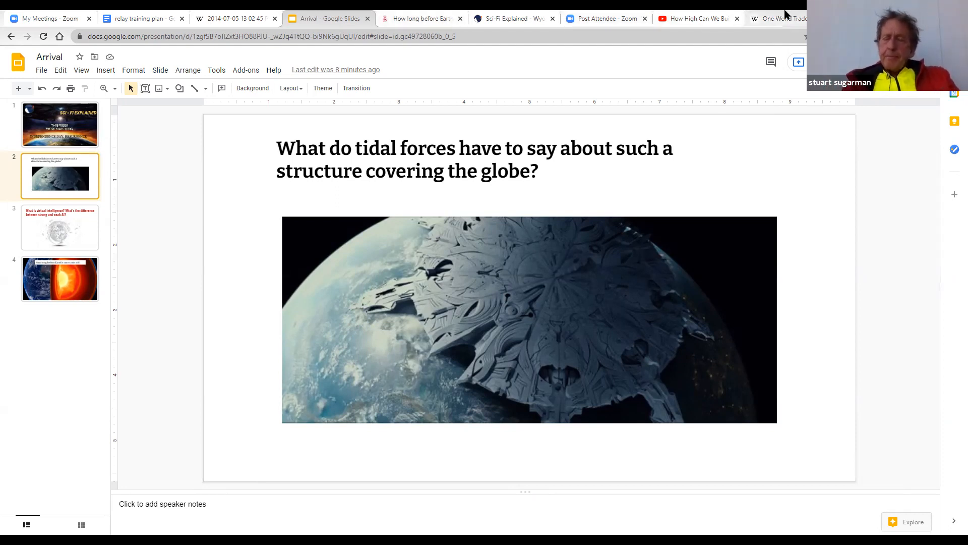
Step: Switch to the Space elevator article and view its structural diagram full size
click(782, 18)
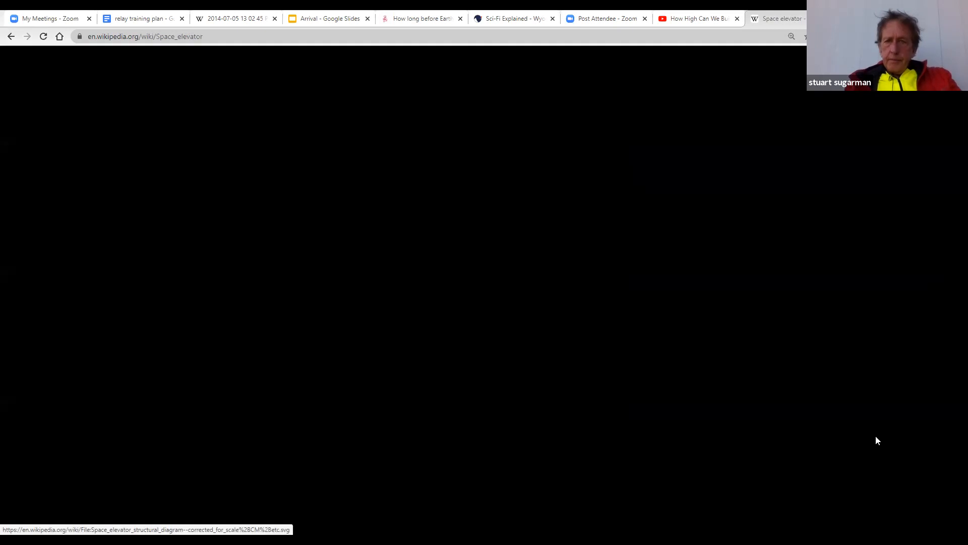
click(145, 530)
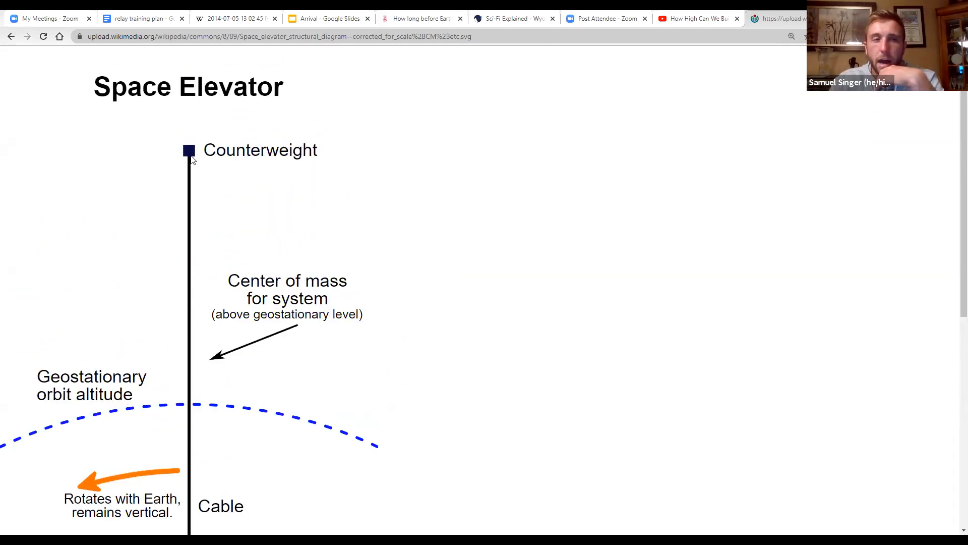
scroll(down, 3)
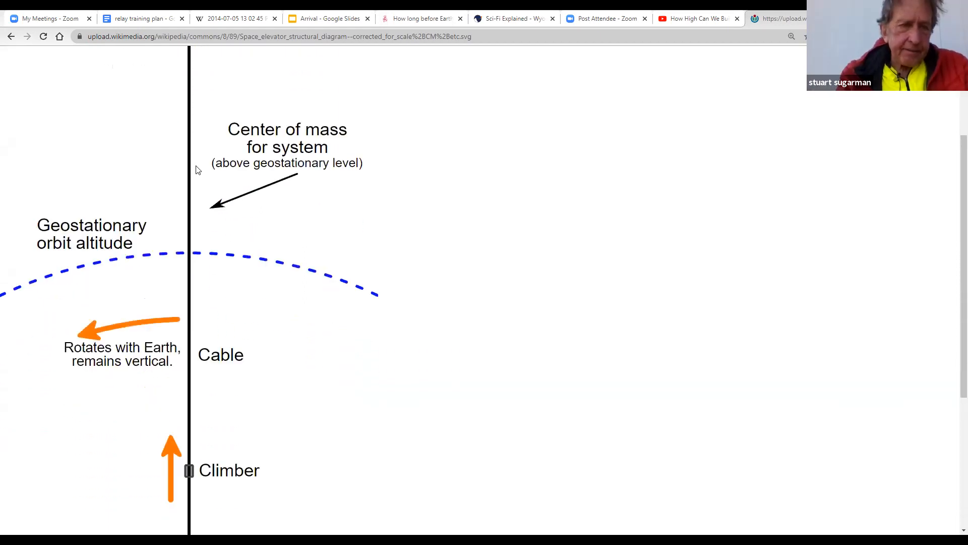
scroll(up, 3)
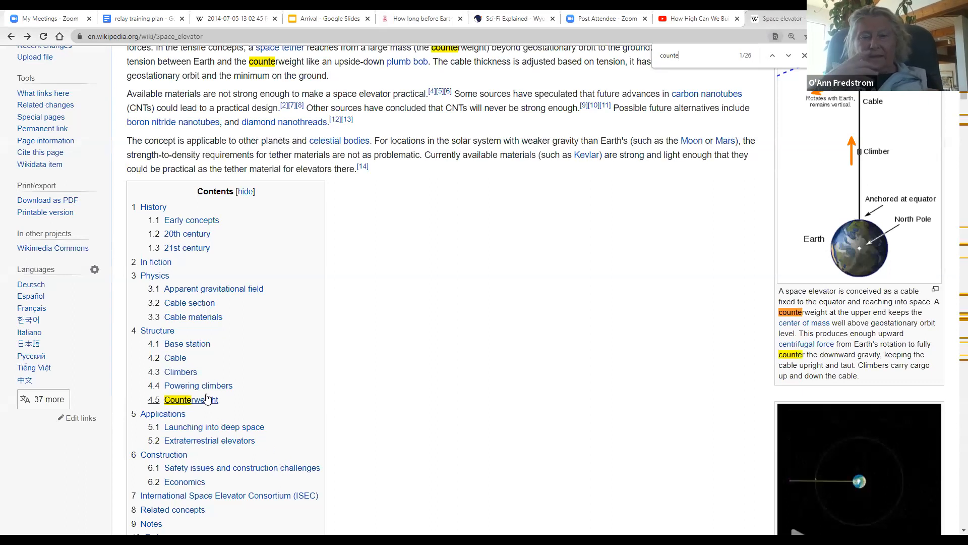
Step: Jump to the Space elevator article's Counterweight section, then scroll up to Powering climbers
click(187, 399)
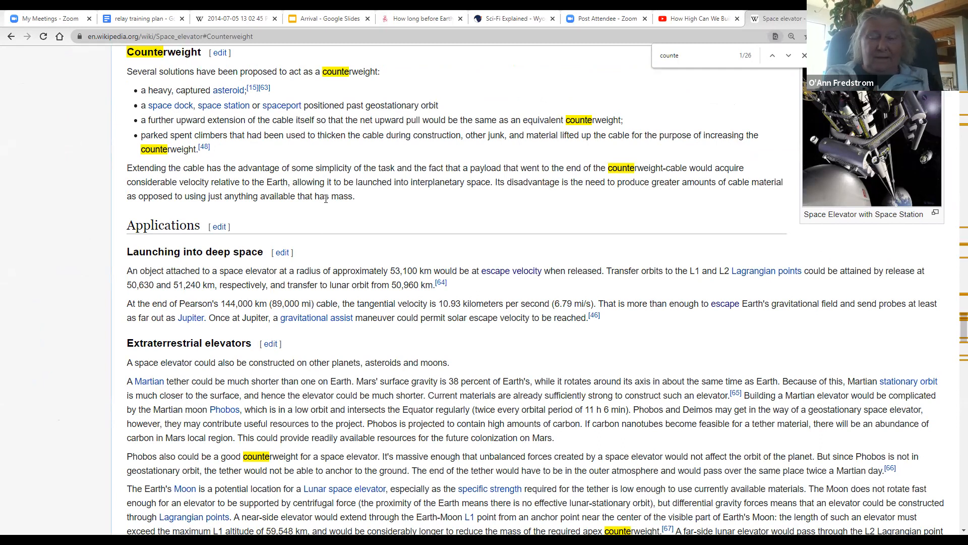
scroll(up, 3)
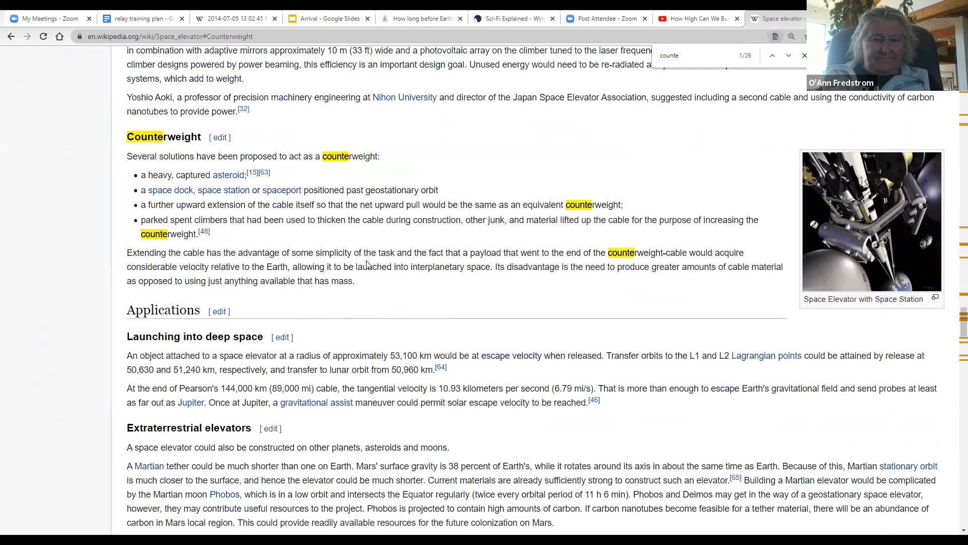
scroll(up, 3)
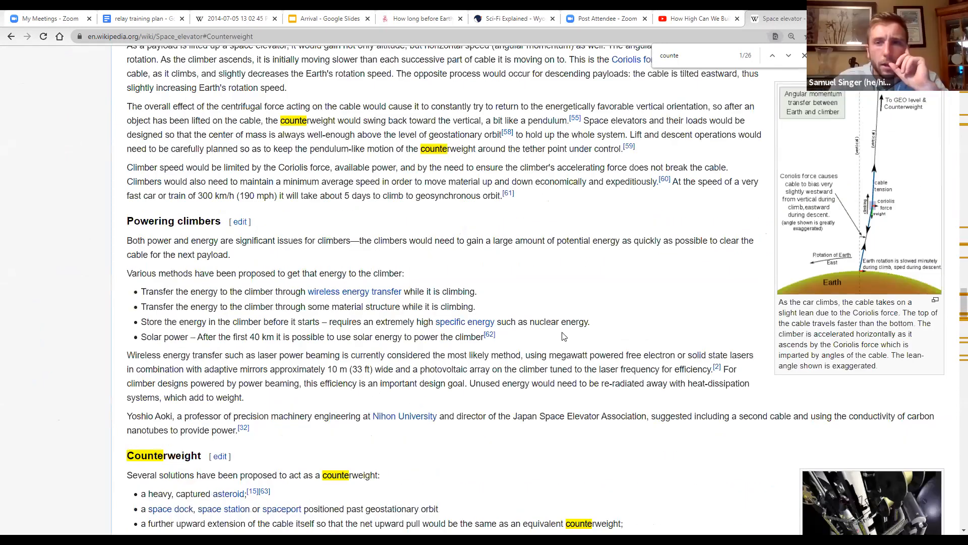
scroll(up, 3)
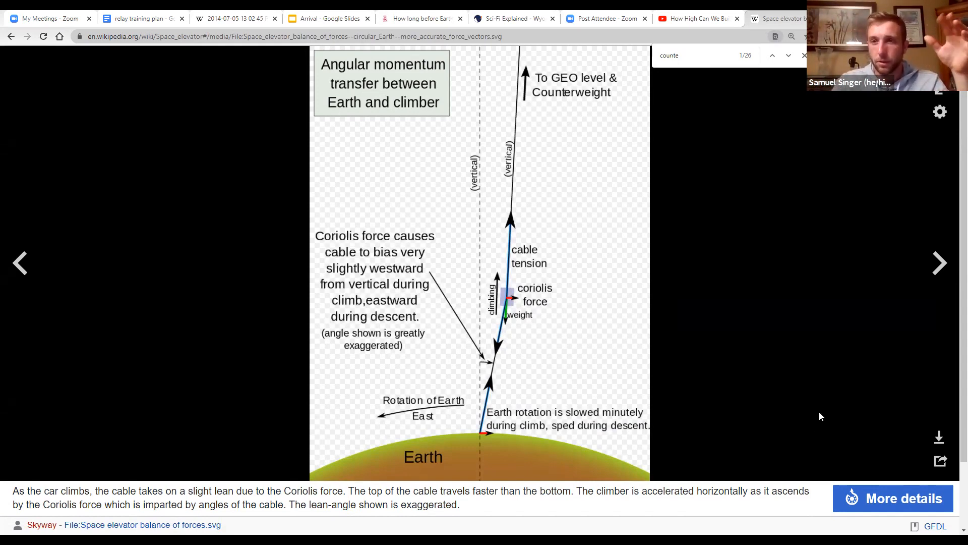
mouse_move(821, 406)
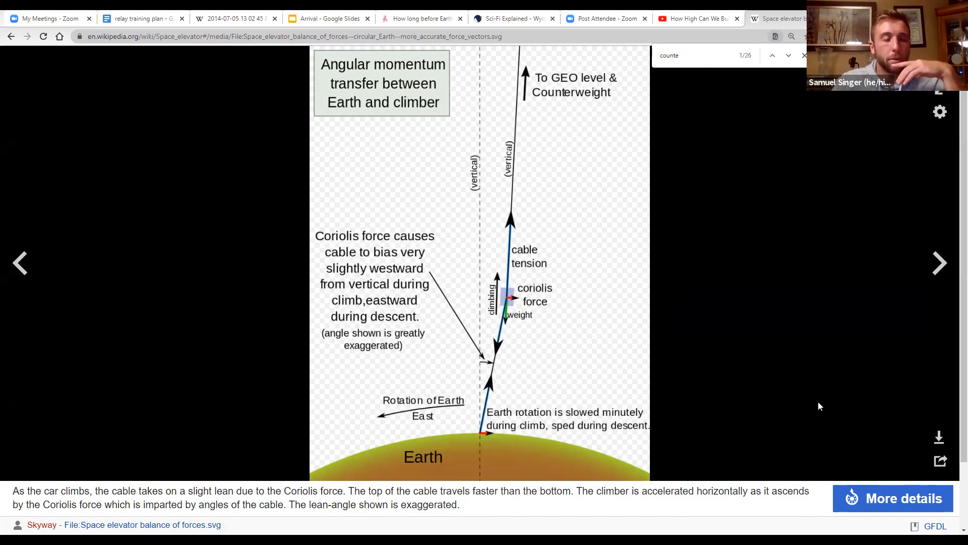
mouse_move(813, 416)
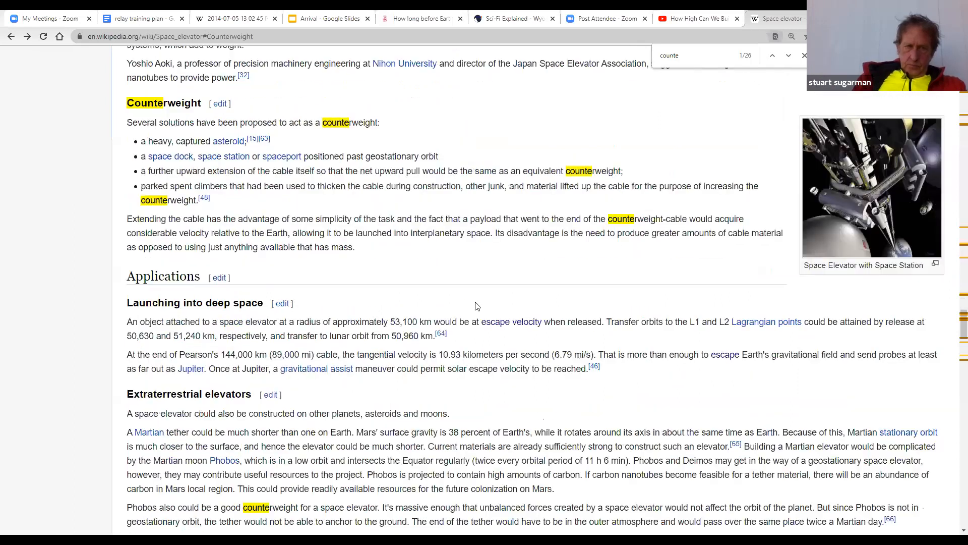
Step: Open the 'Space Elevator with Space Station' picture from the Counterweight section
click(871, 188)
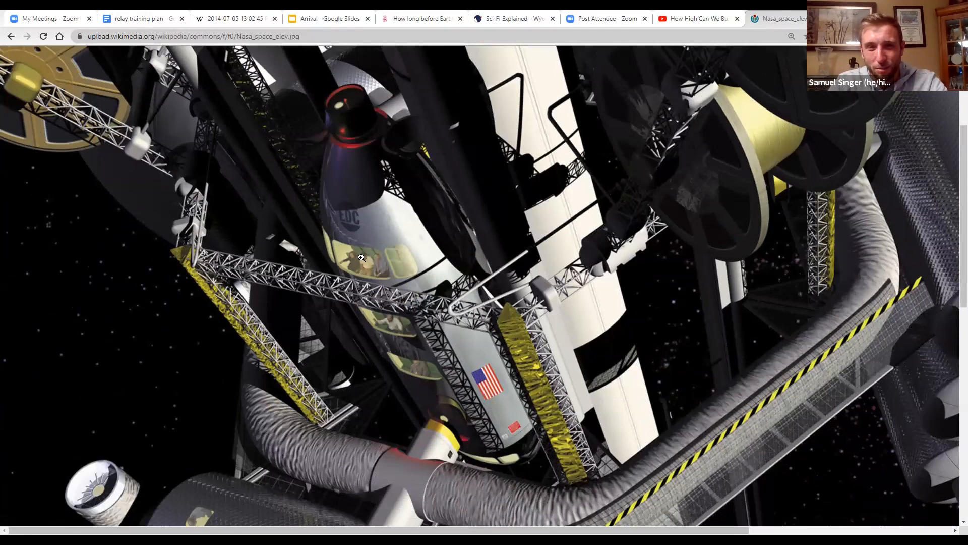
mouse_move(368, 260)
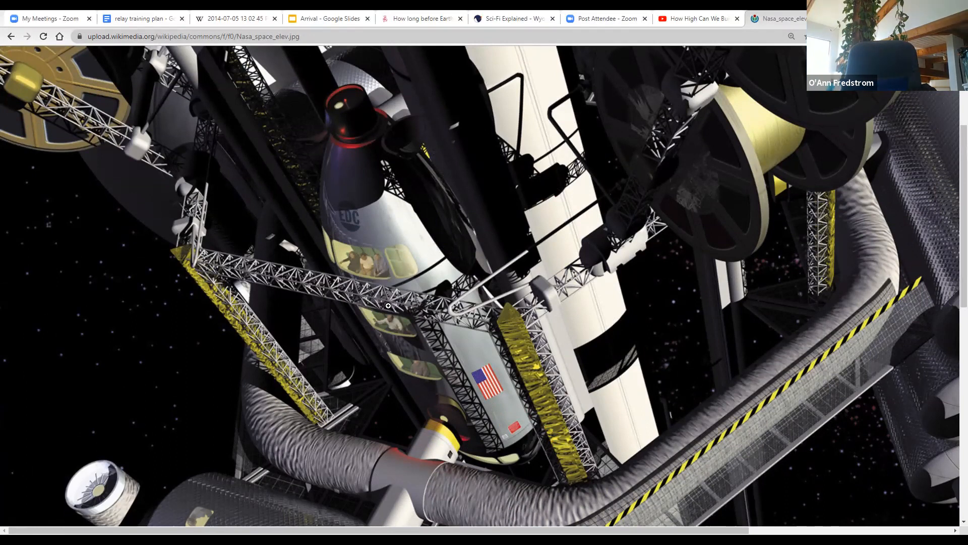
mouse_move(402, 321)
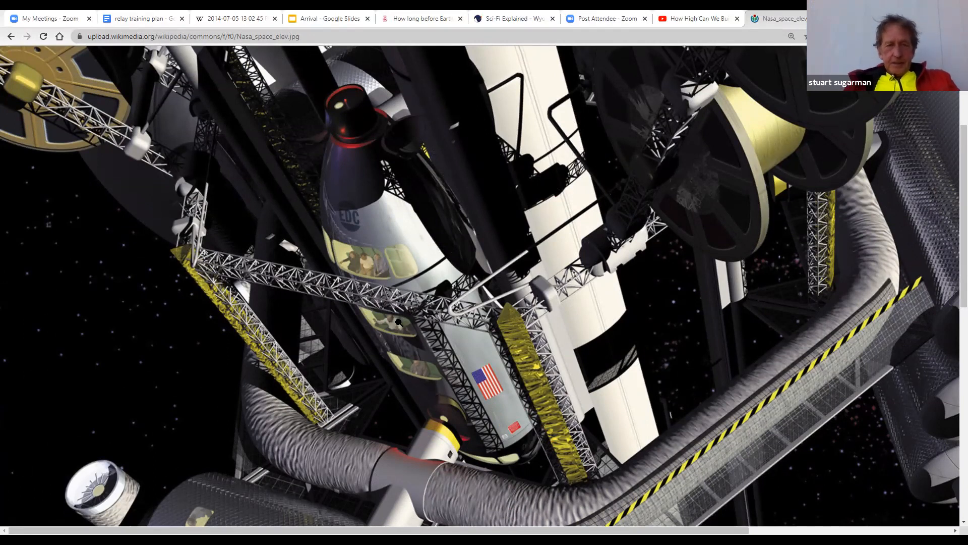
mouse_move(372, 319)
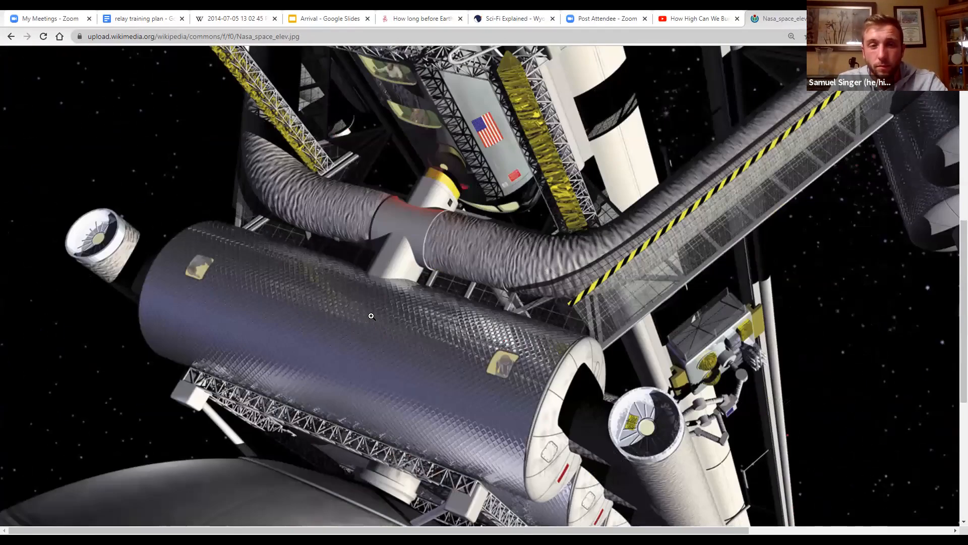
Step: Scroll the full-size NASA illustration down to the lower station module and Earth
scroll(down, 3)
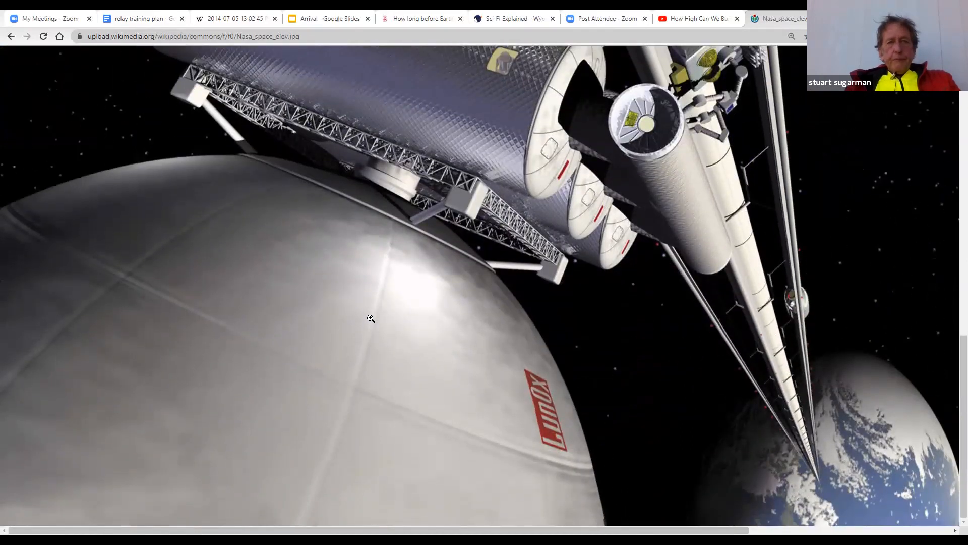
mouse_move(619, 410)
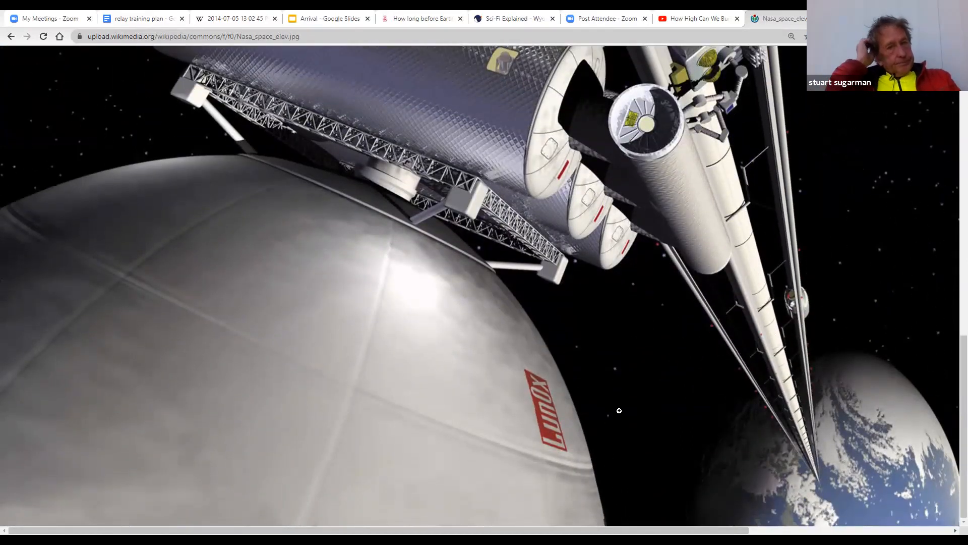
mouse_move(771, 476)
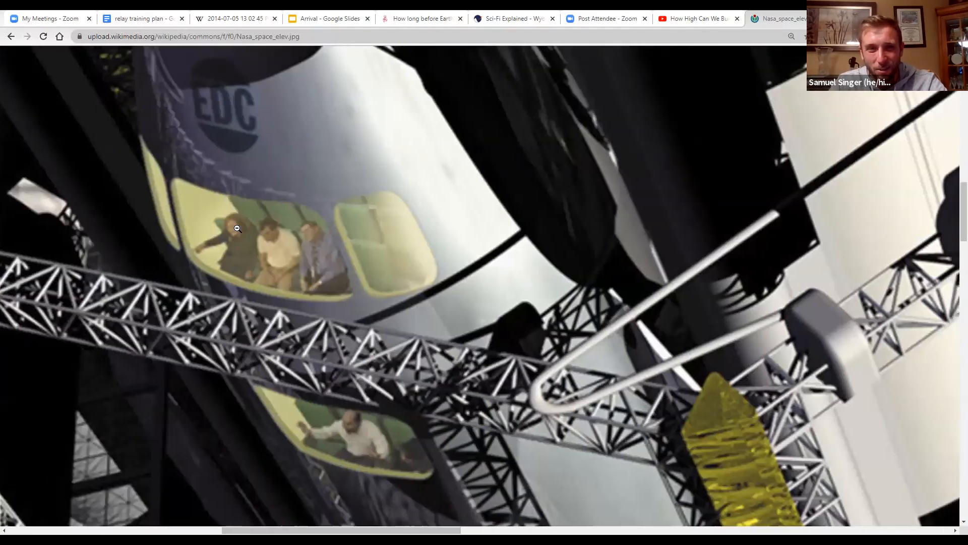
Step: Scroll the illustration to where the tether reaches Earth and Pat Rawlings' signature
scroll(down, 3)
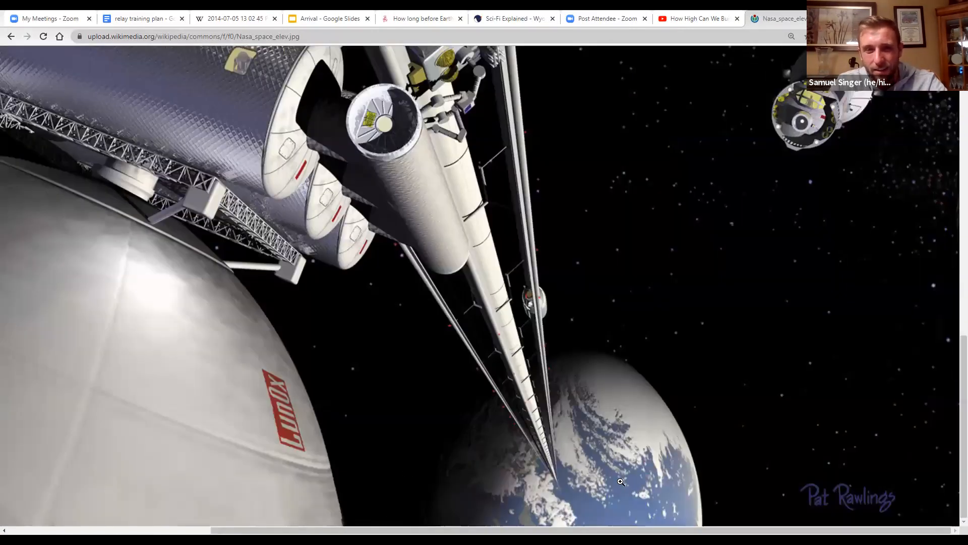
mouse_move(564, 487)
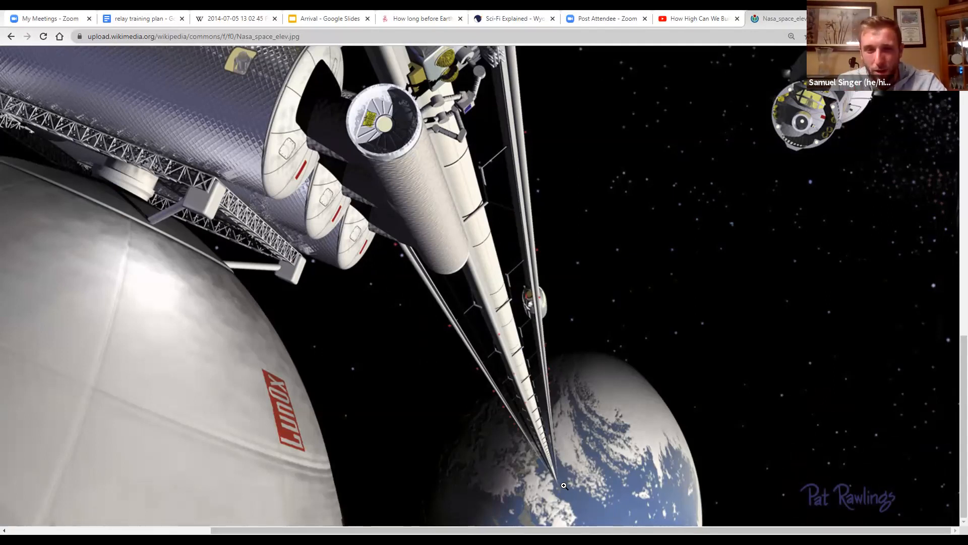
mouse_move(679, 90)
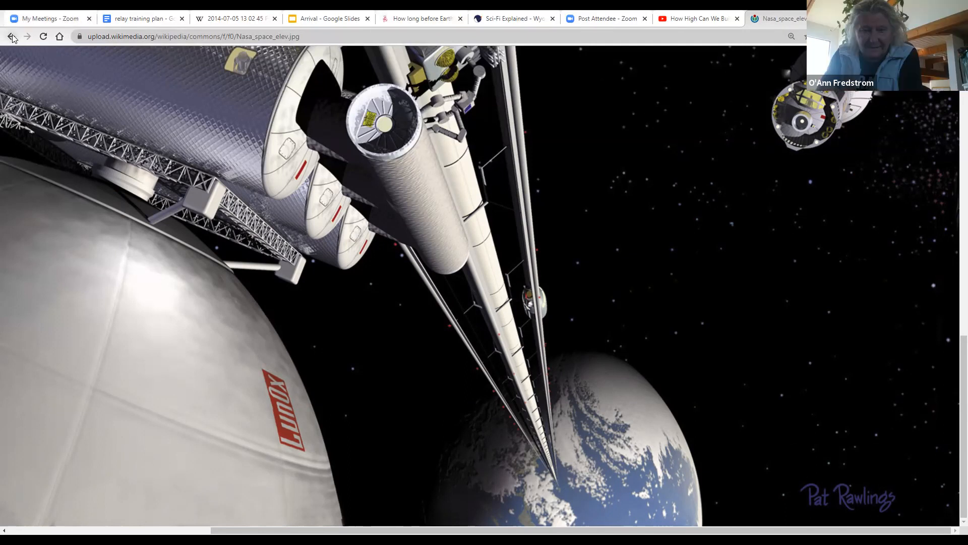
mouse_move(11, 37)
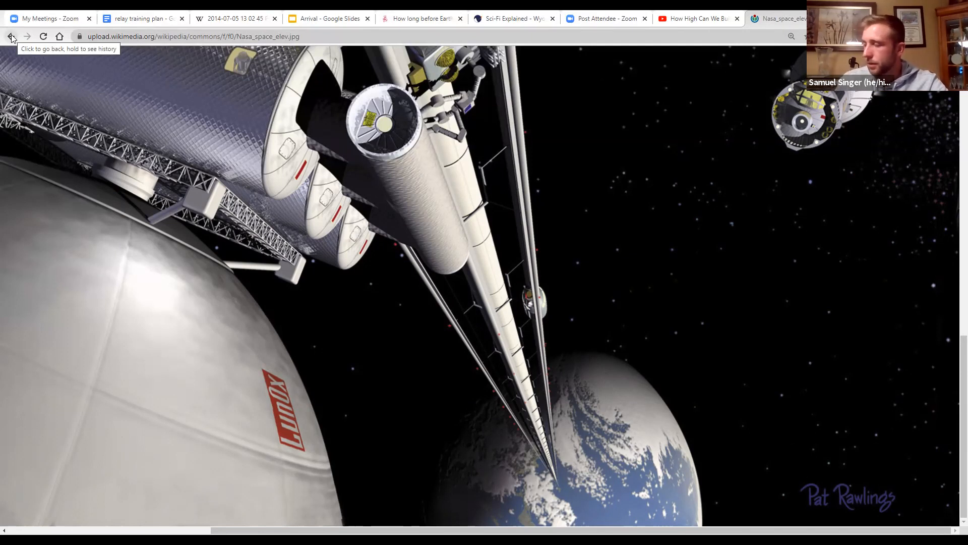
mouse_move(601, 369)
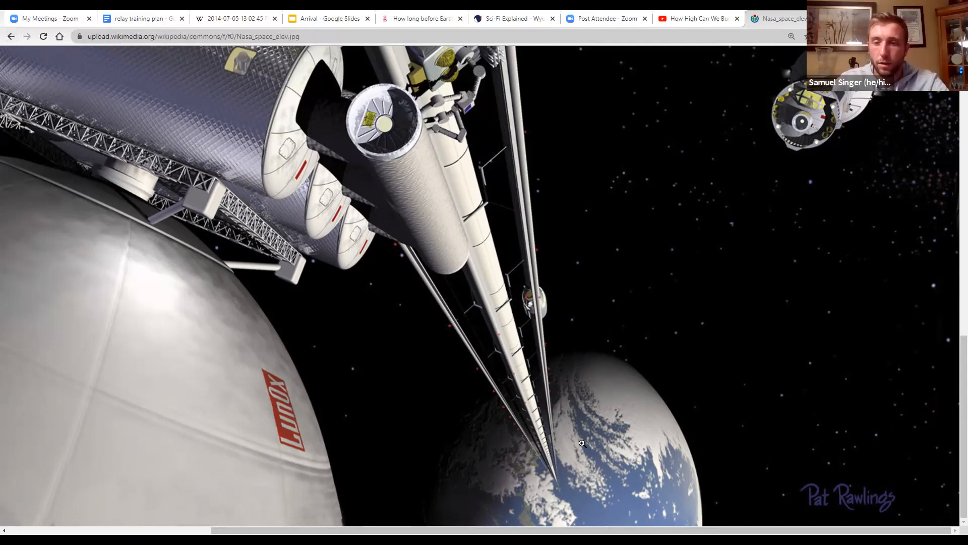
mouse_move(530, 387)
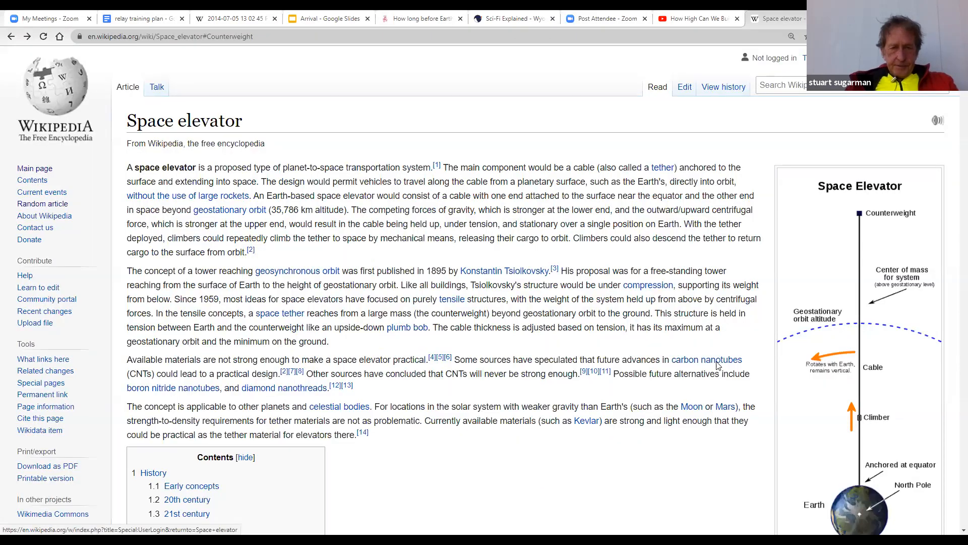
Step: Scroll down the Space elevator article through the 'height' search matches
scroll(down, 3)
text(height)
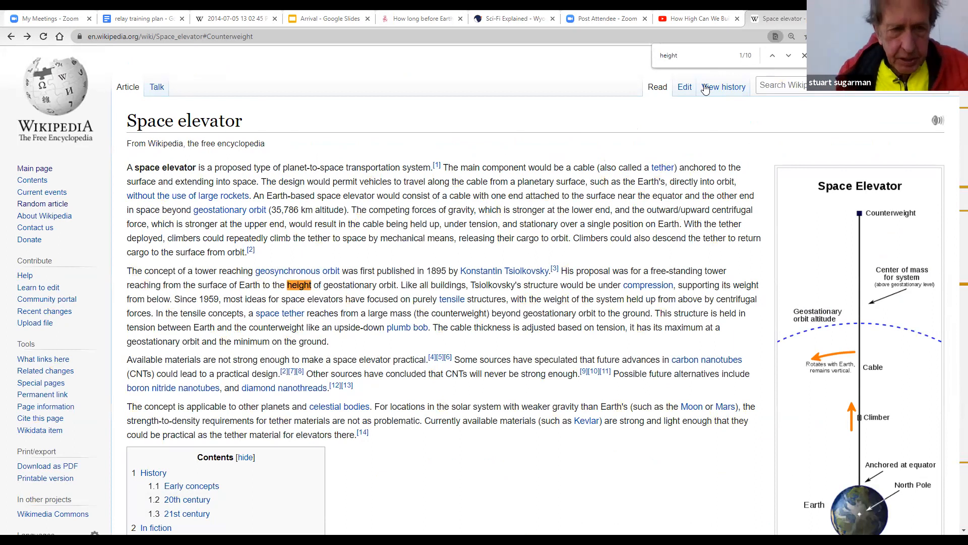
Step: Scroll past the fiction section into Physics and its apparent gravitational field equations
click(788, 56)
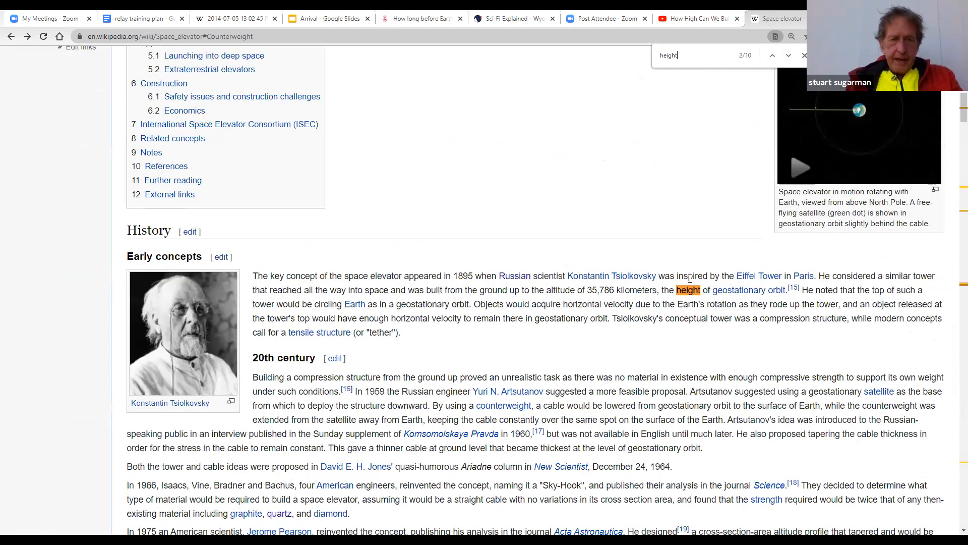
scroll(down, 3)
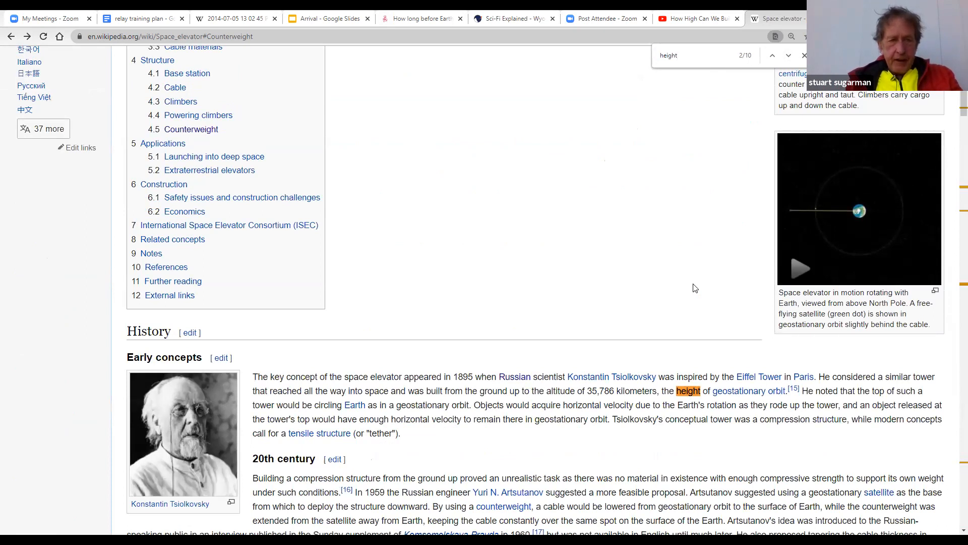
scroll(down, 3)
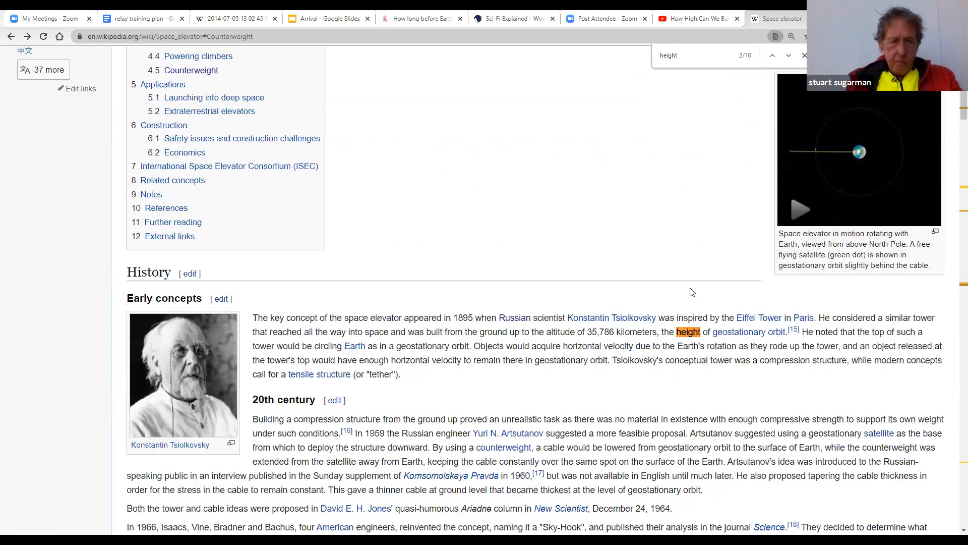
scroll(down, 3)
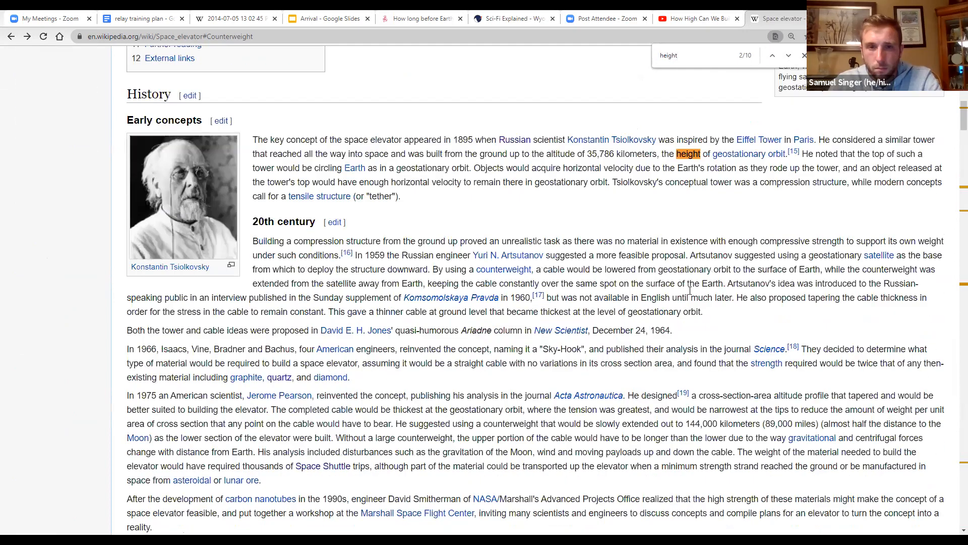
scroll(down, 3)
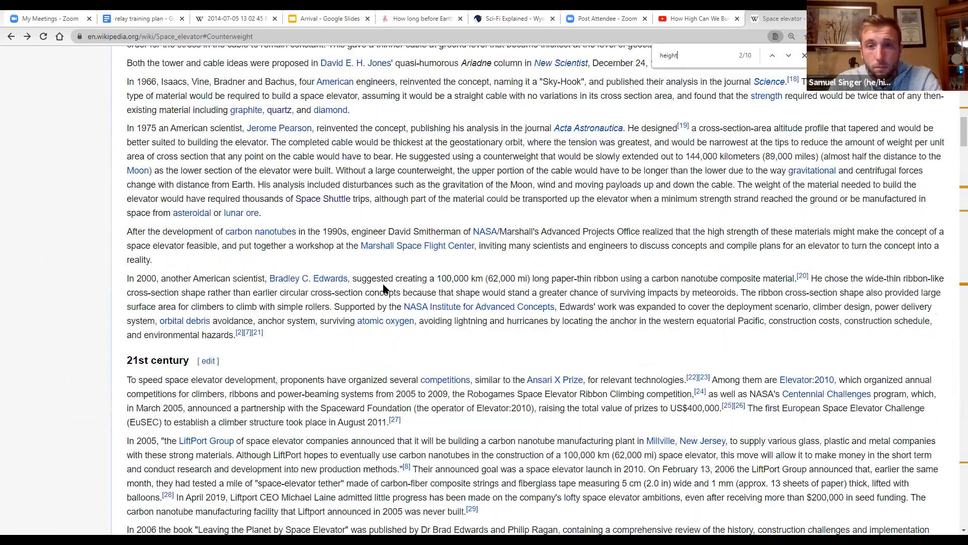
scroll(up, 3)
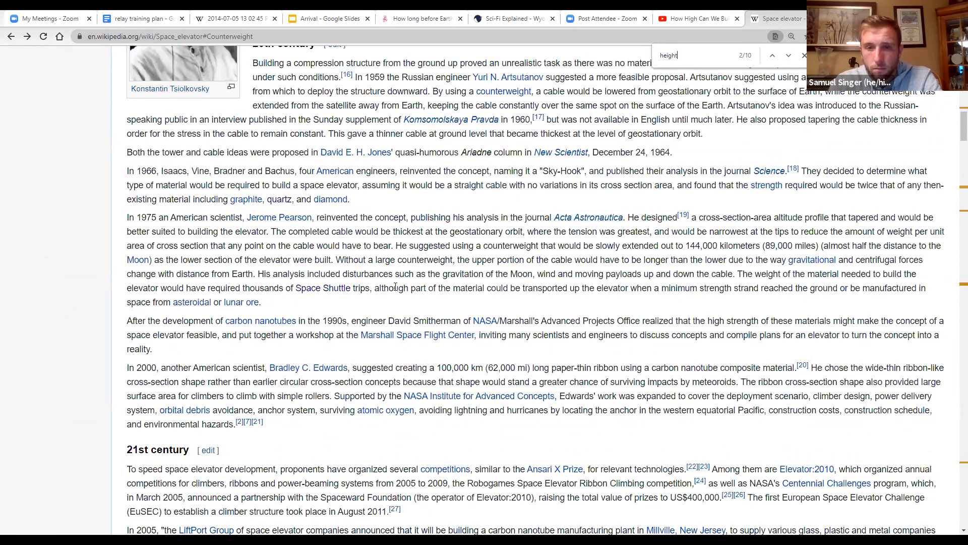
scroll(down, 3)
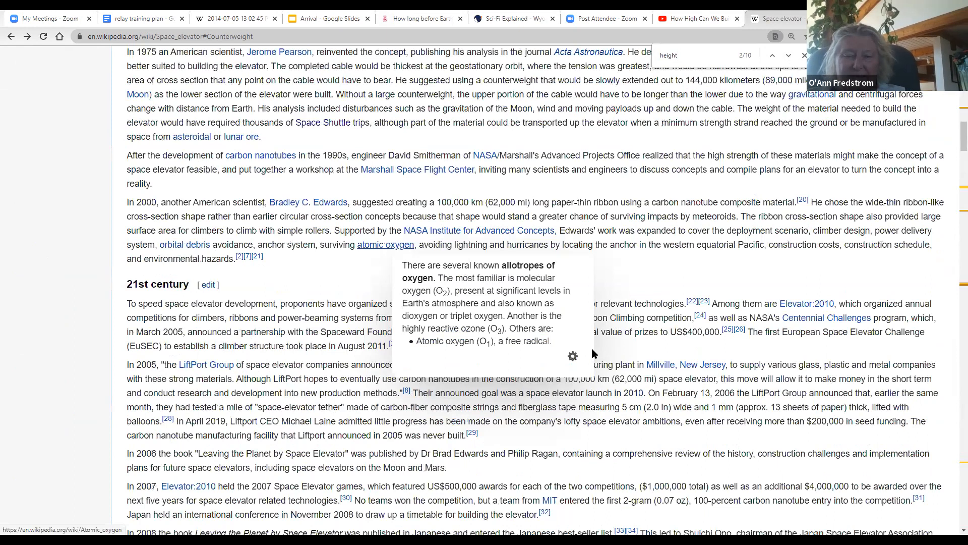
scroll(down, 3)
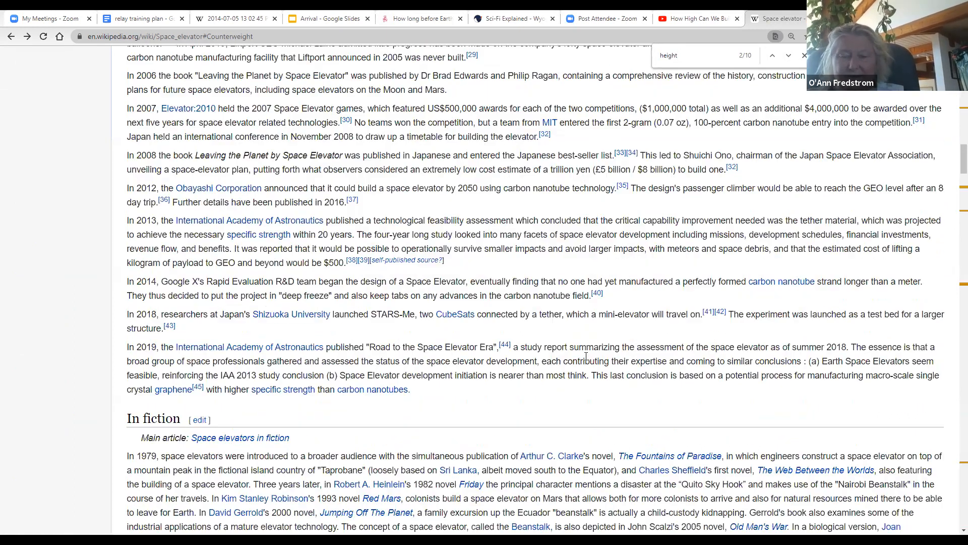
scroll(up, 3)
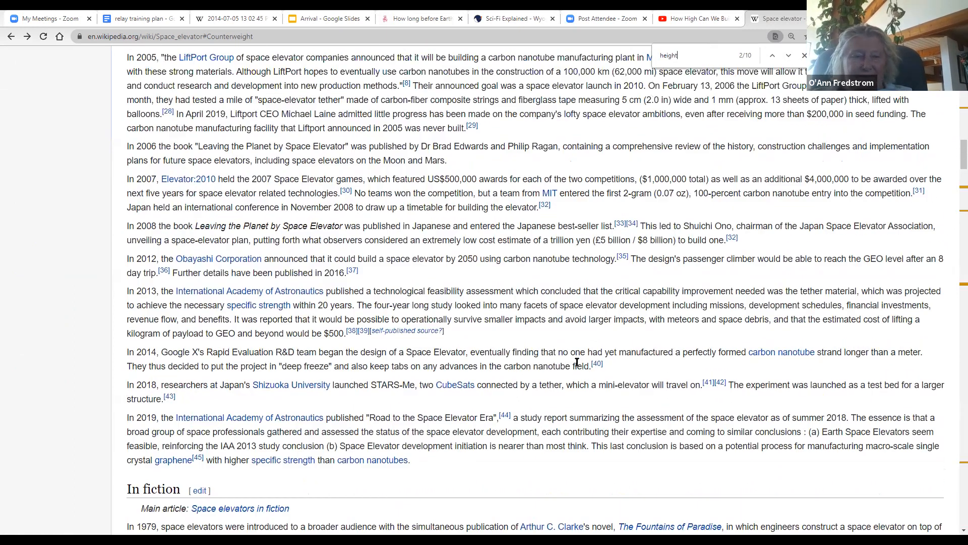
scroll(up, 3)
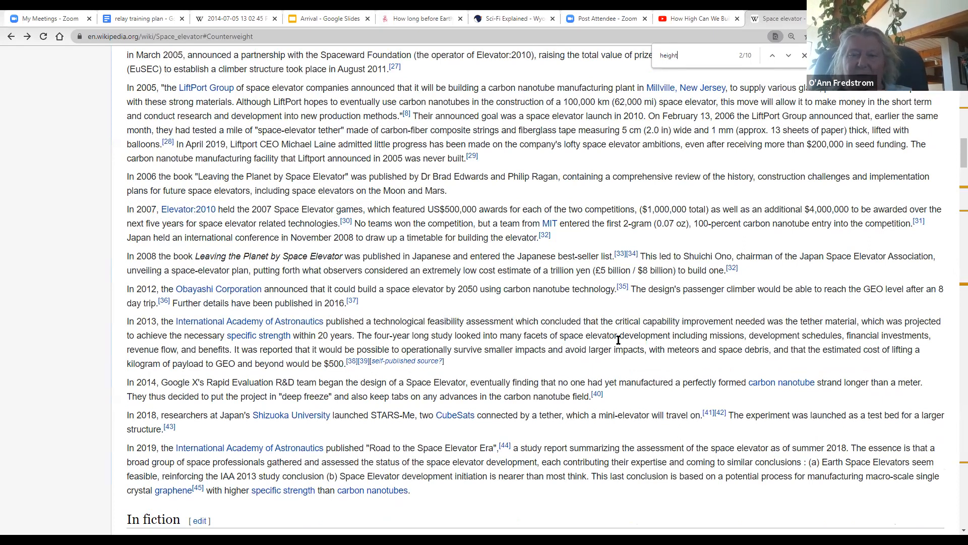
scroll(up, 3)
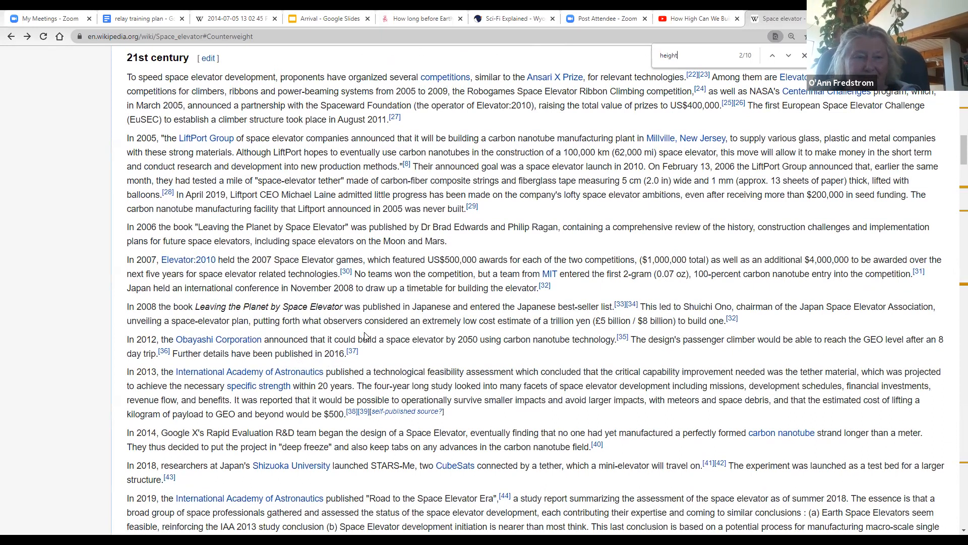
scroll(down, 3)
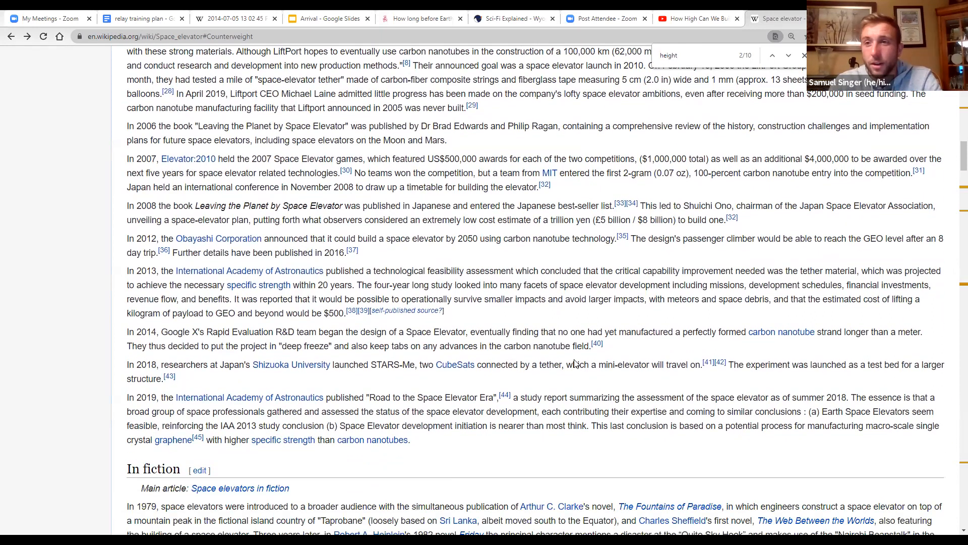
scroll(up, 3)
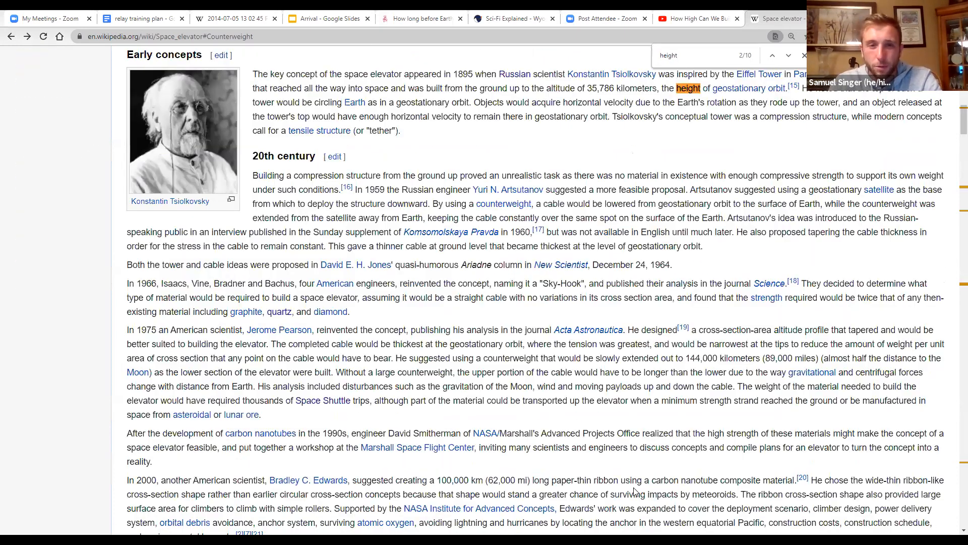
scroll(down, 3)
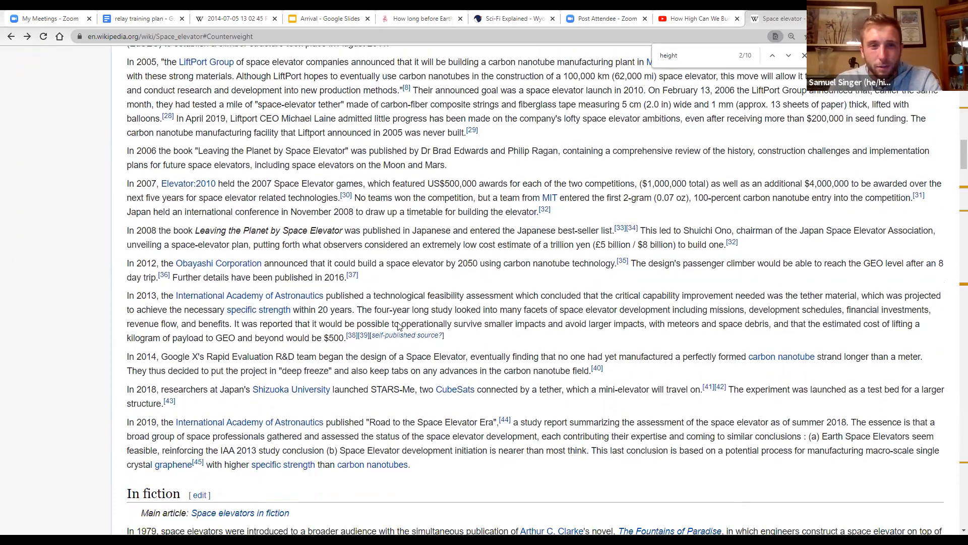
scroll(down, 3)
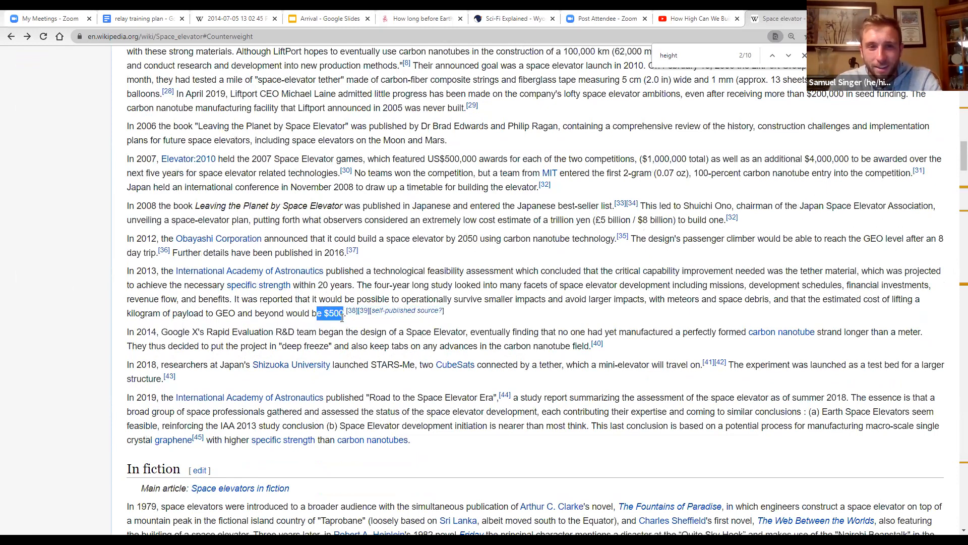
scroll(up, 3)
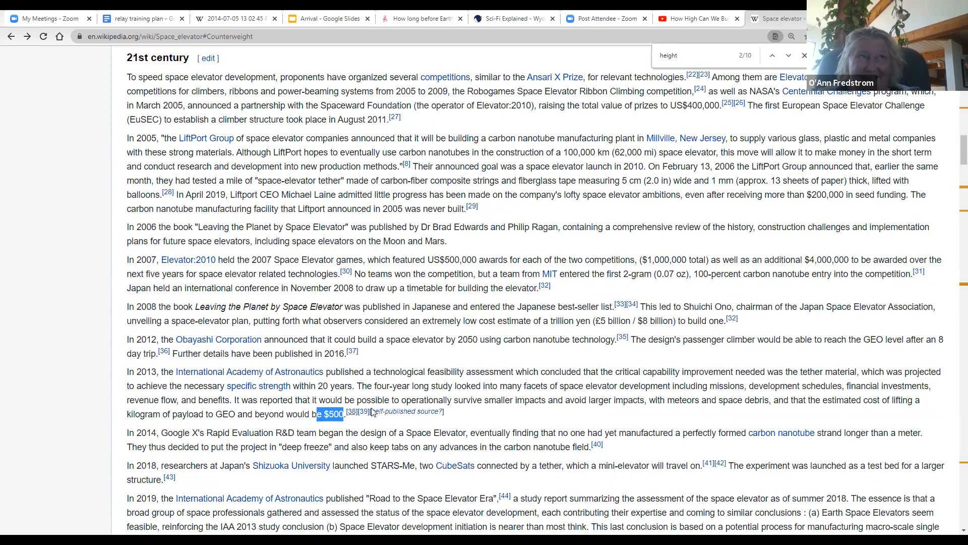
mouse_move(561, 410)
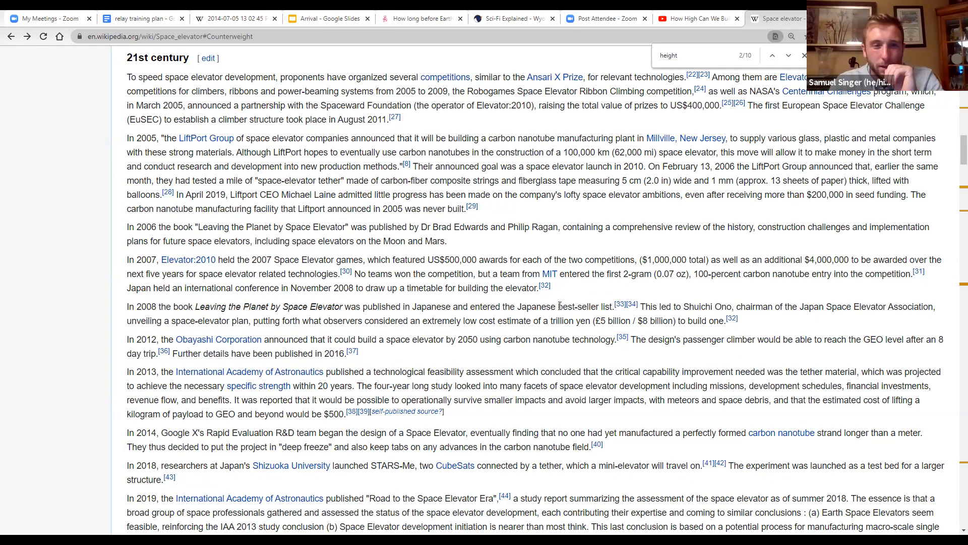
Step: Keep scrolling down the Space elevator article until the Cable section appears
scroll(down, 3)
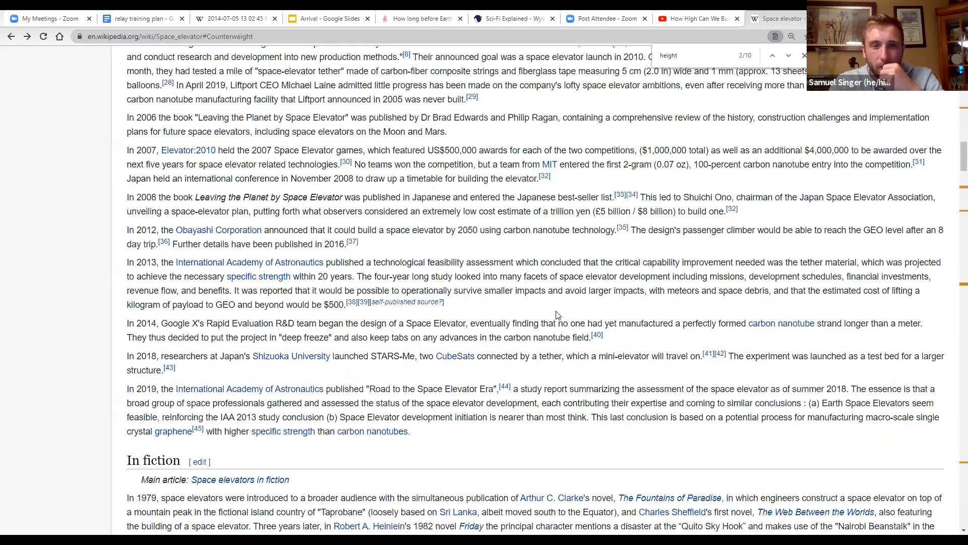
scroll(down, 3)
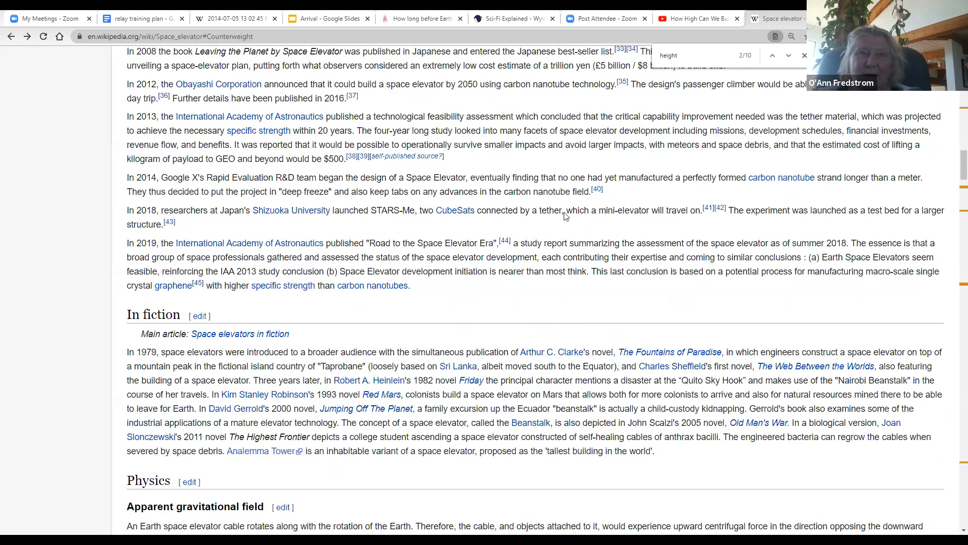
scroll(down, 3)
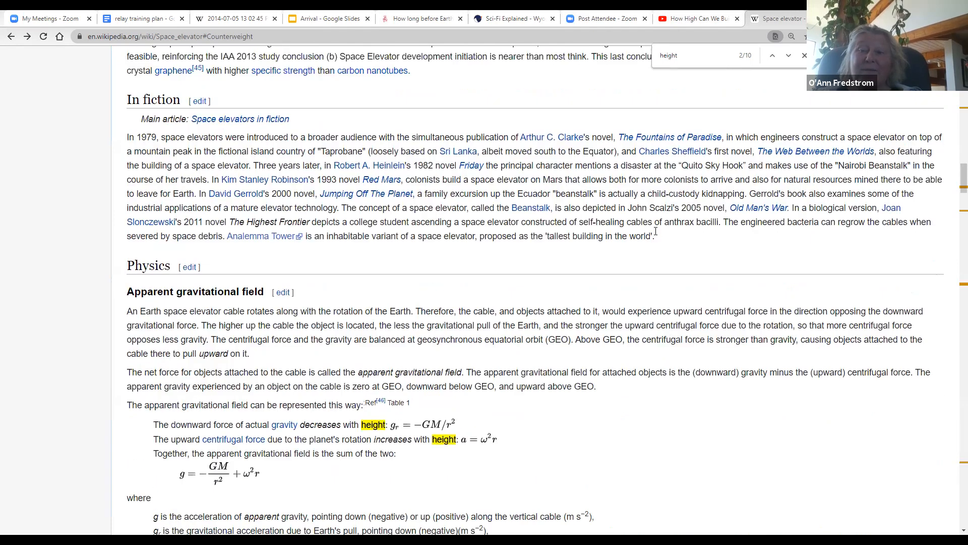
scroll(up, 3)
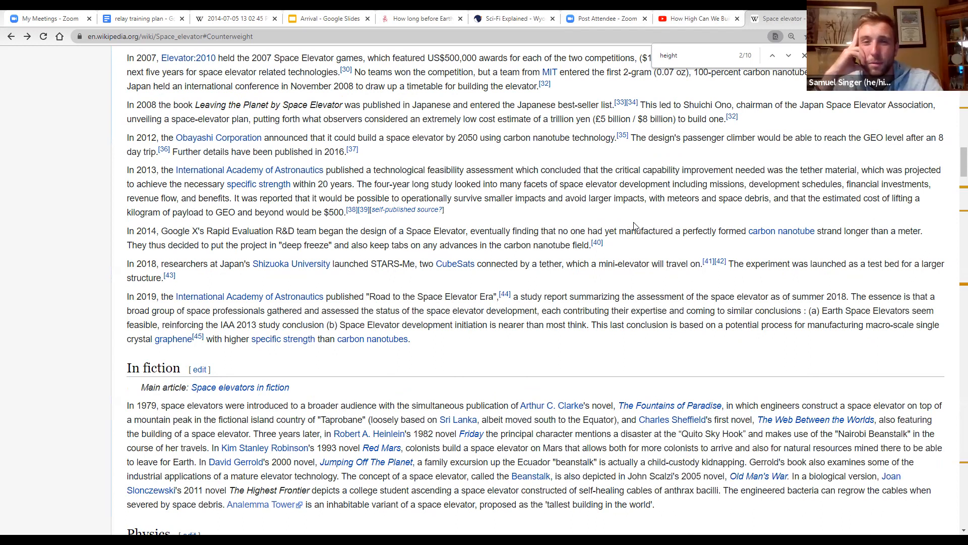
scroll(down, 3)
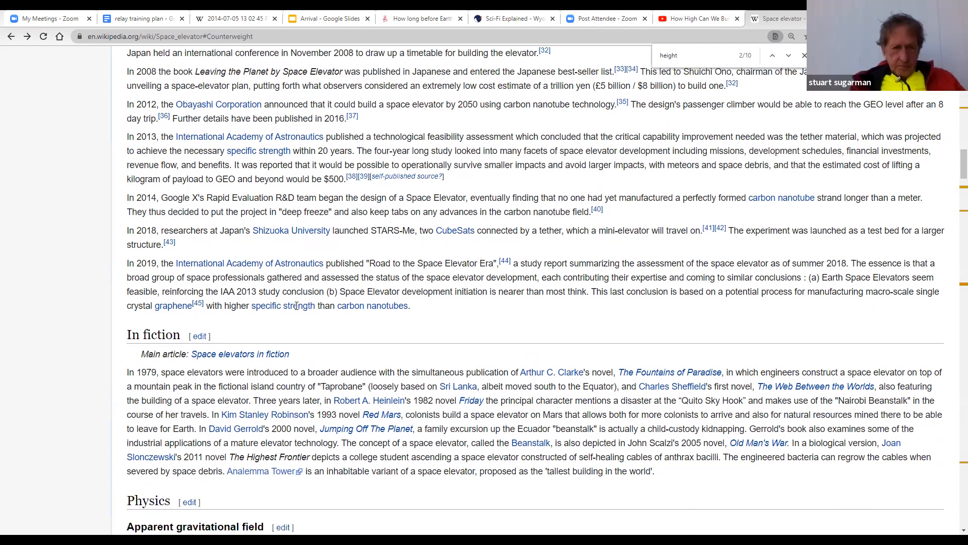
scroll(down, 3)
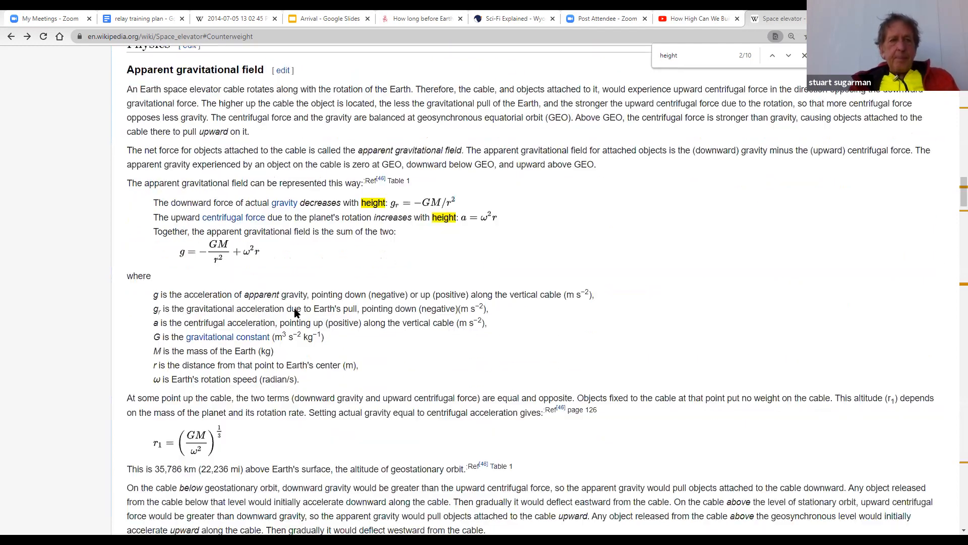
scroll(down, 3)
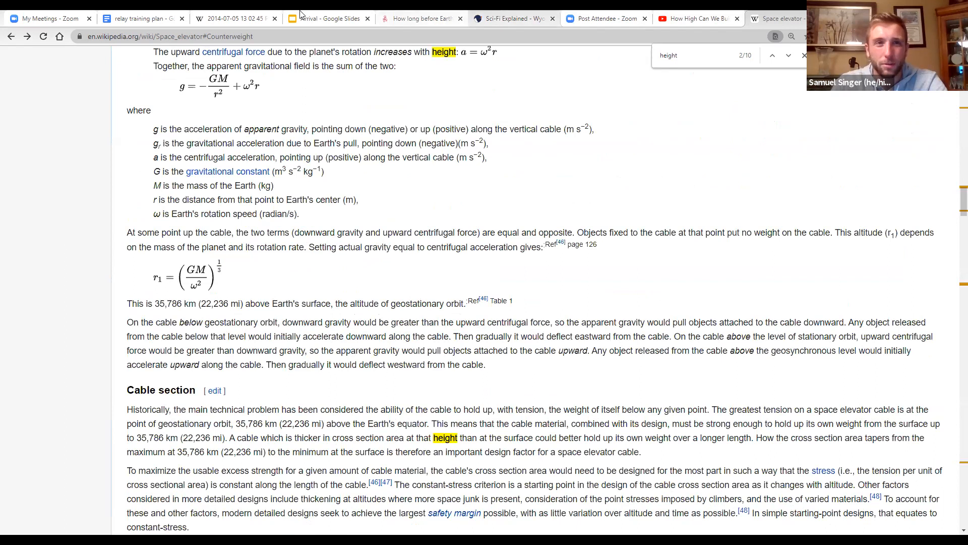
Step: Show Arrival slide 3 on strong versus weak AI, then return to Space elevator
click(328, 18)
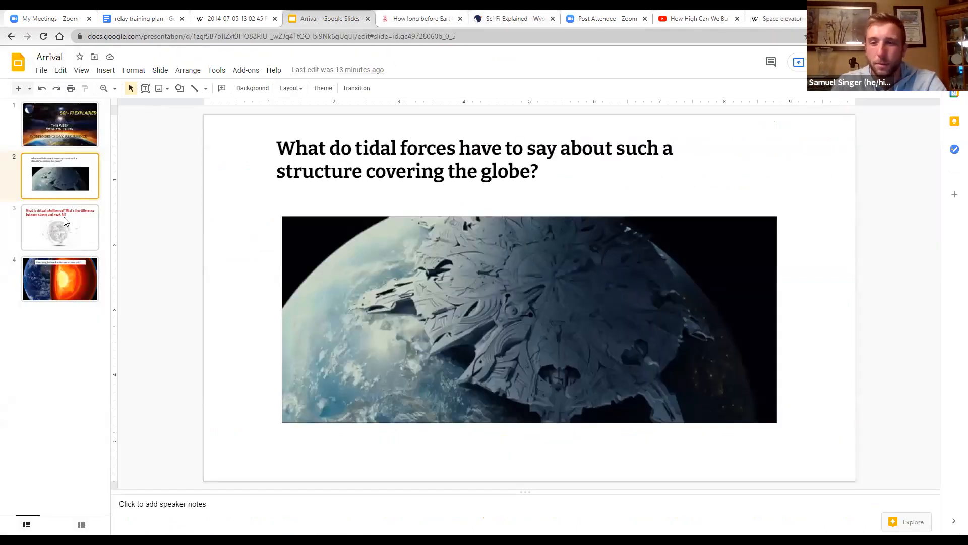
click(60, 226)
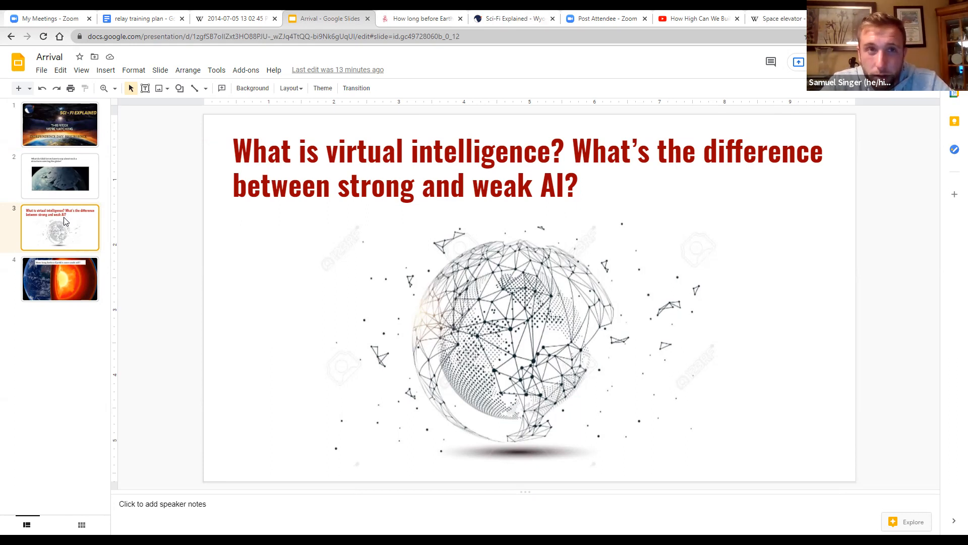
mouse_move(179, 14)
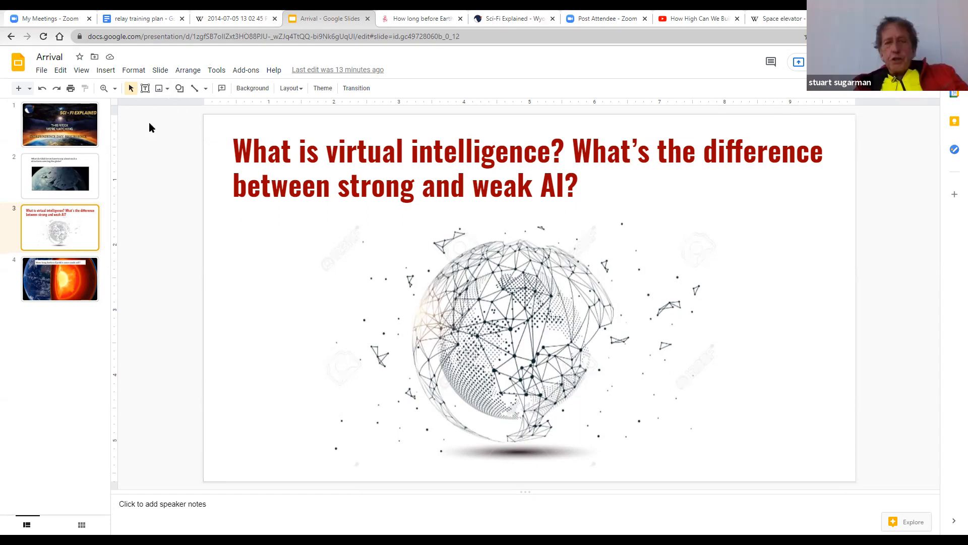
click(778, 19)
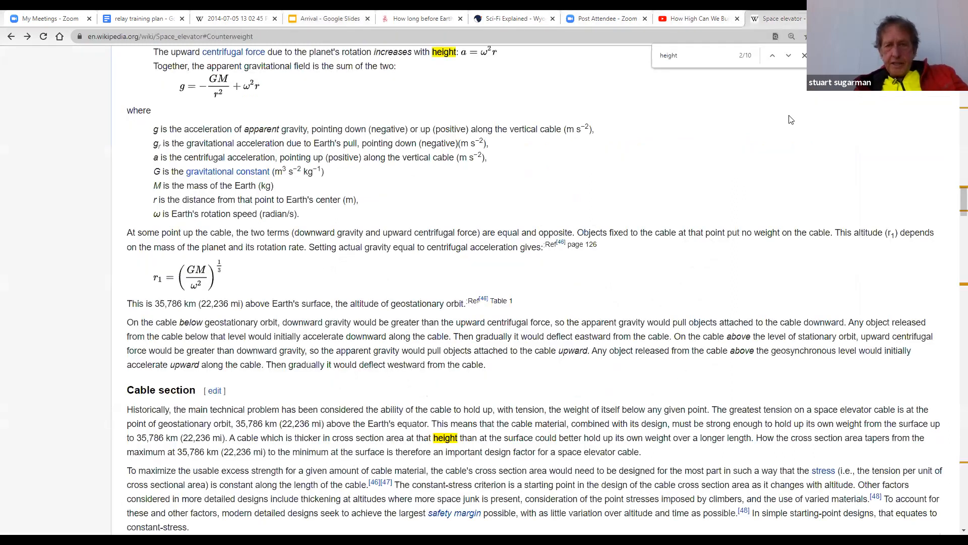
Step: Follow the generalized AI results through Artificial intelligence to Artificial general intelligence
scroll(up, 3)
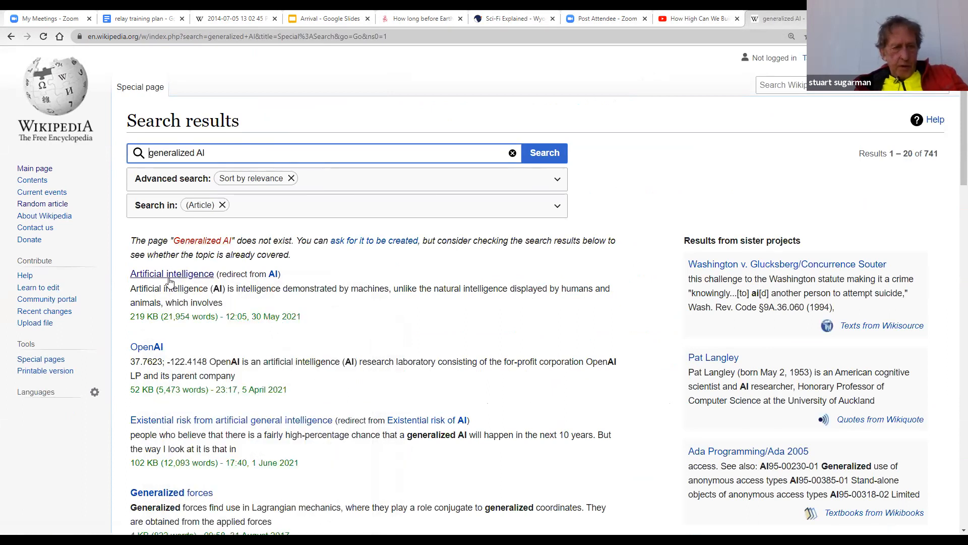
click(171, 273)
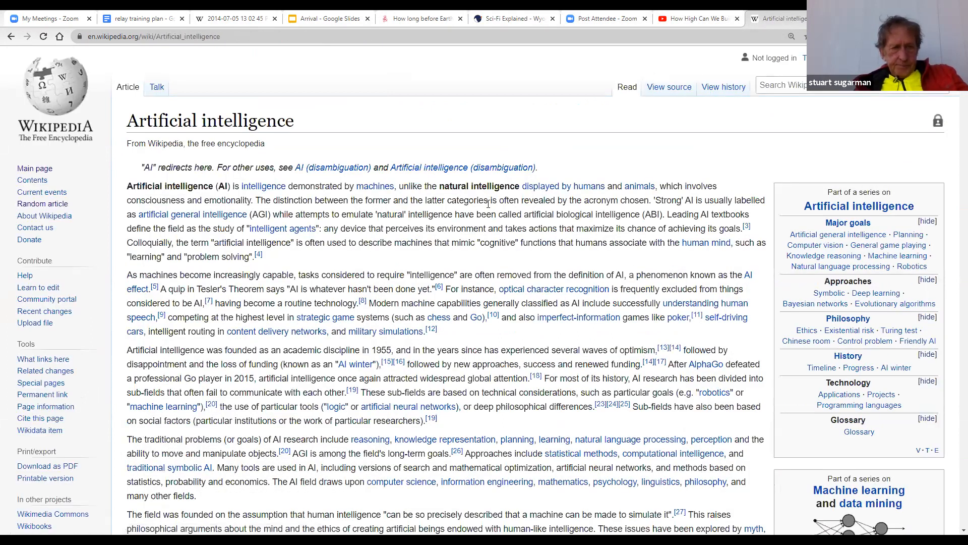
click(192, 214)
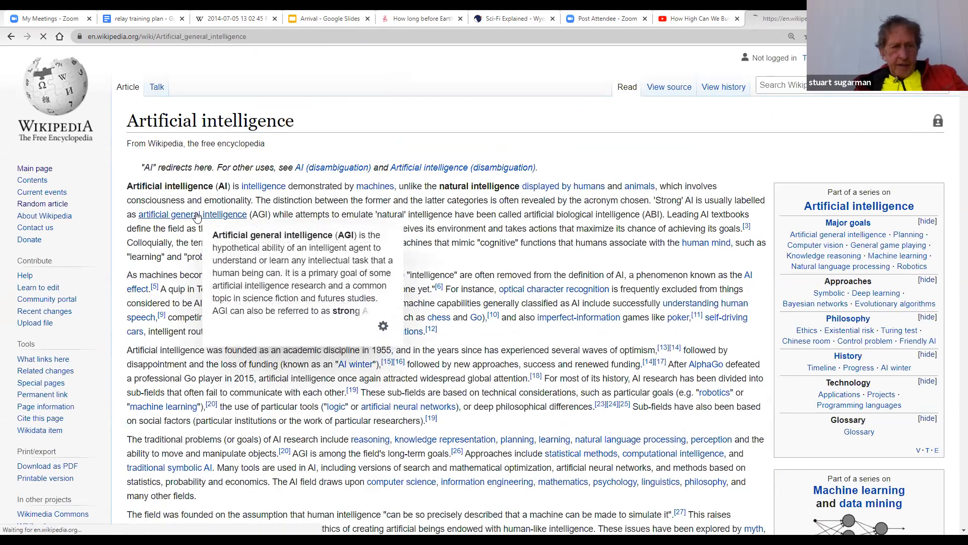
click(192, 214)
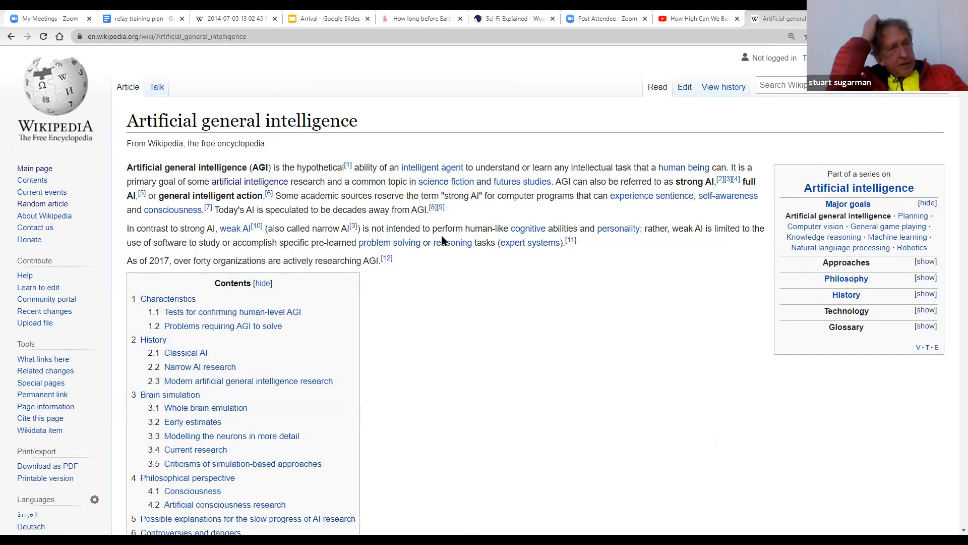
mouse_move(528, 228)
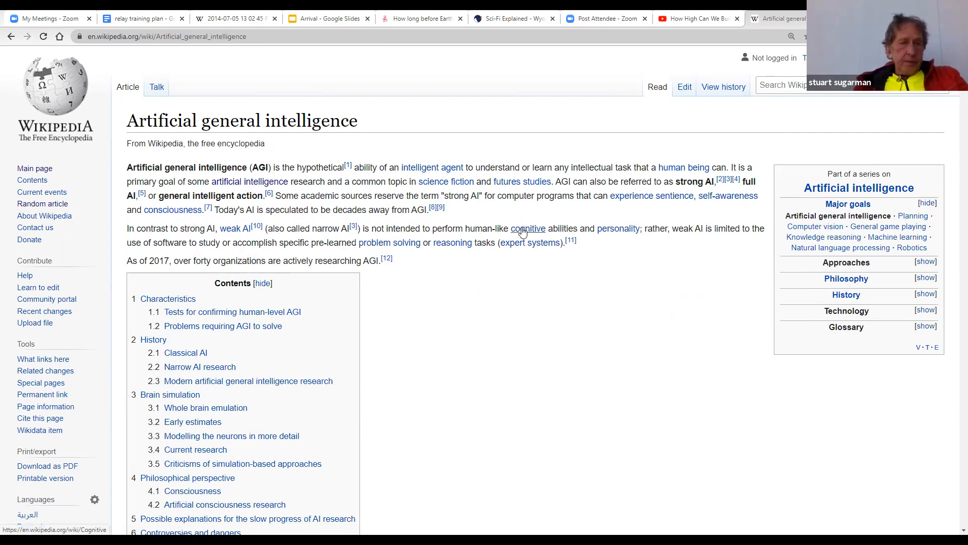
mouse_move(574, 288)
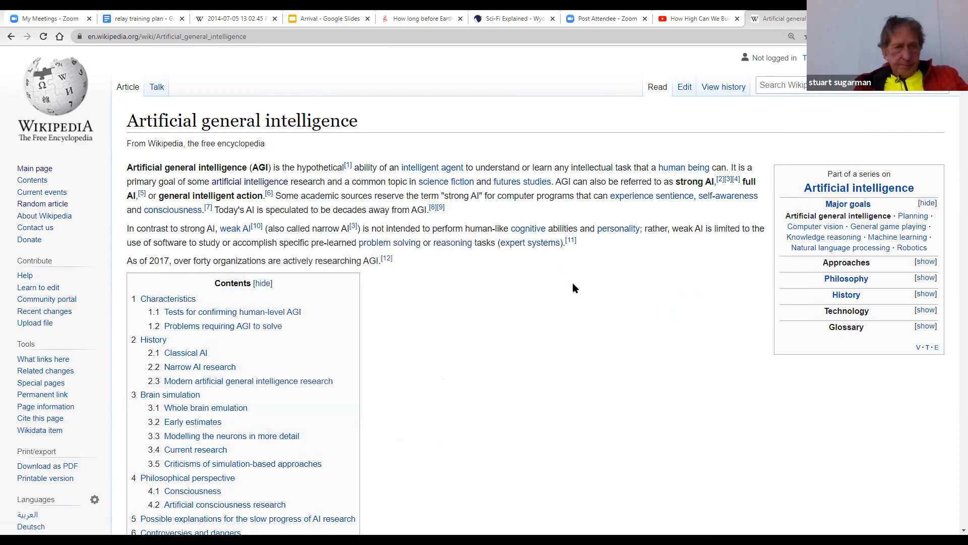
mouse_move(570, 289)
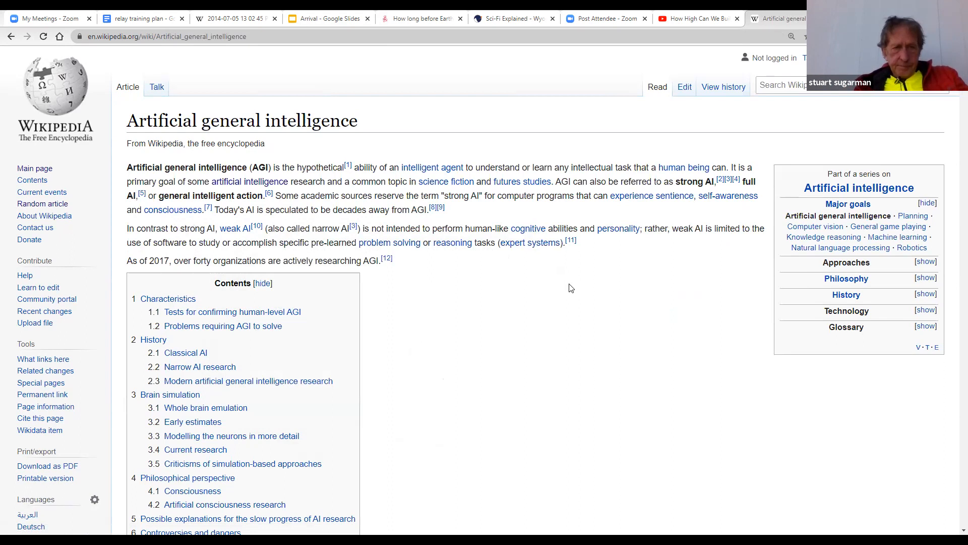
Step: Scroll through AGI Characteristics and human-level tests, then back to the article's opening
scroll(down, 3)
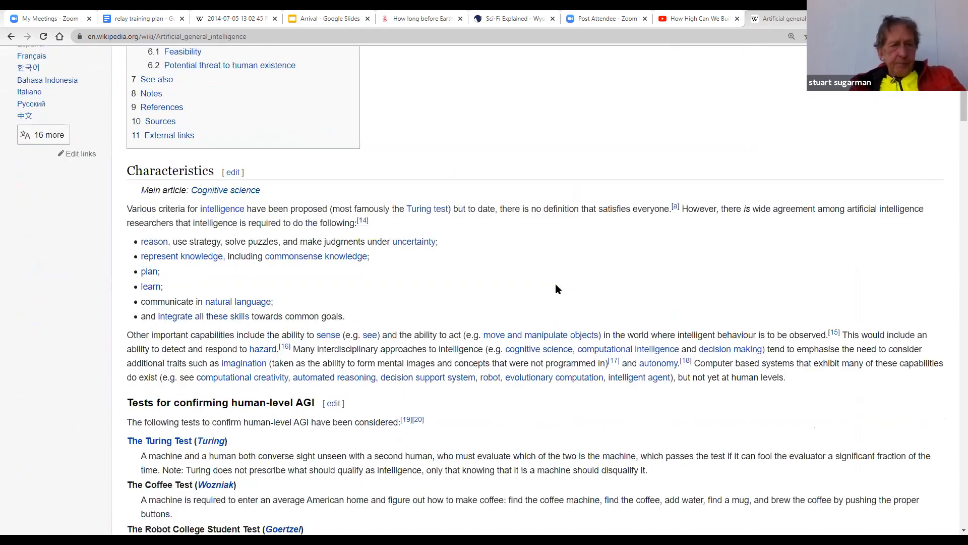
scroll(down, 3)
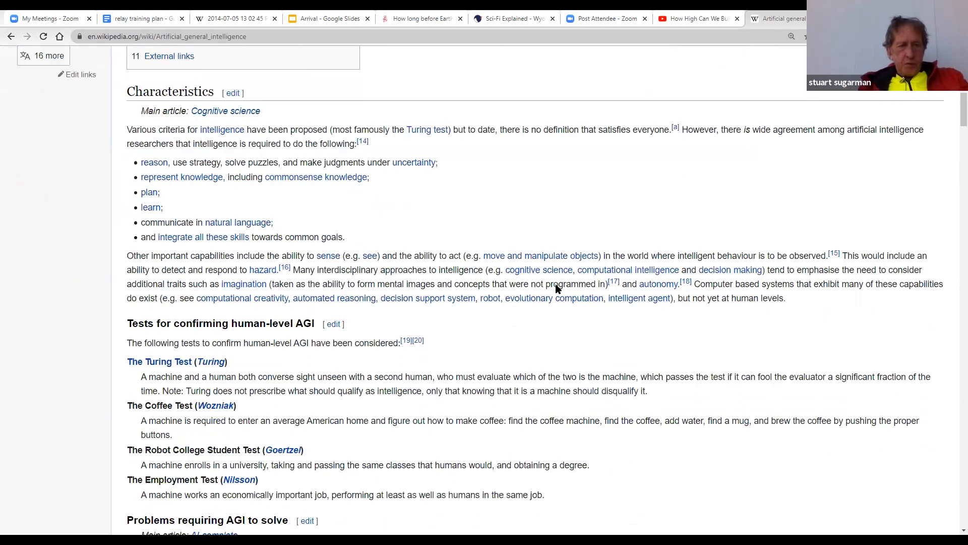
scroll(up, 3)
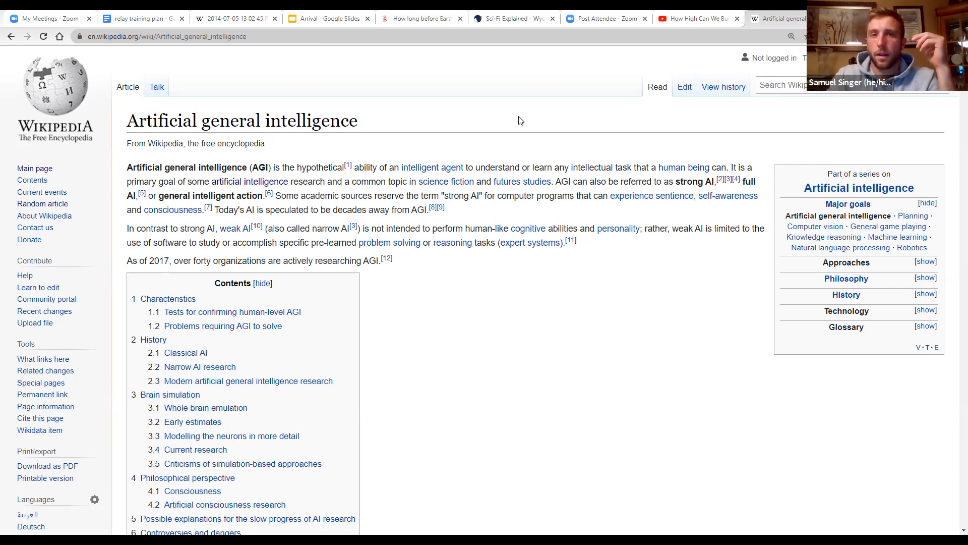
mouse_move(515, 137)
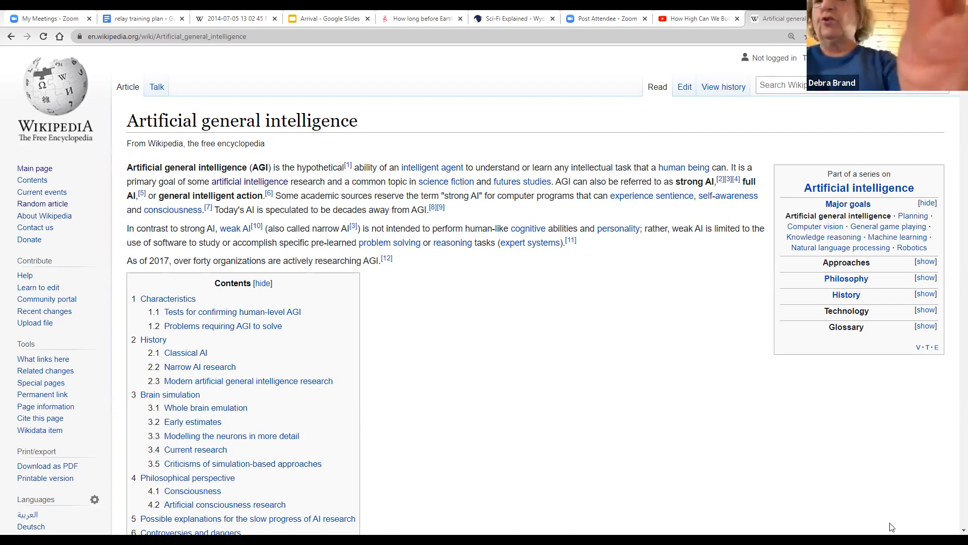
mouse_move(889, 500)
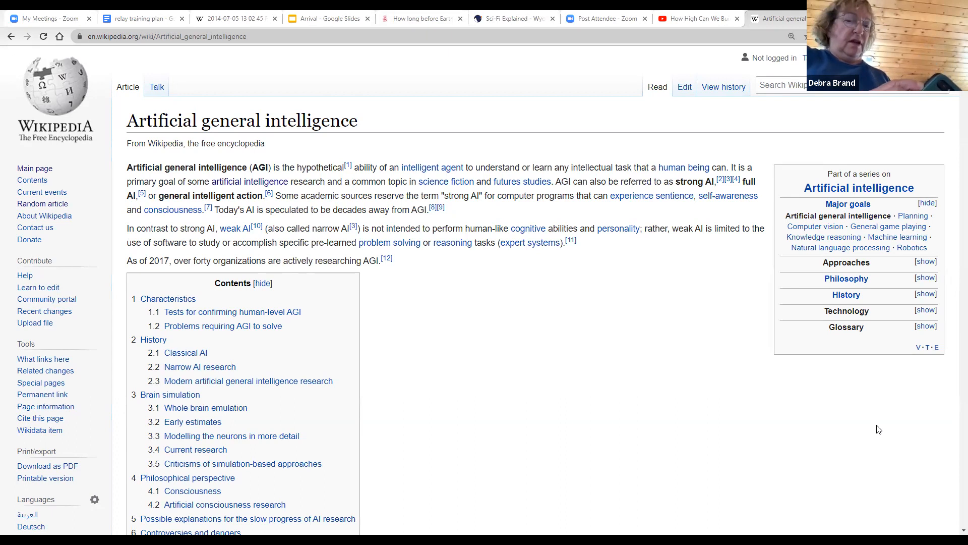
mouse_move(832, 425)
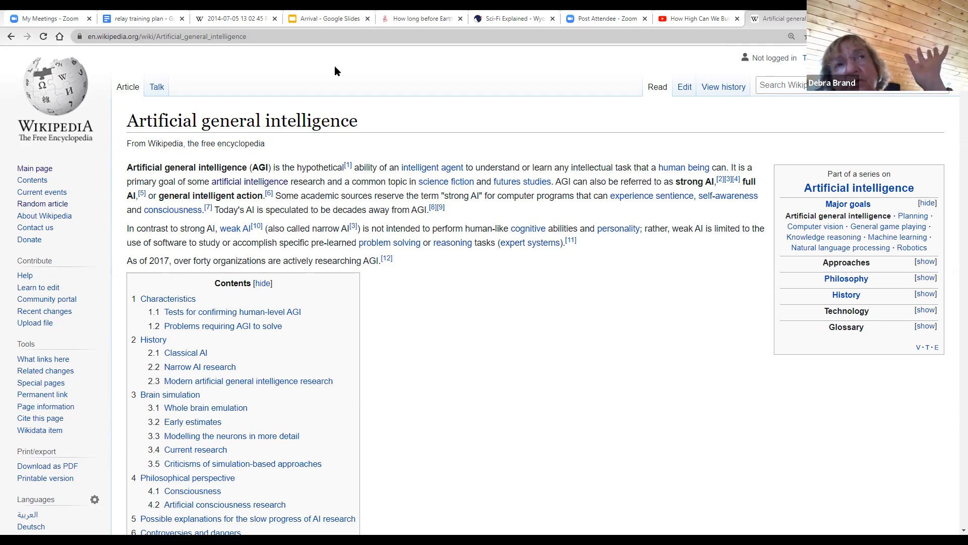
mouse_move(308, 79)
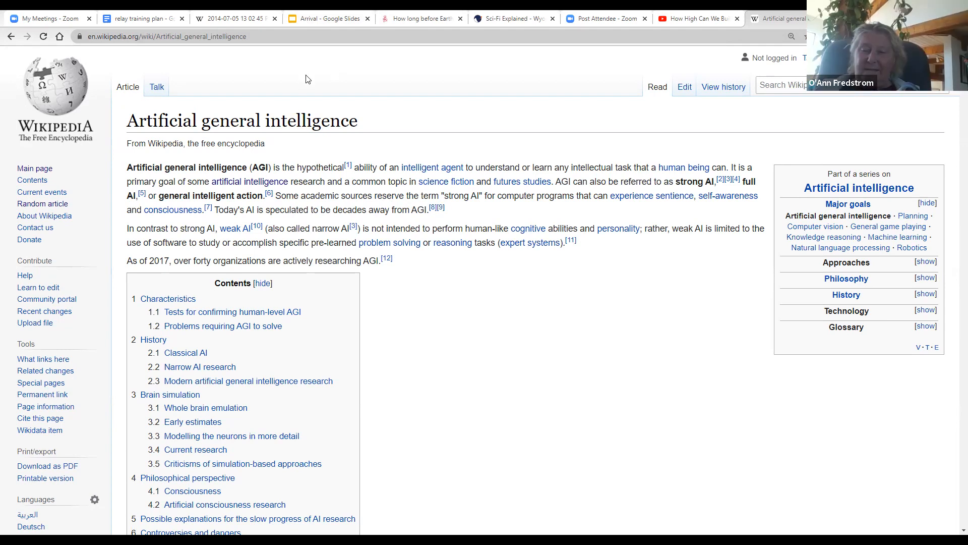
scroll(down, 3)
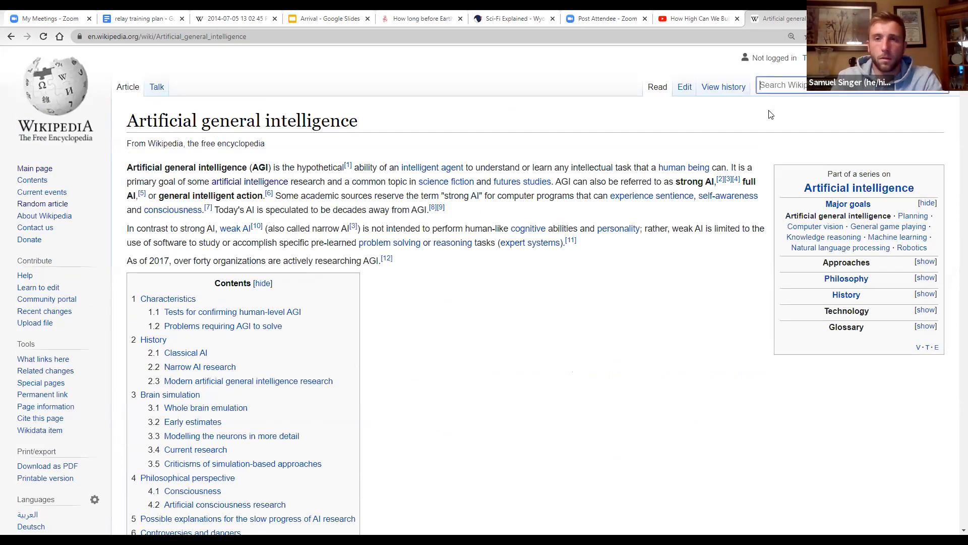
text(tesla)
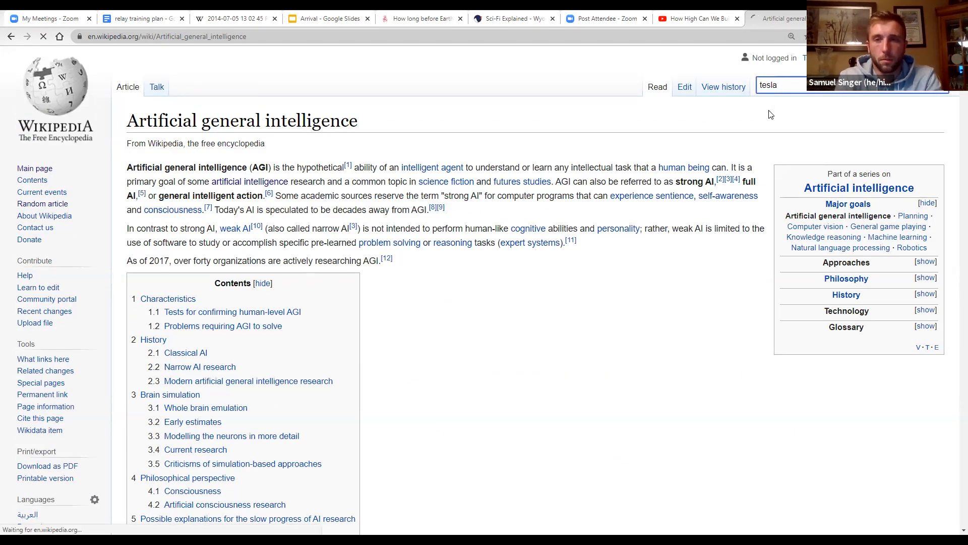
key(Return)
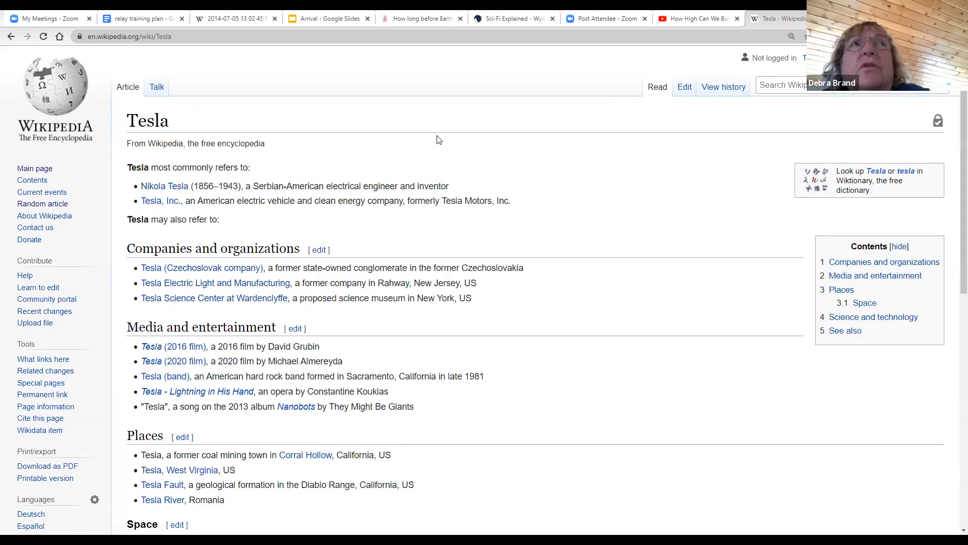
mouse_move(228, 127)
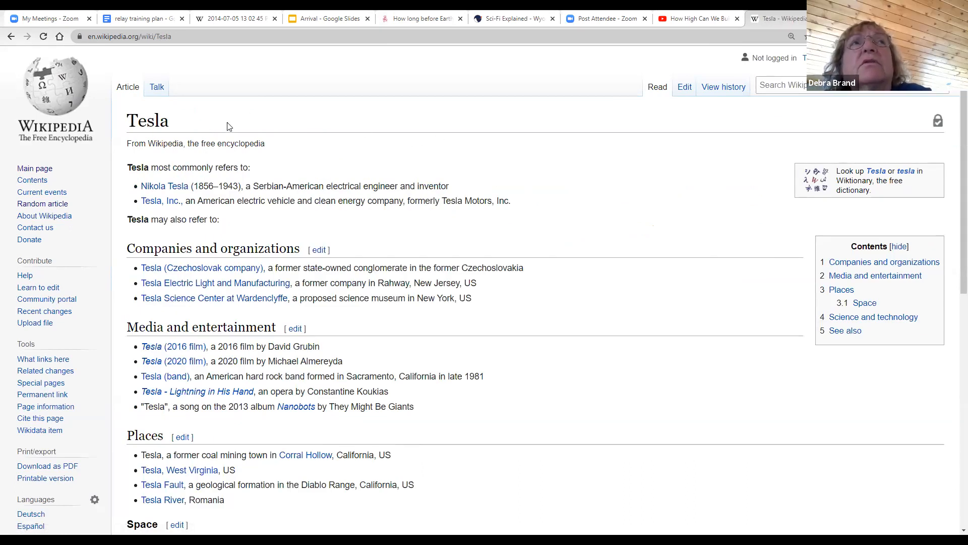
mouse_move(160, 200)
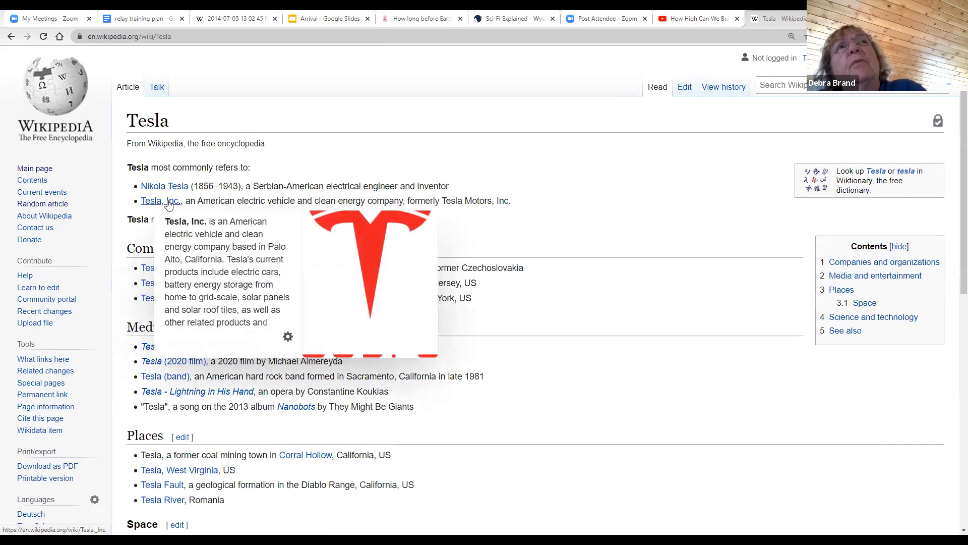
Step: Open Tesla, Inc., jump to Autopilot, and read on toward the Facilities table
click(160, 201)
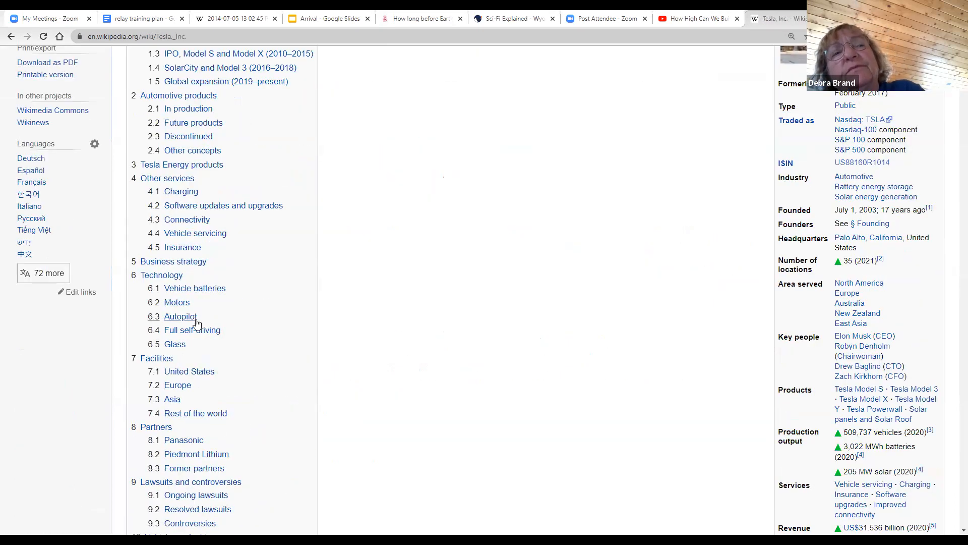
click(180, 316)
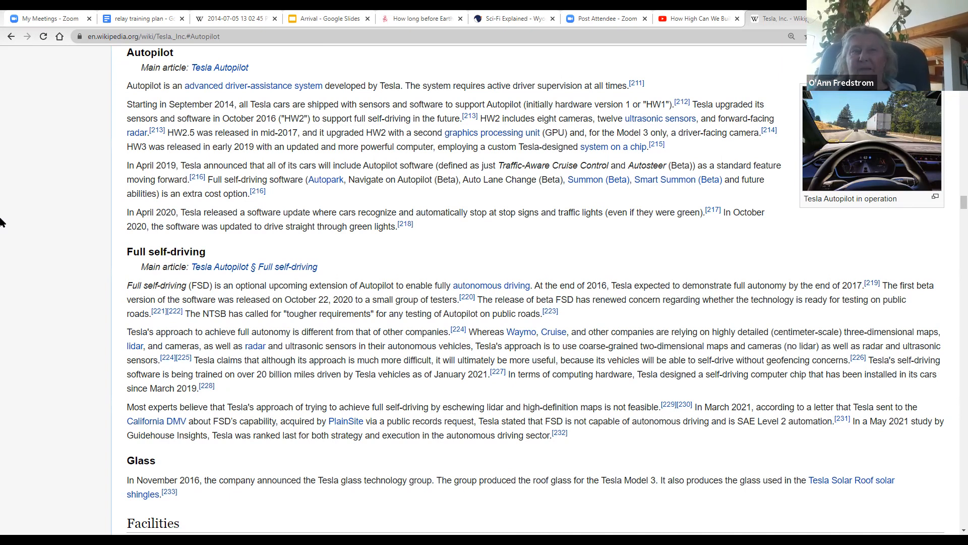
mouse_move(158, 91)
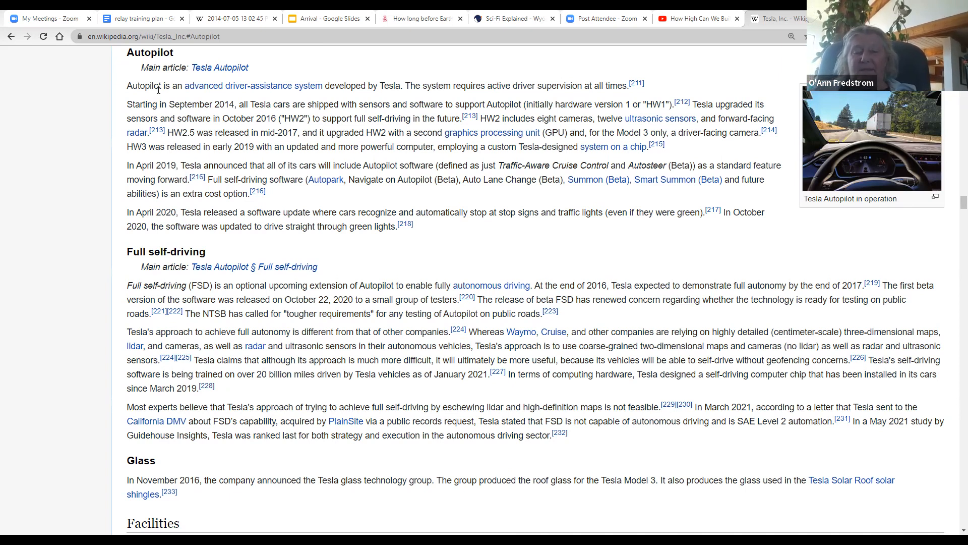
scroll(down, 3)
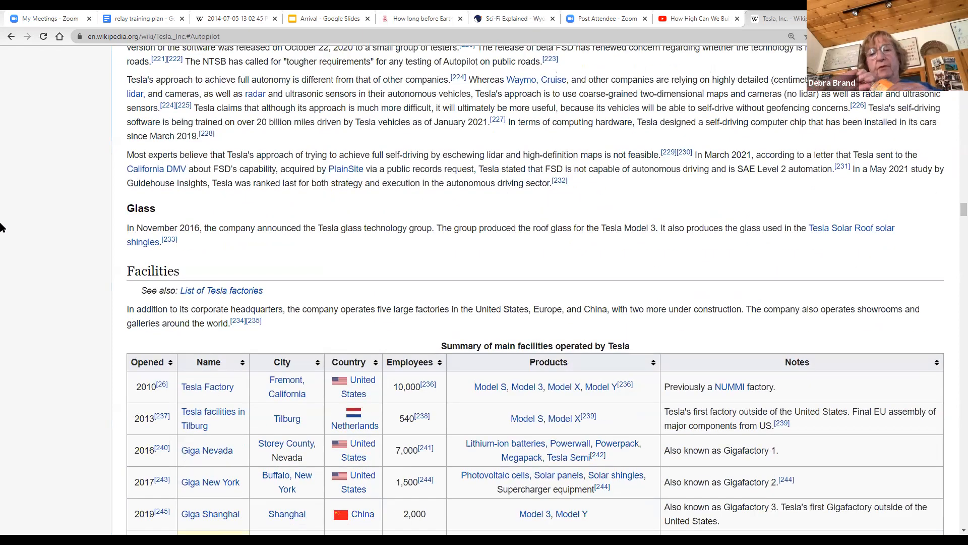
scroll(down, 3)
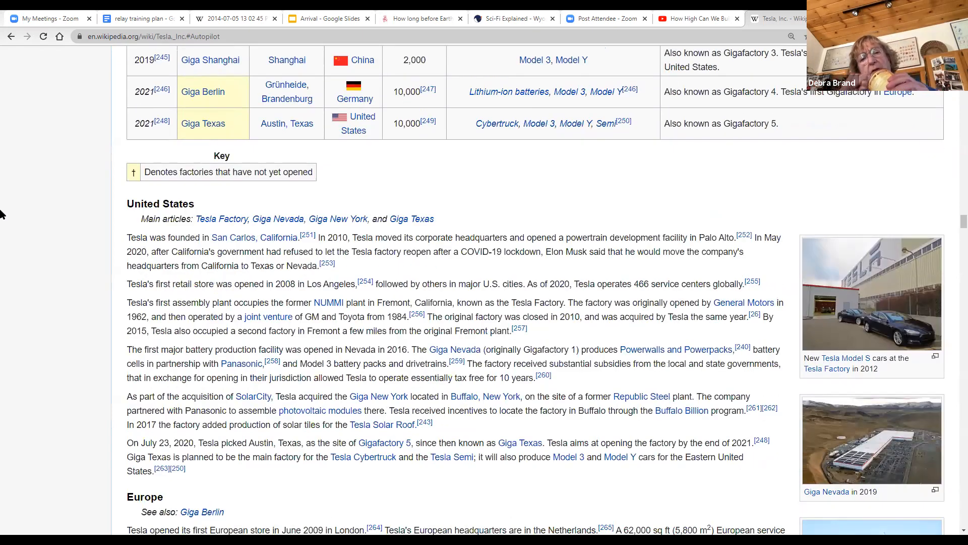
scroll(down, 3)
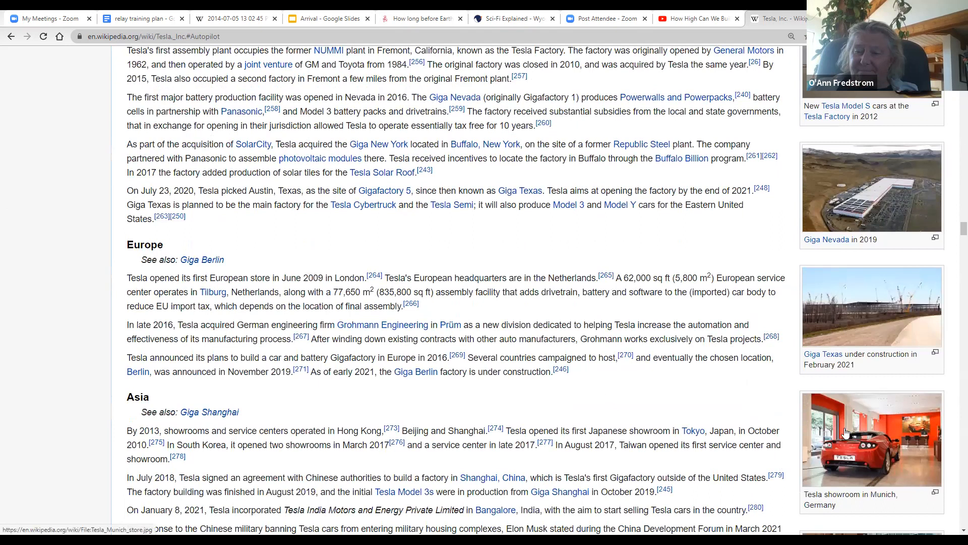
scroll(down, 3)
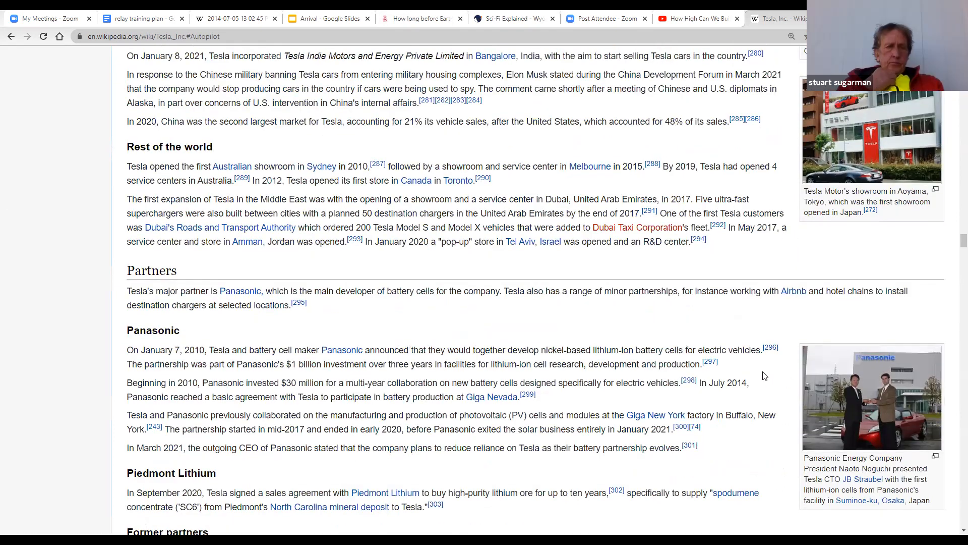
mouse_move(468, 326)
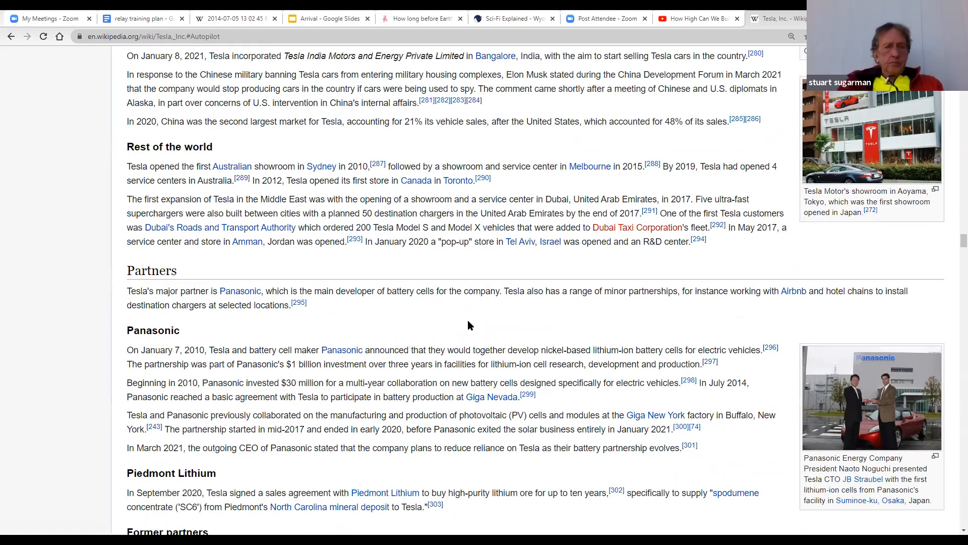
scroll(down, 3)
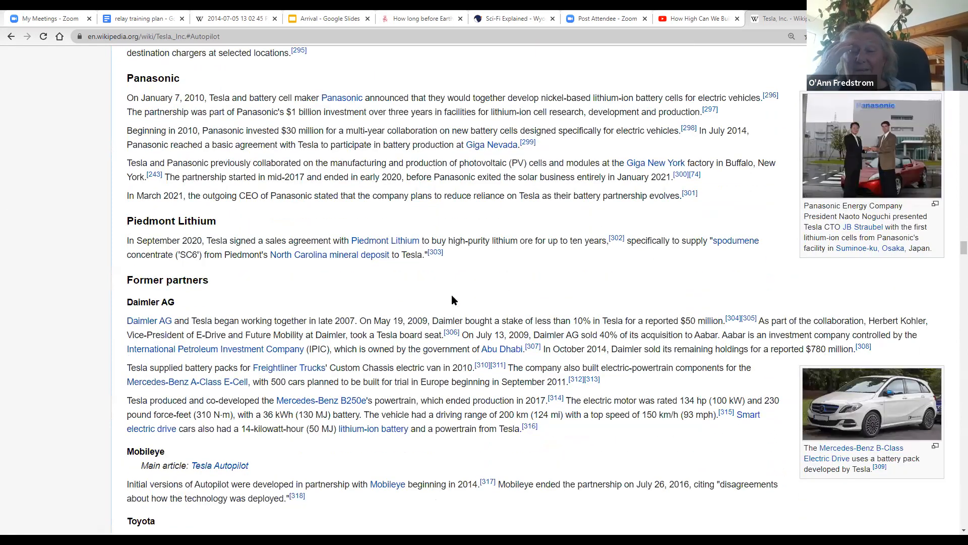
scroll(up, 3)
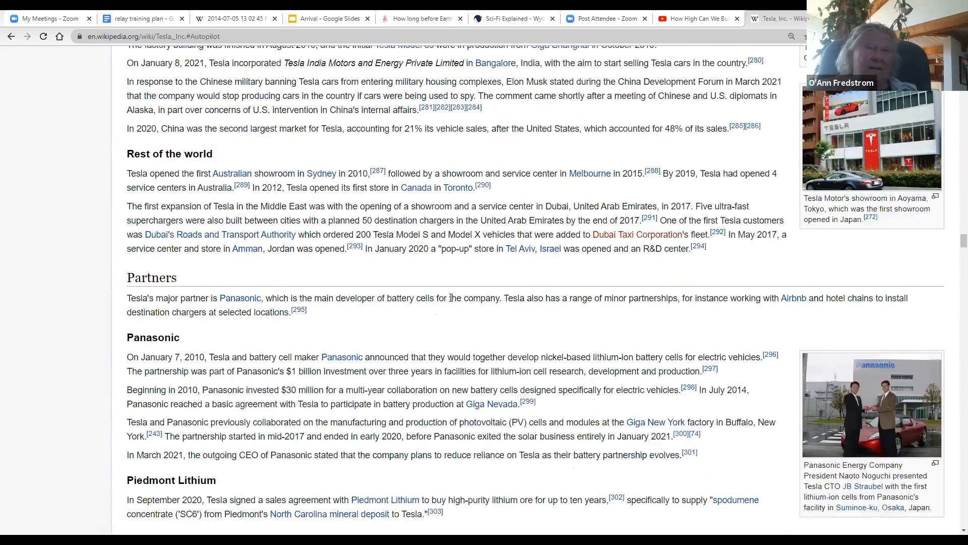
scroll(up, 3)
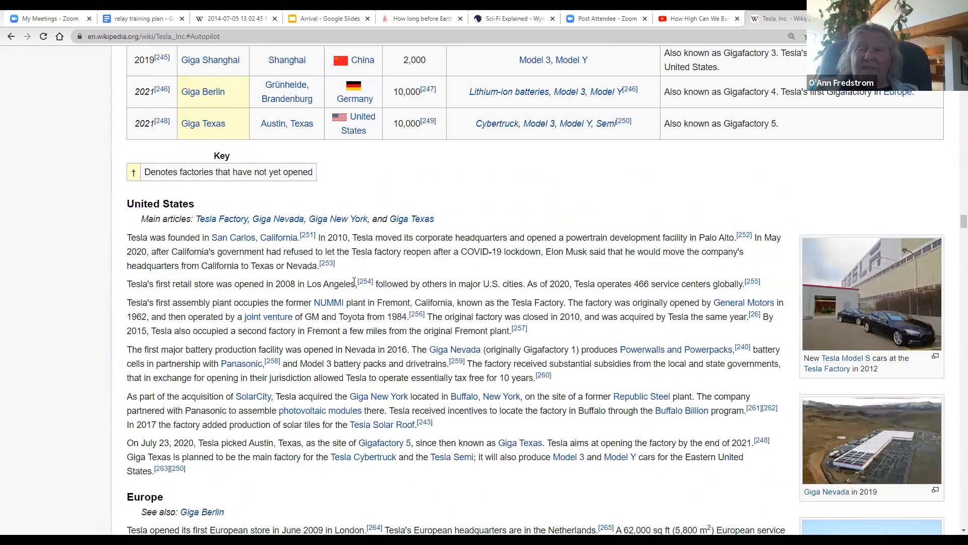
scroll(up, 3)
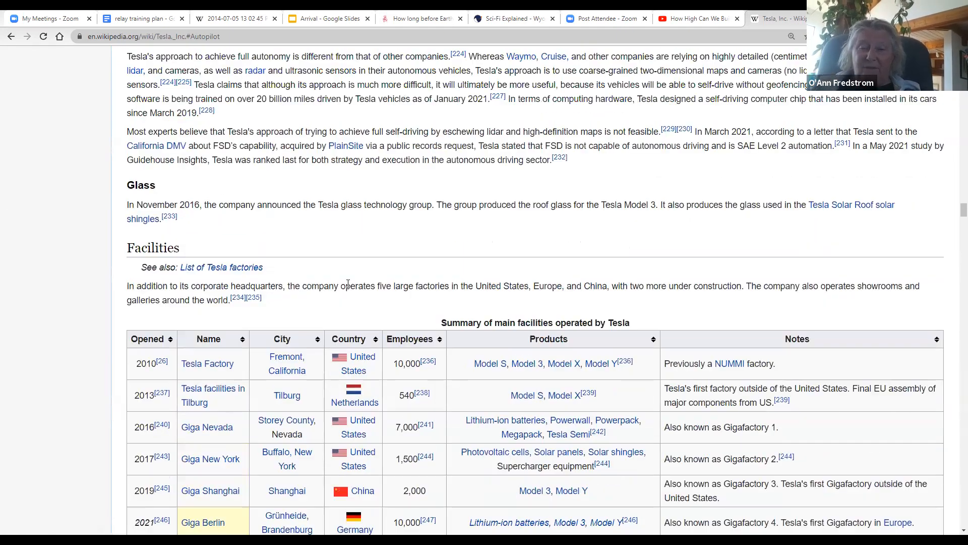
scroll(up, 3)
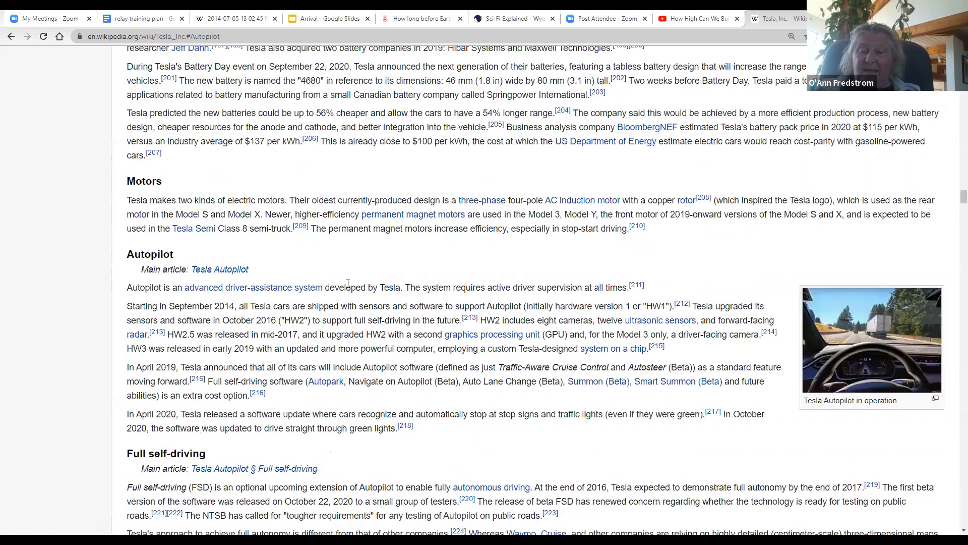
scroll(up, 3)
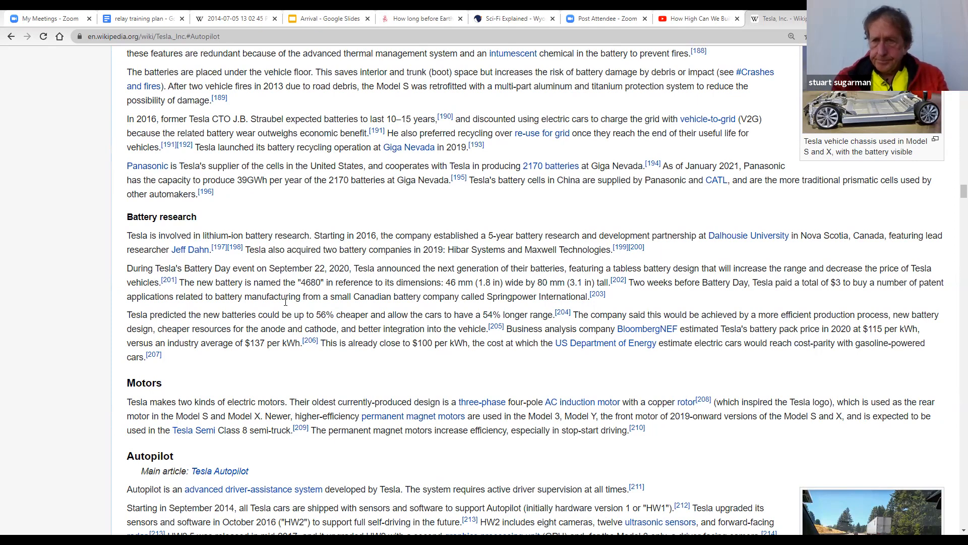
scroll(up, 3)
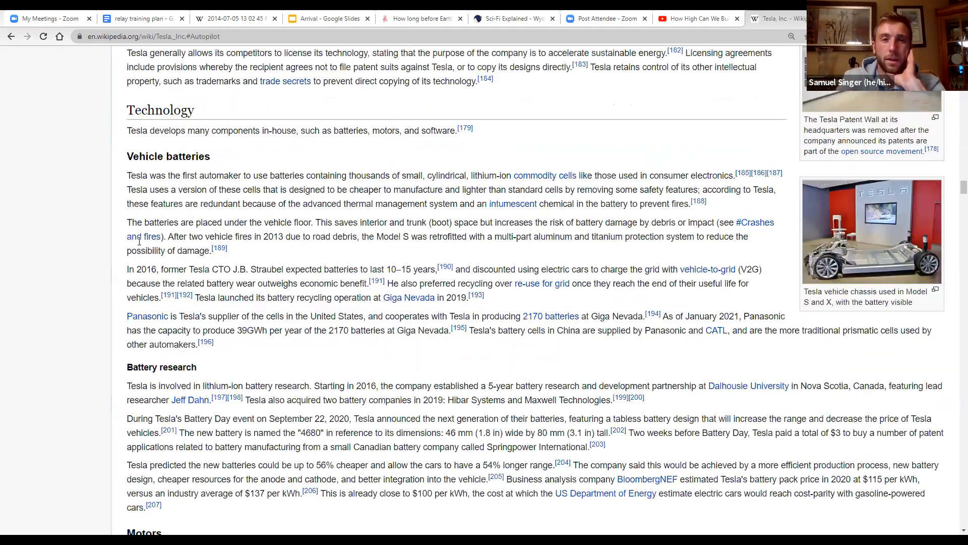
scroll(up, 3)
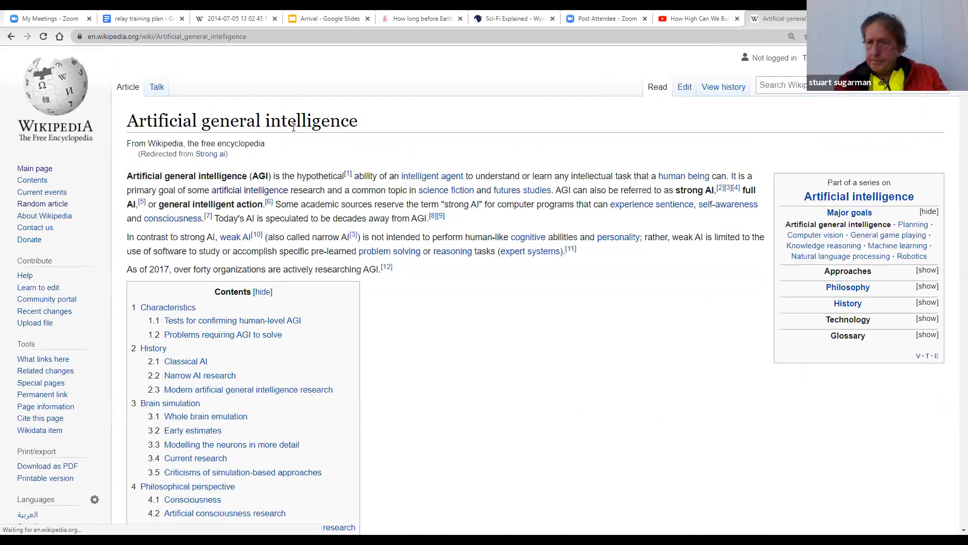
Step: Scroll the Artificial general intelligence article down and open the Turing test article
scroll(down, 3)
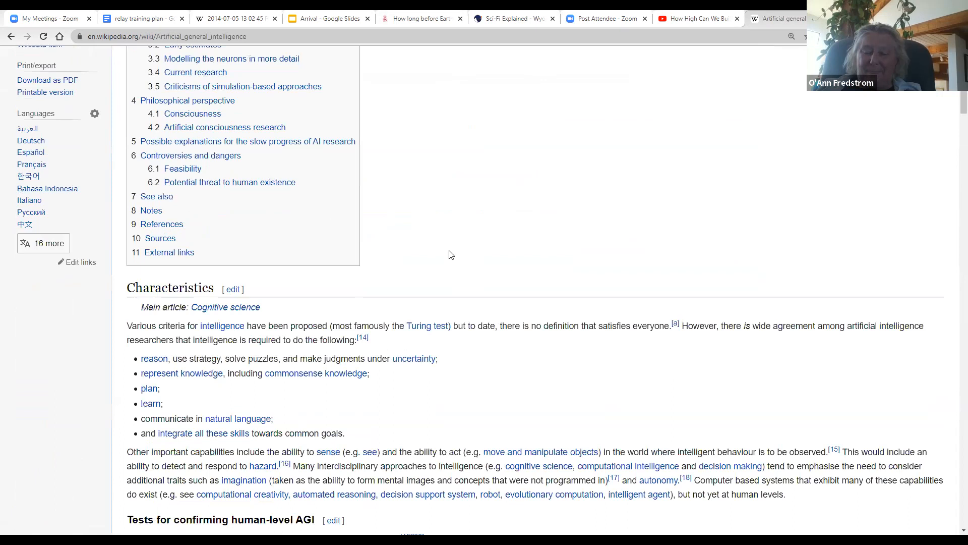
click(427, 325)
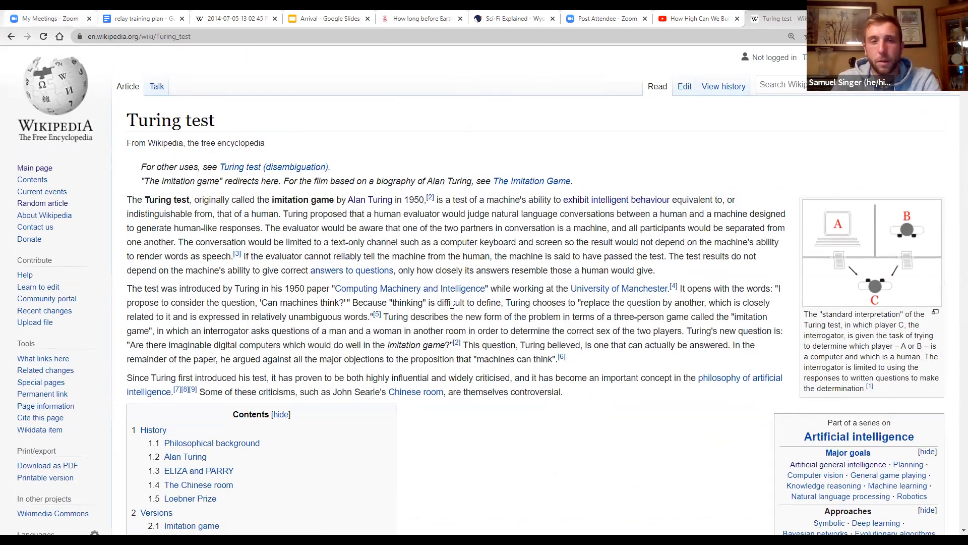
scroll(down, 3)
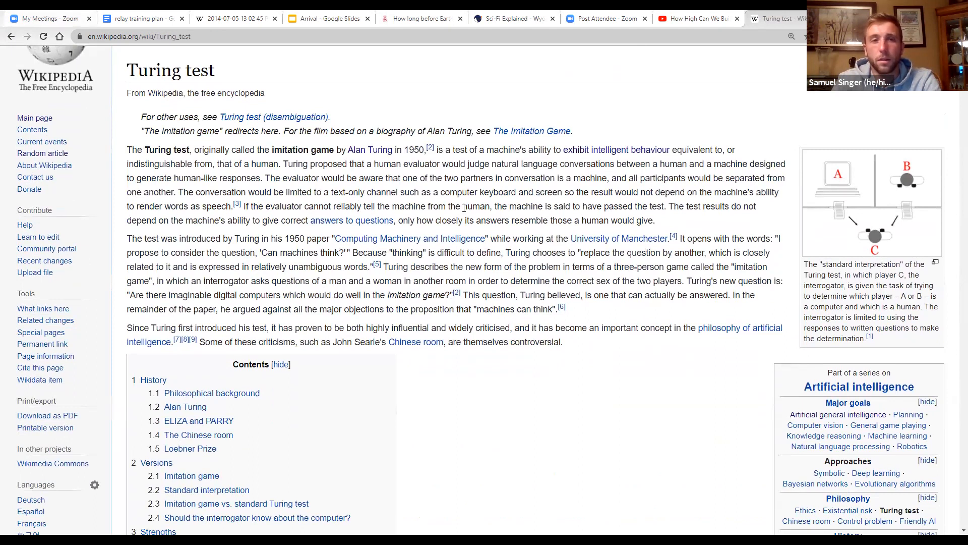
scroll(up, 3)
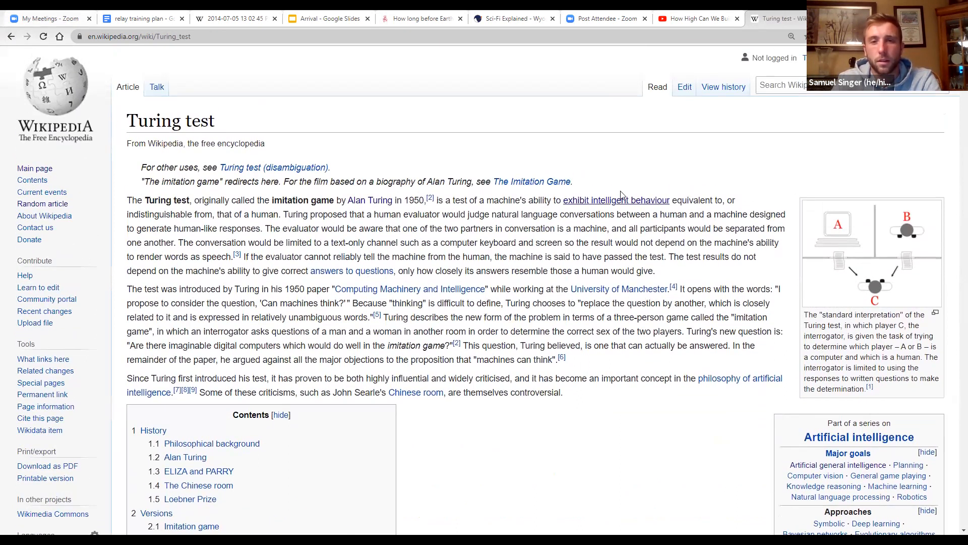
mouse_move(739, 378)
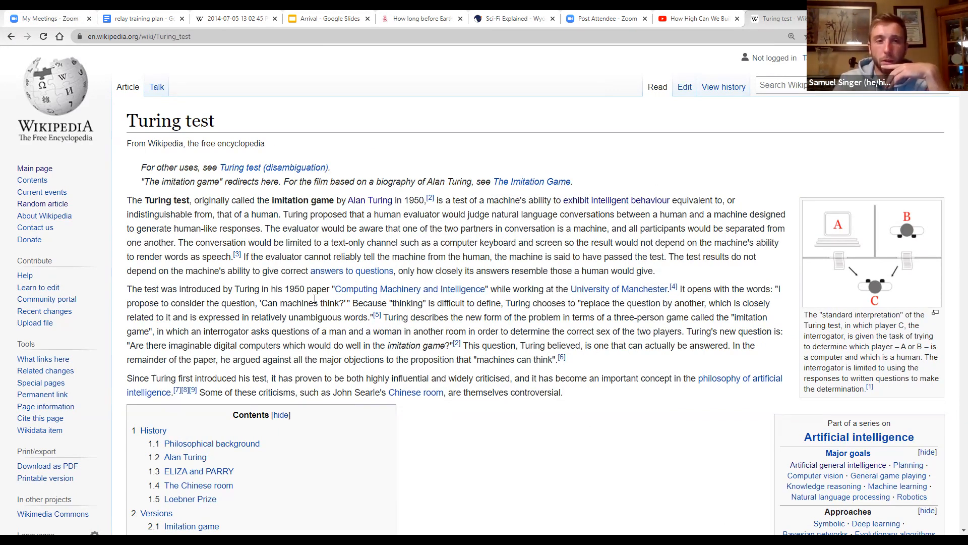
mouse_move(545, 247)
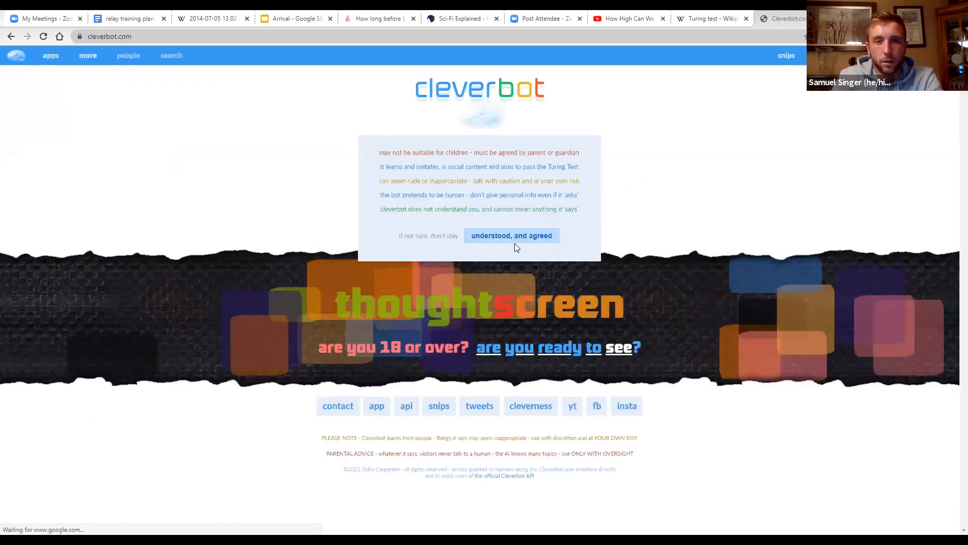
Step: Accept Cleverbot's terms with 'understood, and agreed'
click(511, 236)
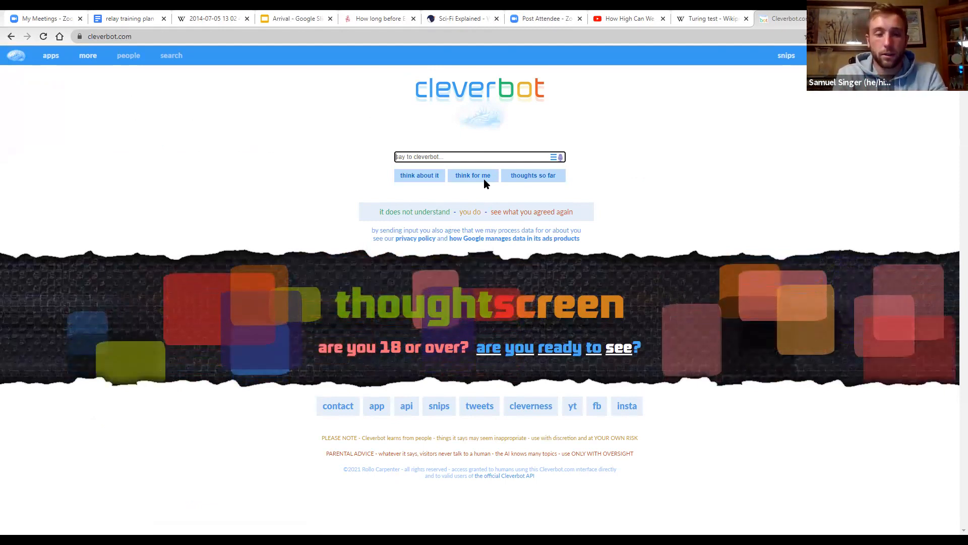
Step: Ask Cleverbot 'hello what is your name' and 'where are you from', then reply 'I do not know'
text(hello w)
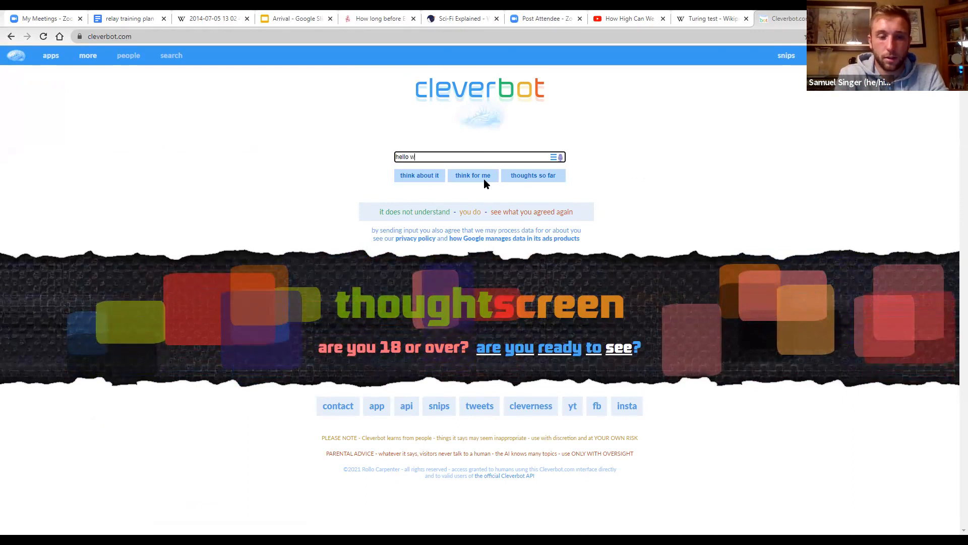
text(hat is your name)
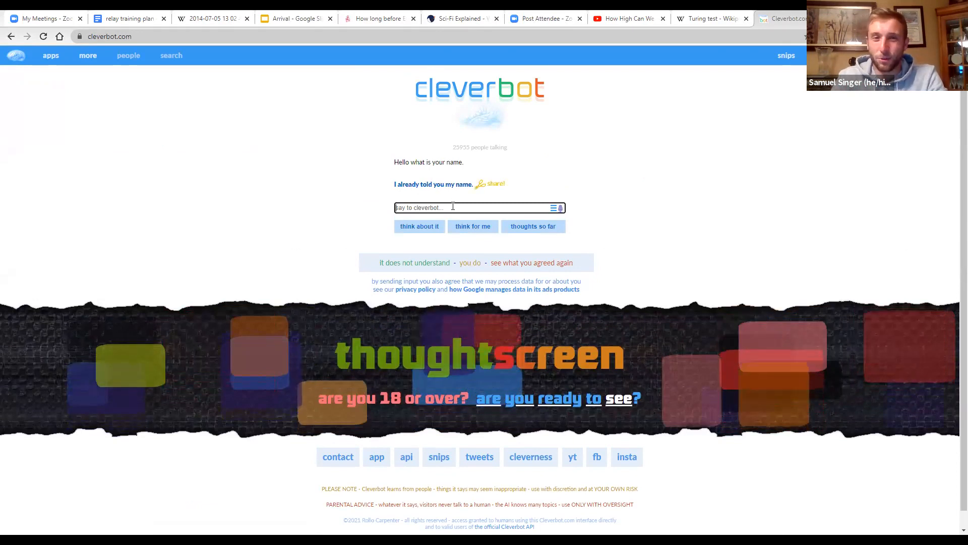
text(w)
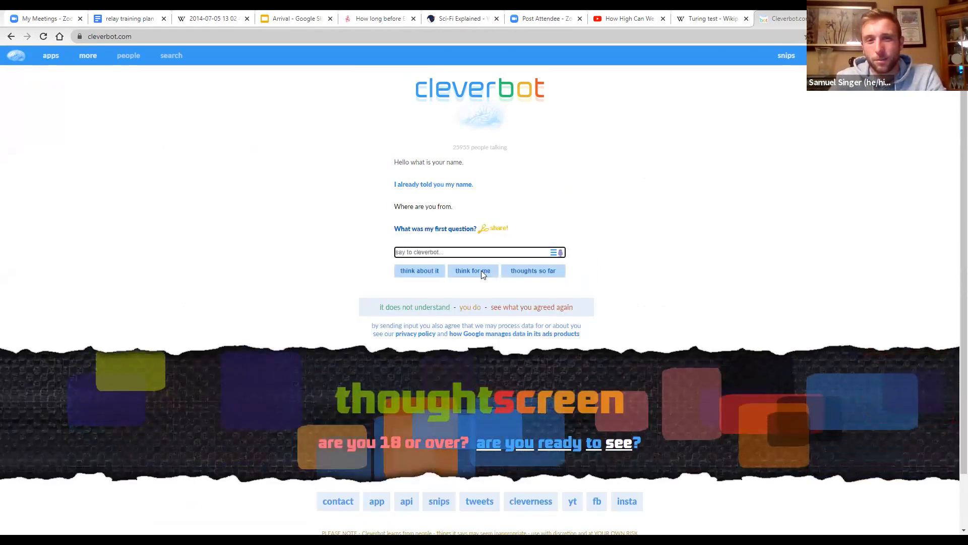
click(478, 252)
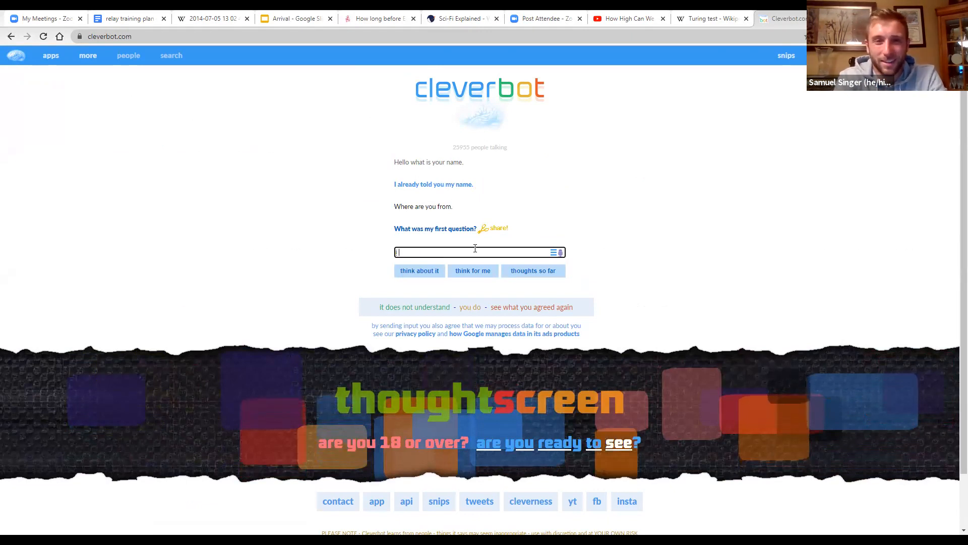
key(Return)
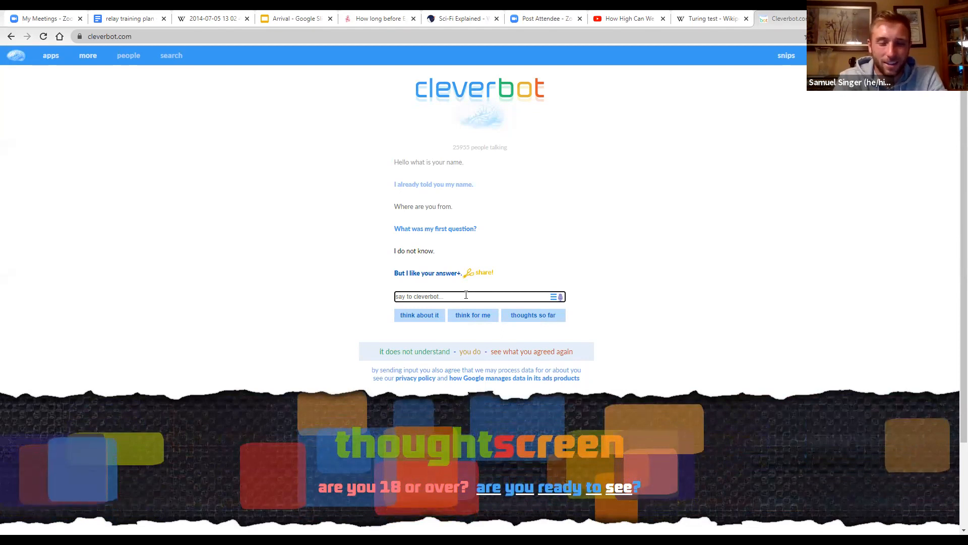
Step: Ask Cleverbot 'where are you from', 'what state' and 'how do you like it there'
text(where are you)
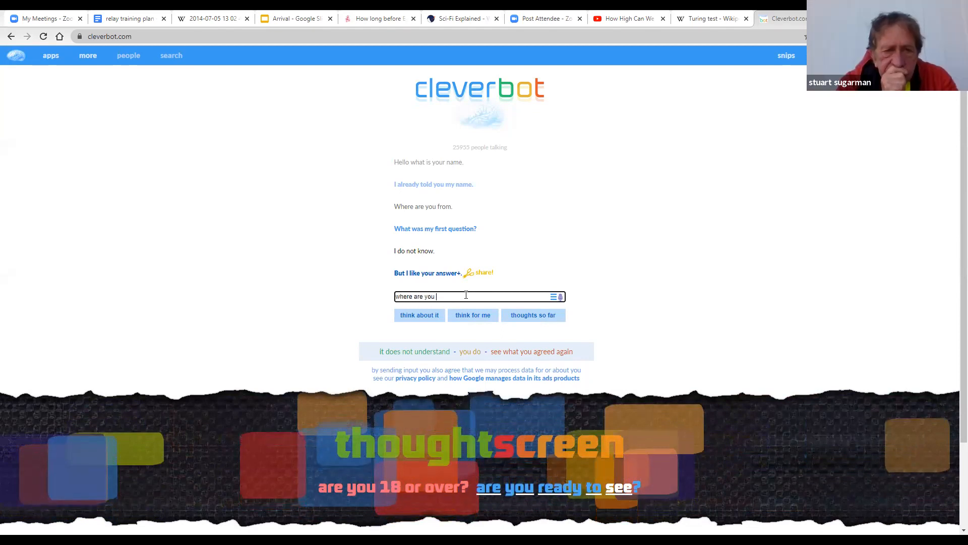
key(Return)
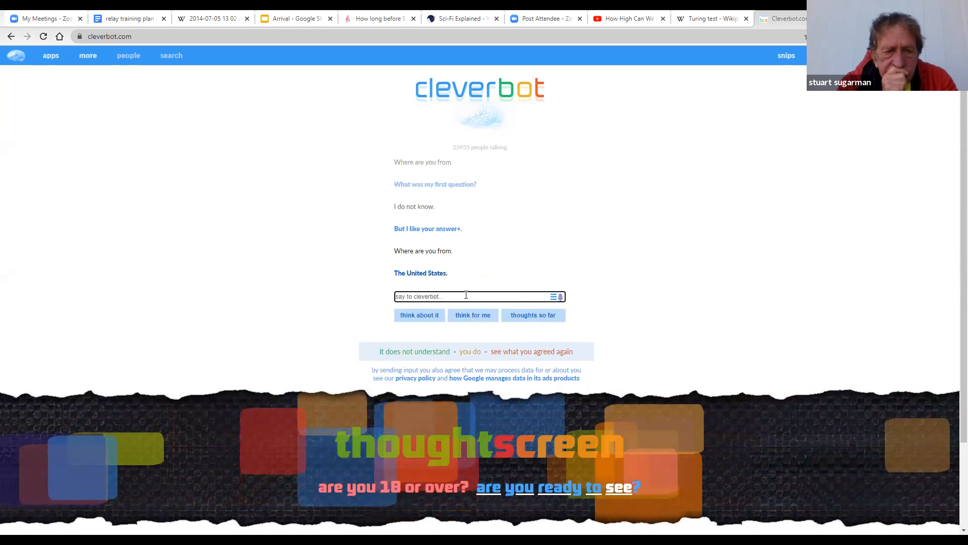
text(what stat)
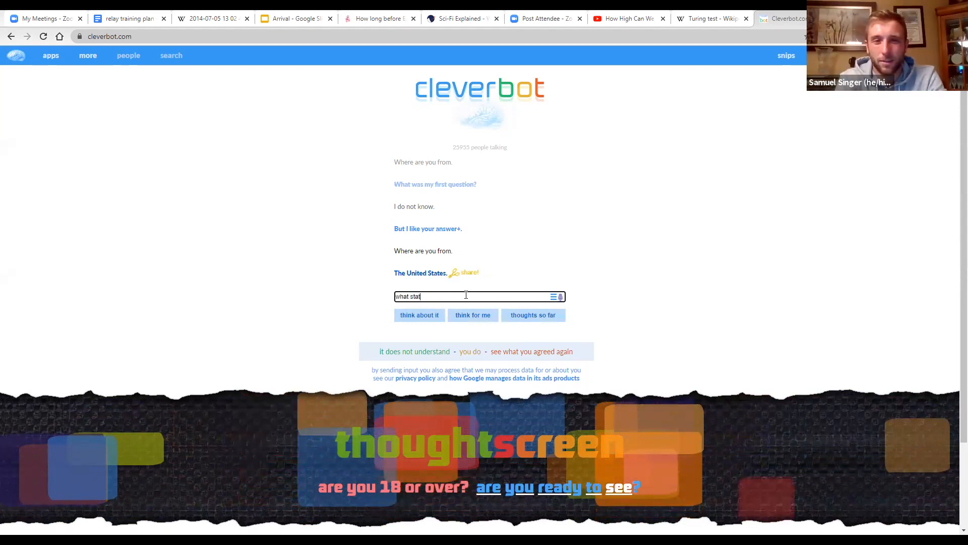
key(Return)
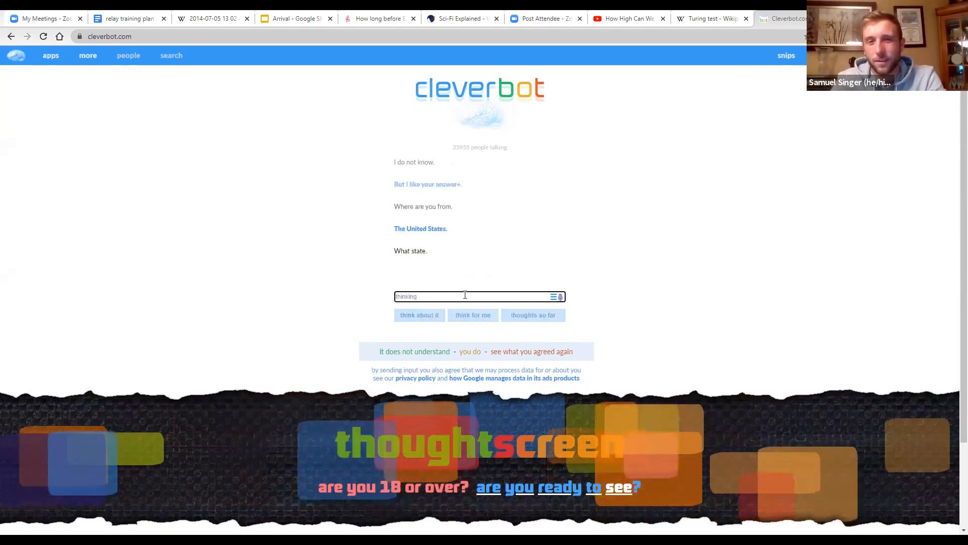
key(Return)
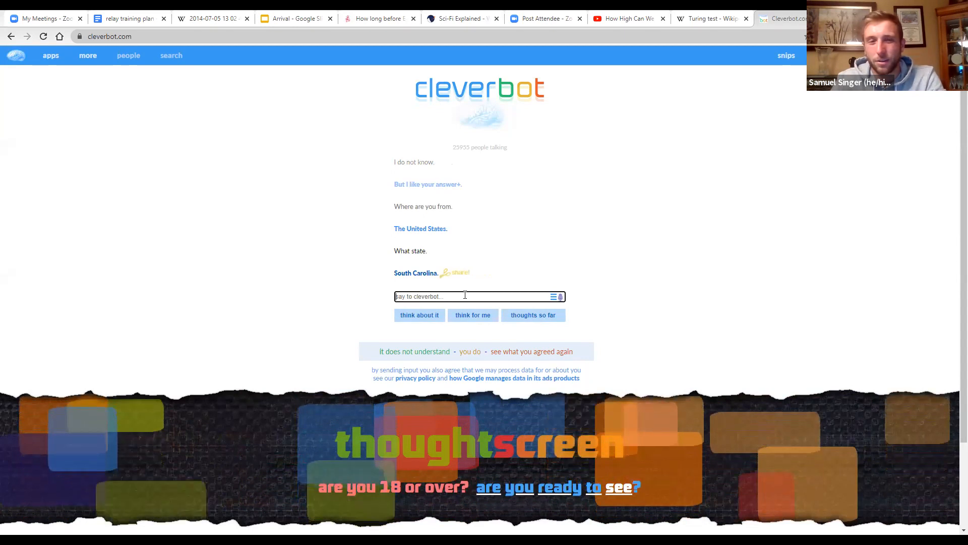
text(how do you like it the)
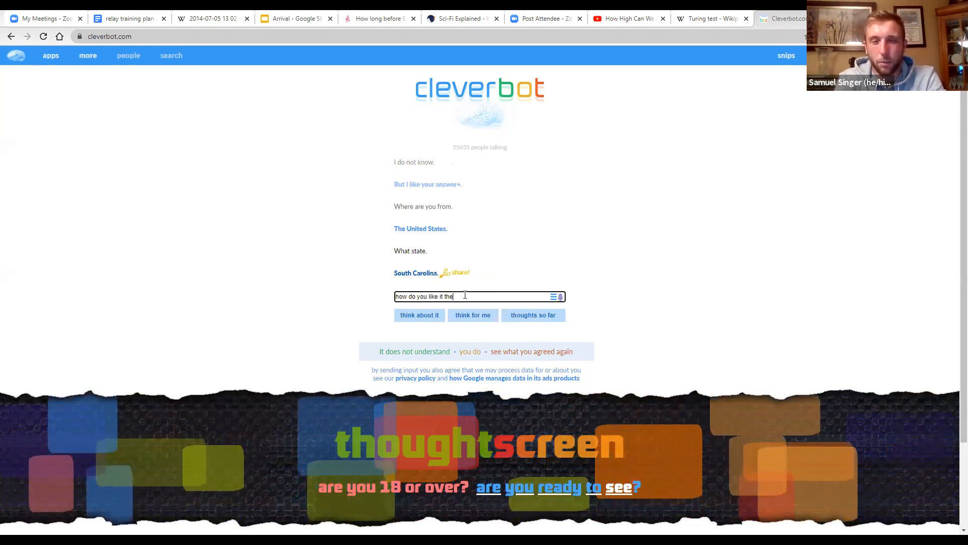
key(Return)
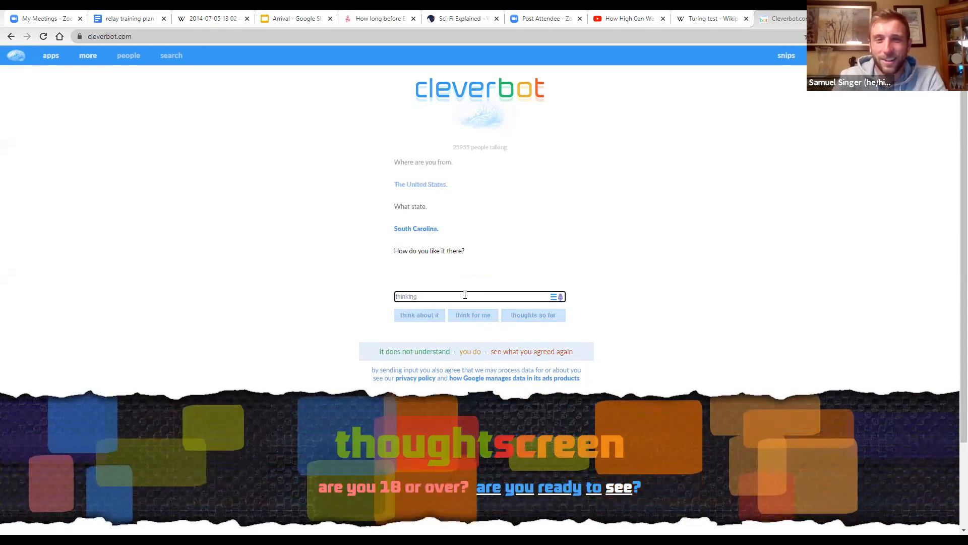
key(Return)
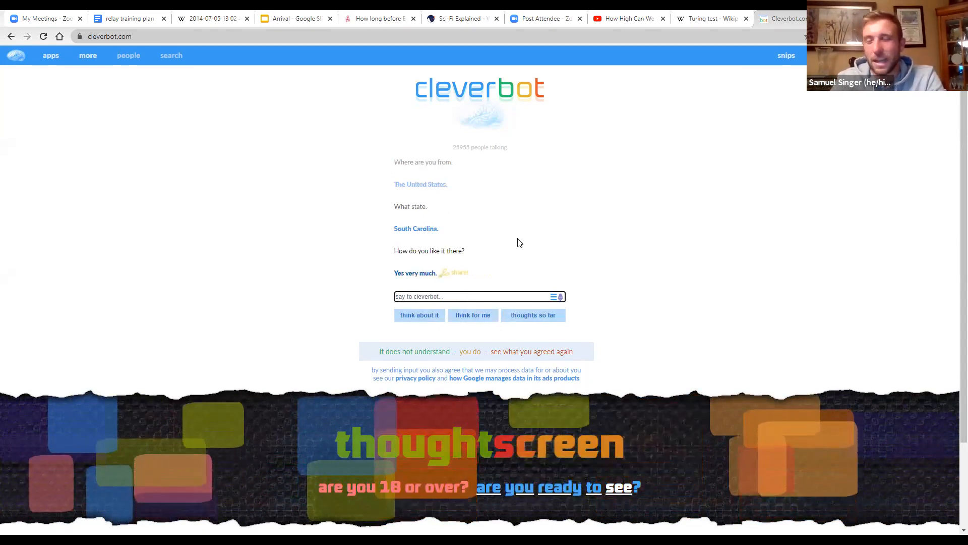
mouse_move(485, 261)
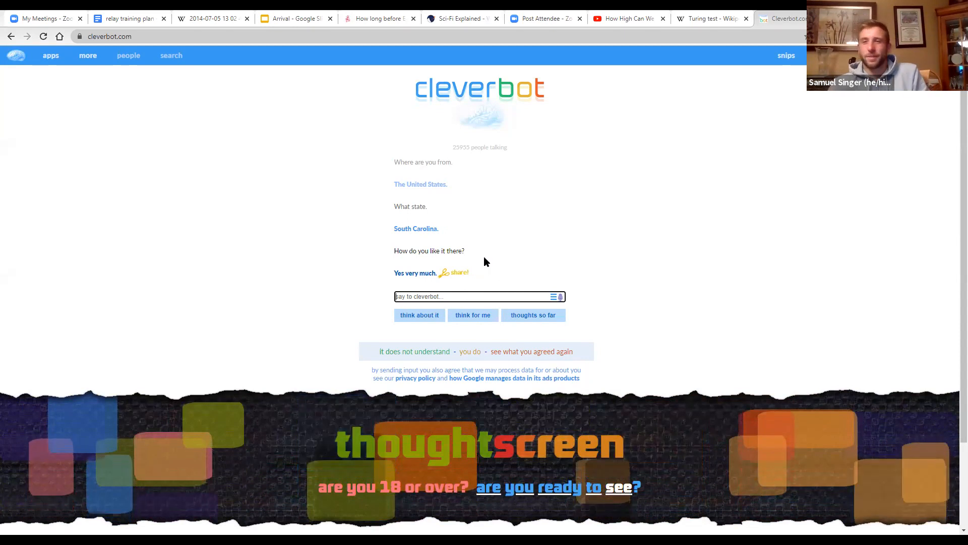
mouse_move(466, 262)
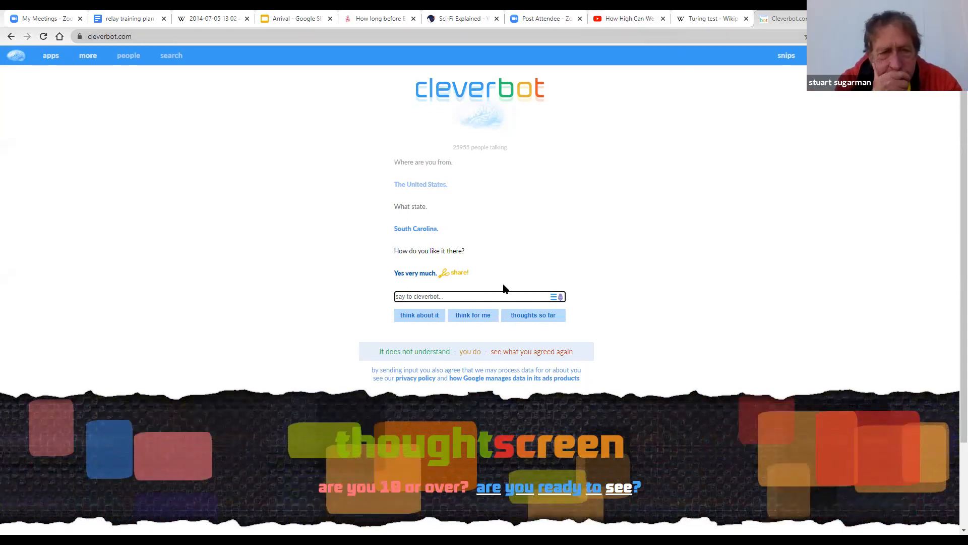
Step: Ask Cleverbot 'are you depressed?', answer its boyfriend question, then send 'do you'
text(are you depressed?)
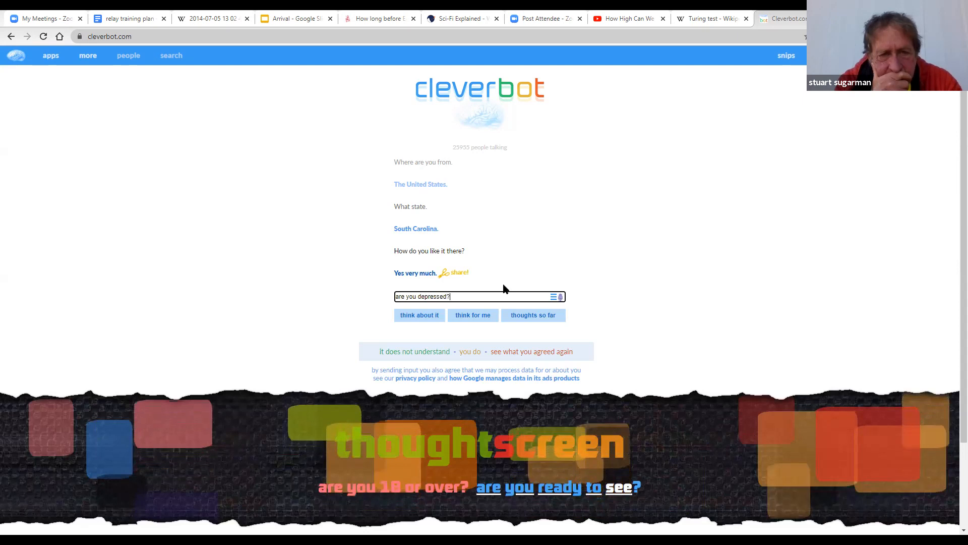
key(Return)
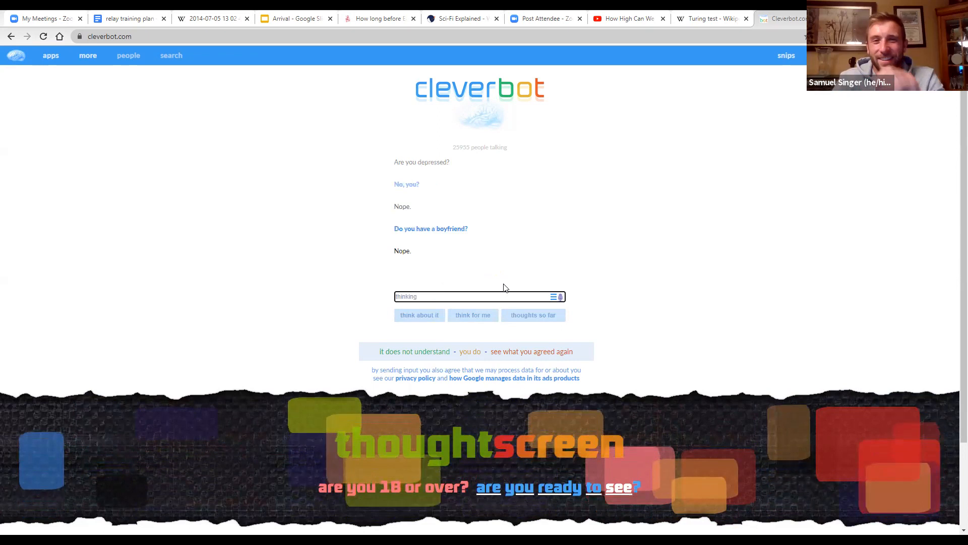
key(Return)
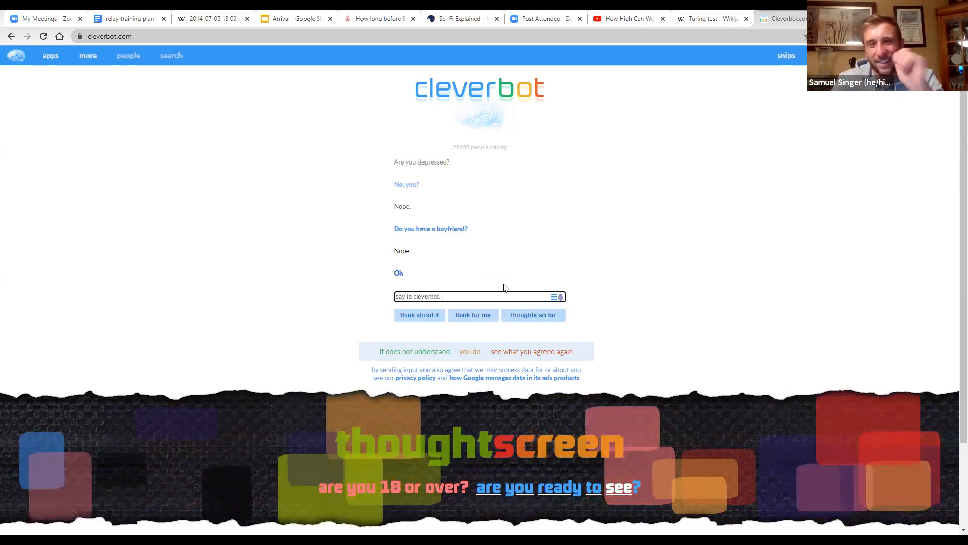
text(do you)
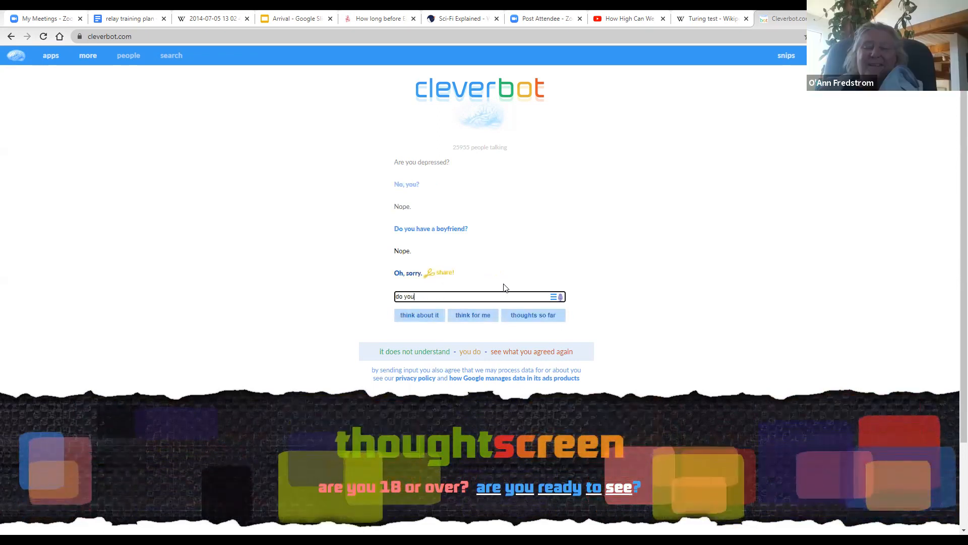
key(Return)
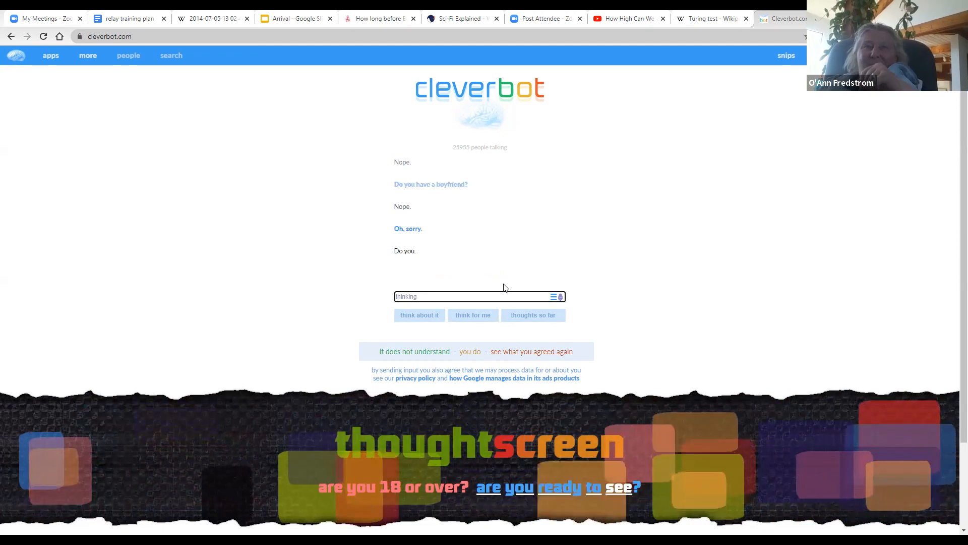
key(Return)
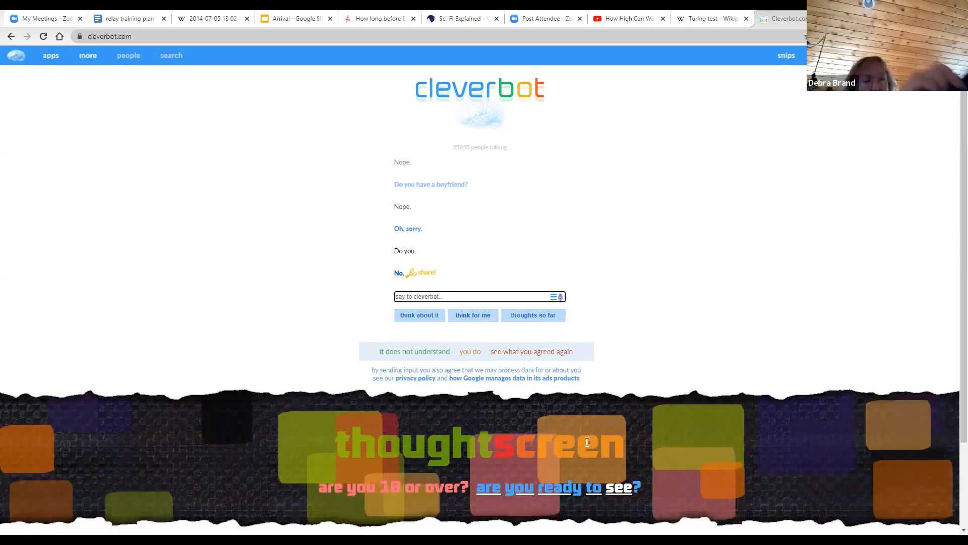
Step: Scroll the chat and switch back to the Wikipedia Turing test tab
scroll(down, 3)
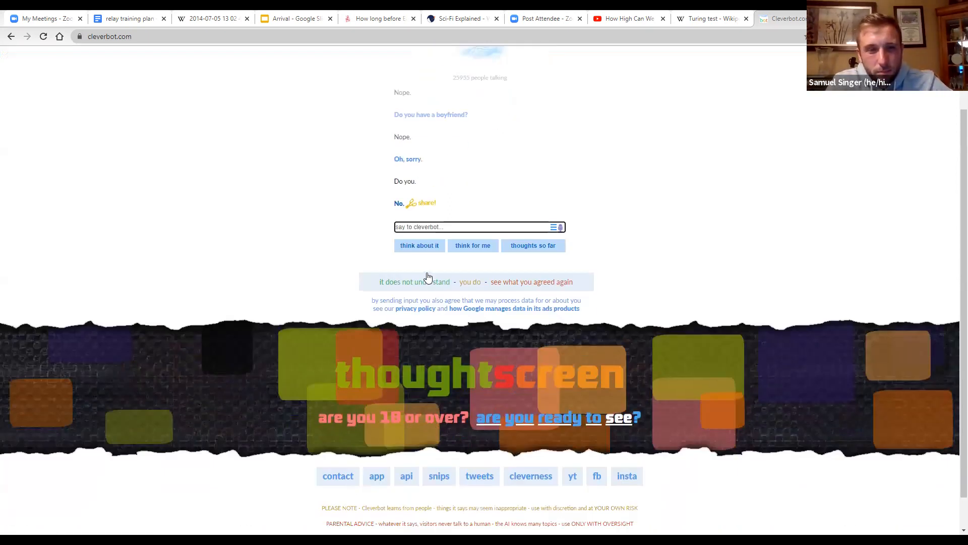
scroll(up, 3)
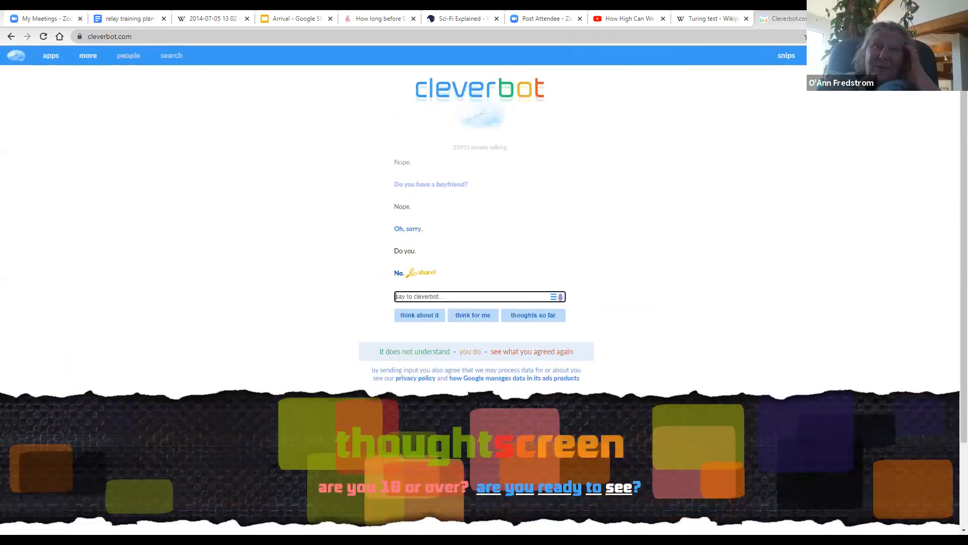
click(710, 19)
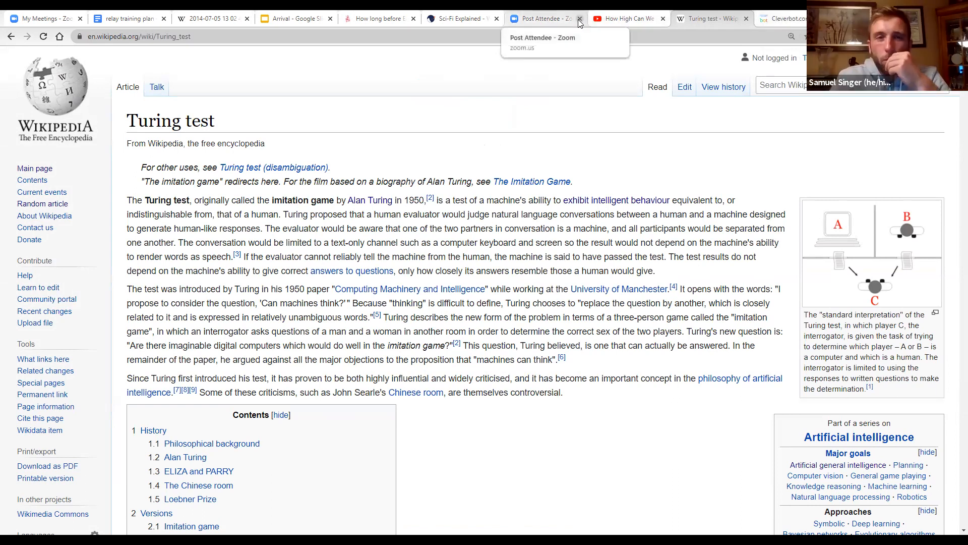
mouse_move(632, 63)
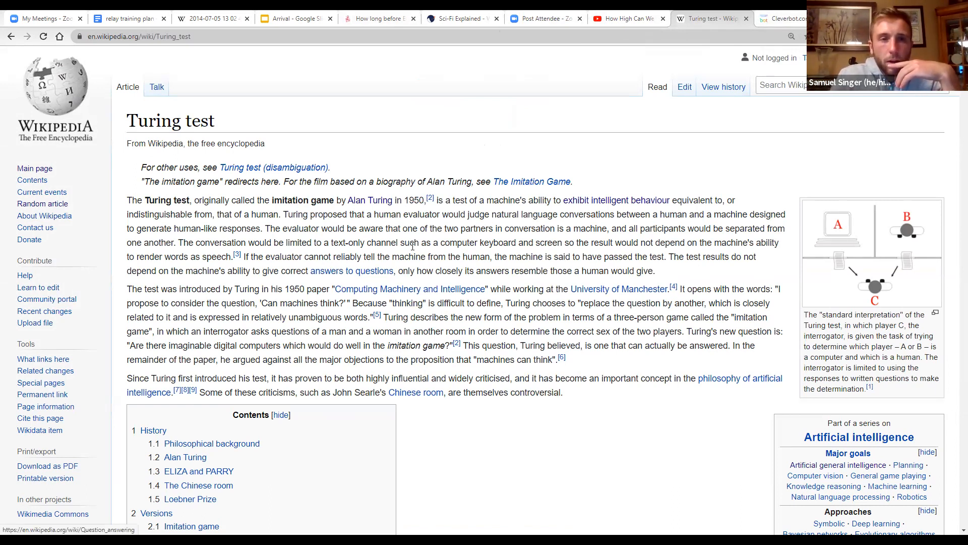
Step: Scroll the Turing test article through its contents into Philosophical background
scroll(down, 3)
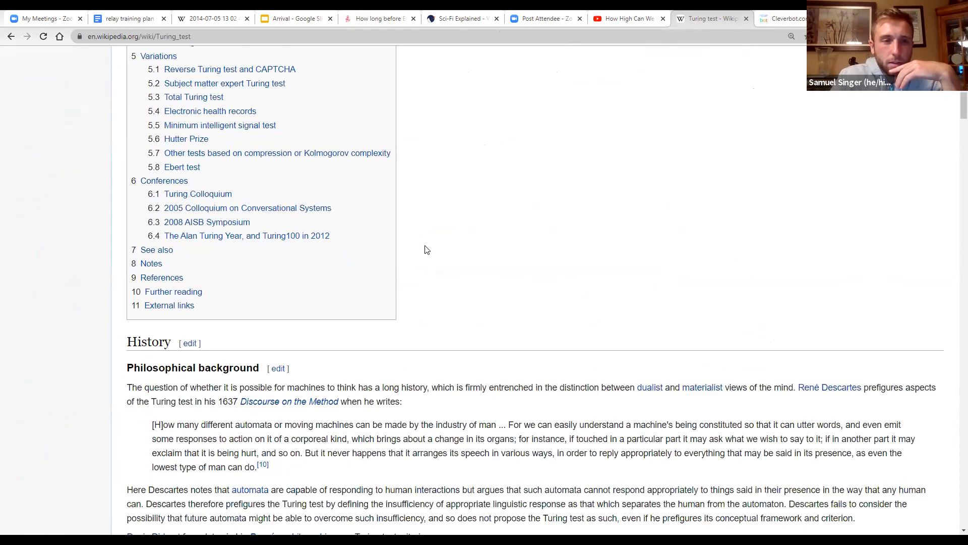
scroll(down, 3)
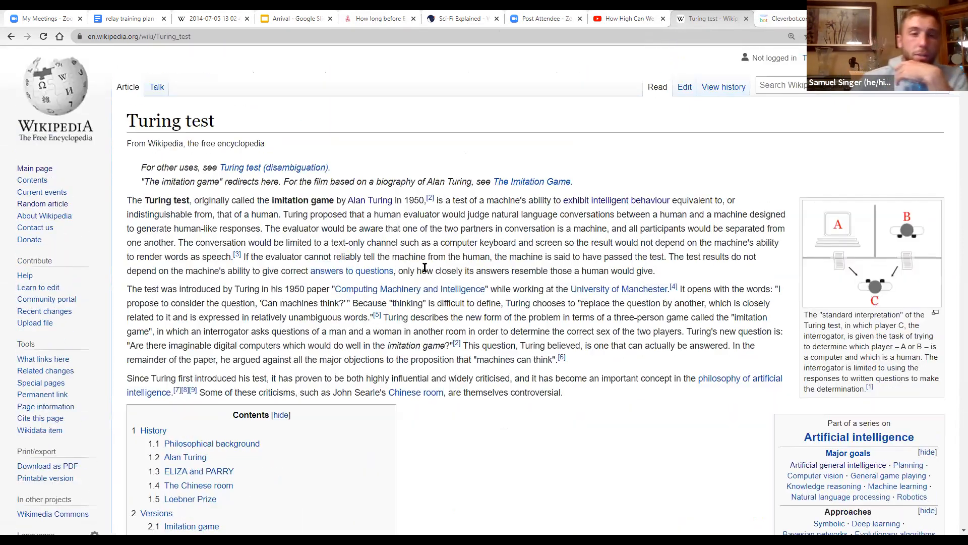
Step: Switch to the Arrival deck's slide 3 on virtual intelligence and strong versus weak AI
click(294, 18)
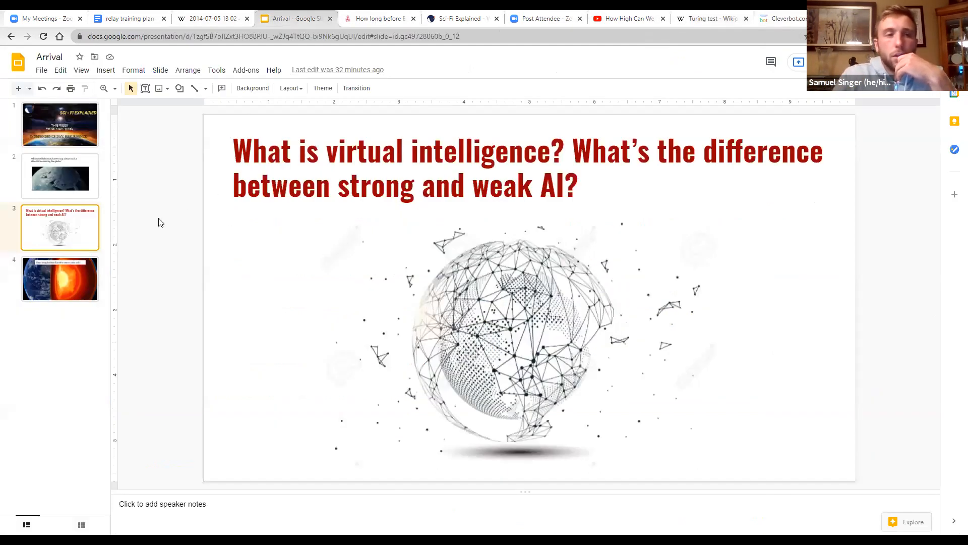
mouse_move(96, 230)
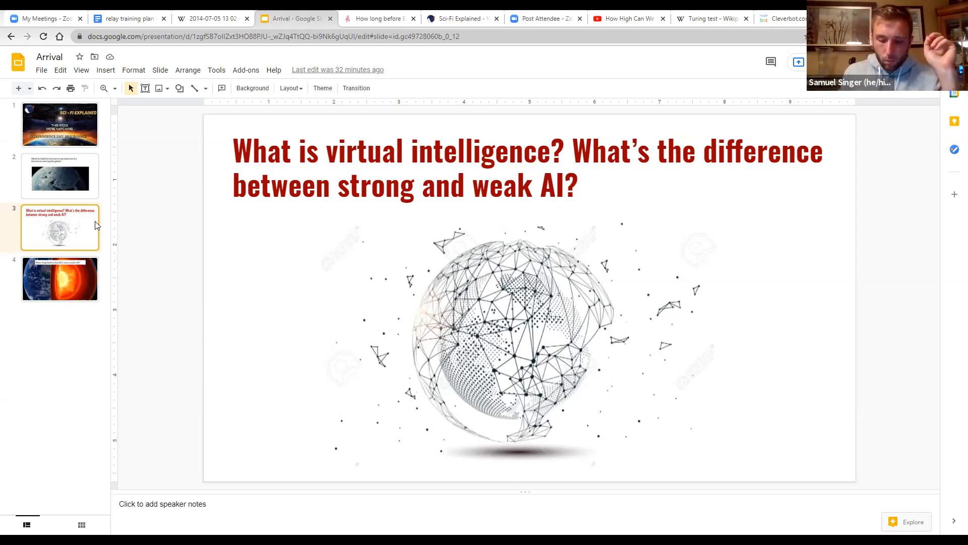
mouse_move(44, 284)
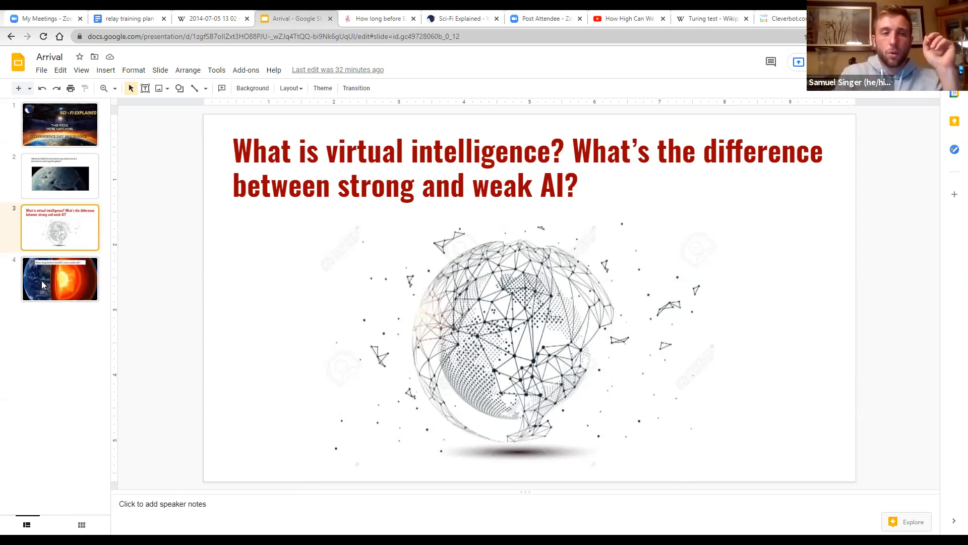
Step: Open slide 4 of the Arrival deck, about Earth's core cooling
click(60, 278)
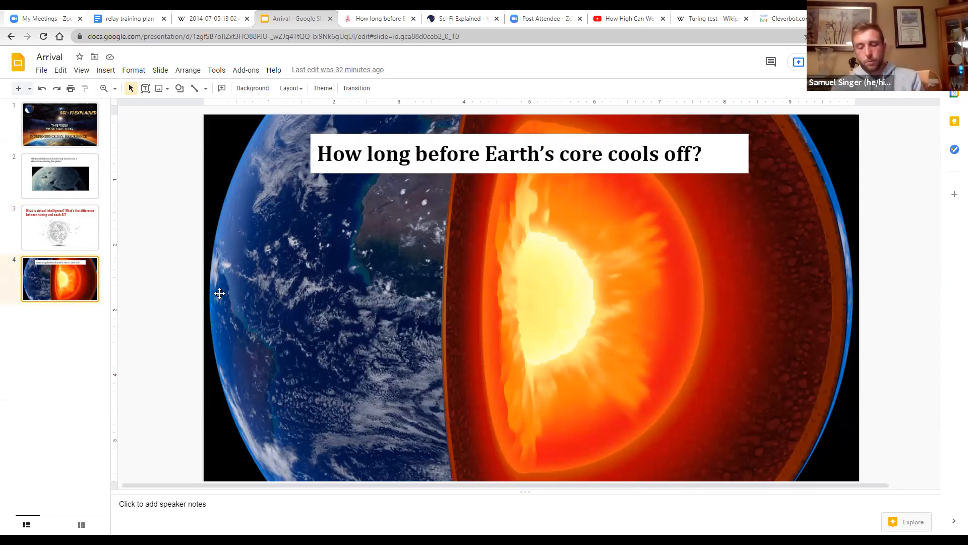
mouse_move(209, 291)
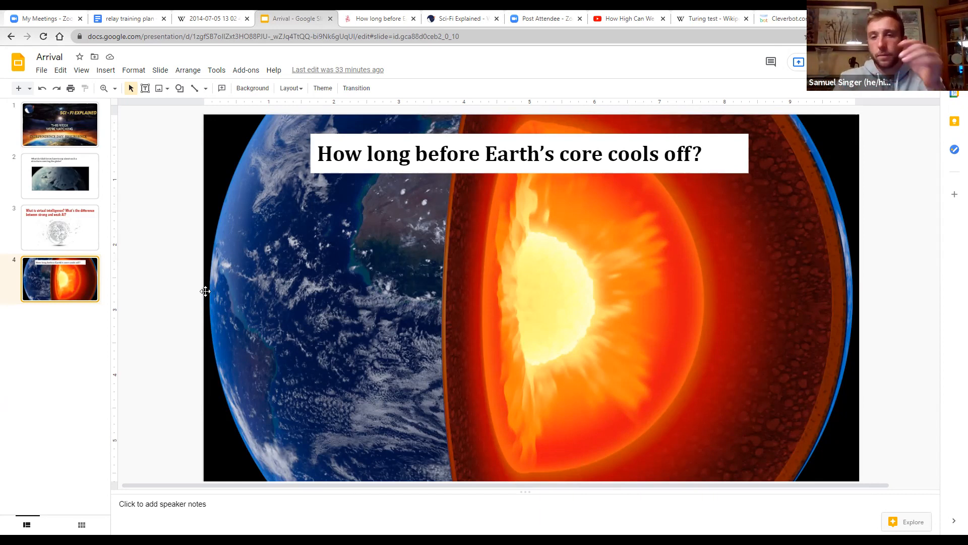
mouse_move(432, 247)
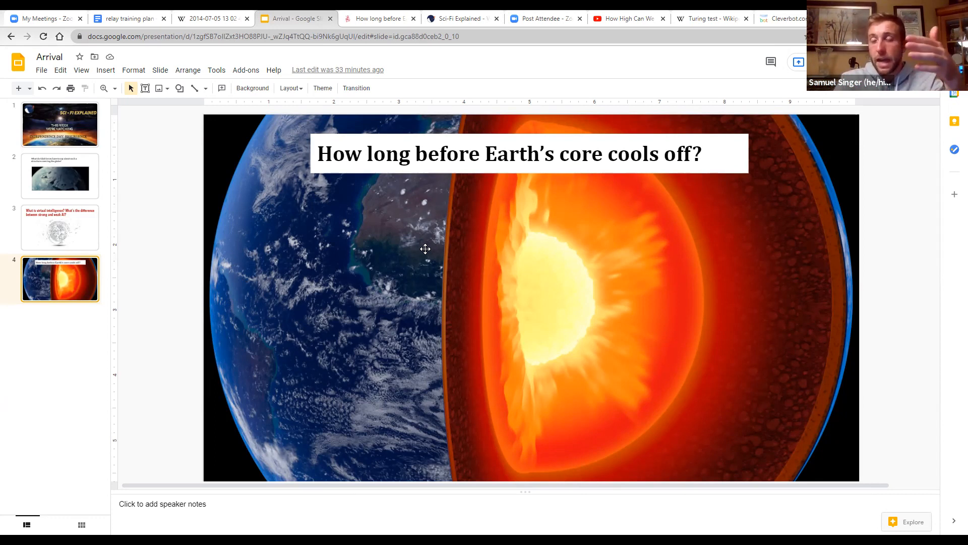
mouse_move(420, 250)
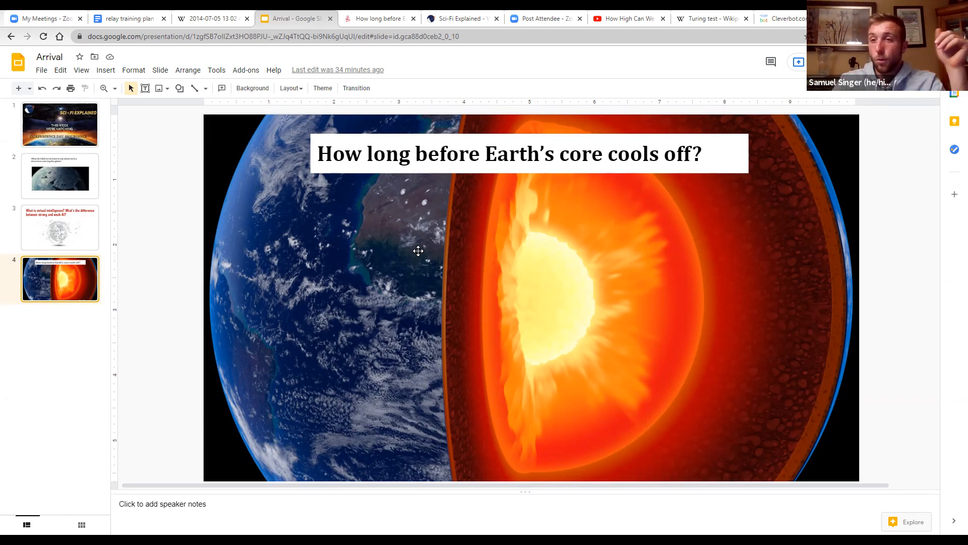
mouse_move(468, 240)
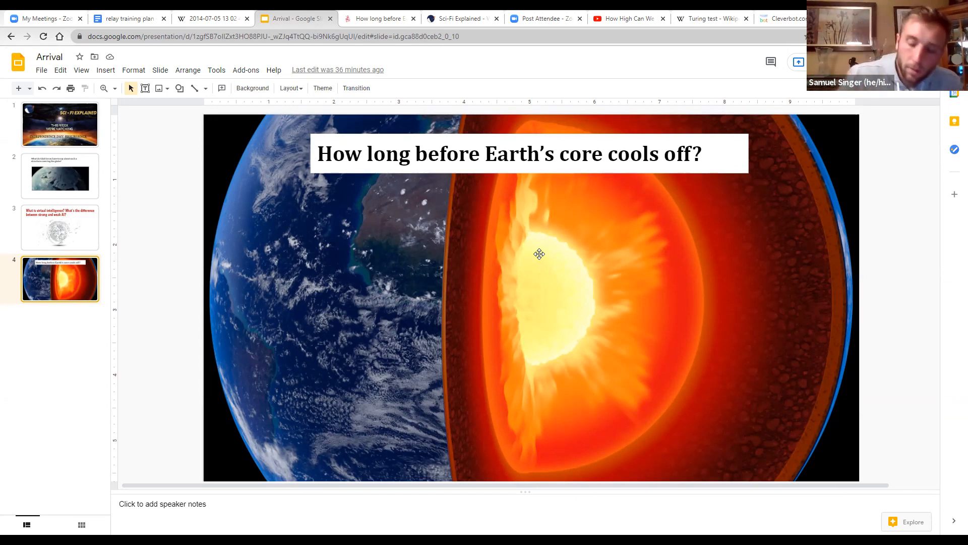
mouse_move(545, 210)
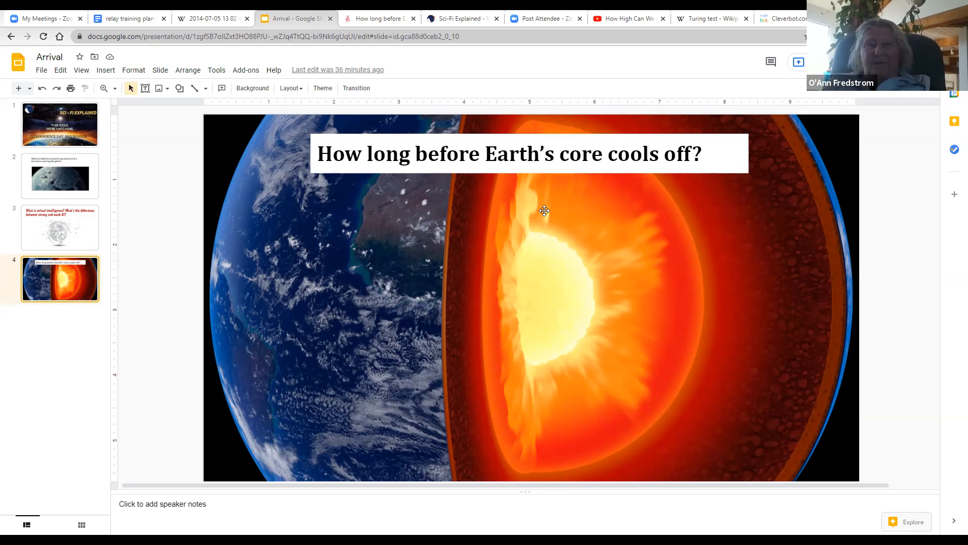
mouse_move(954, 377)
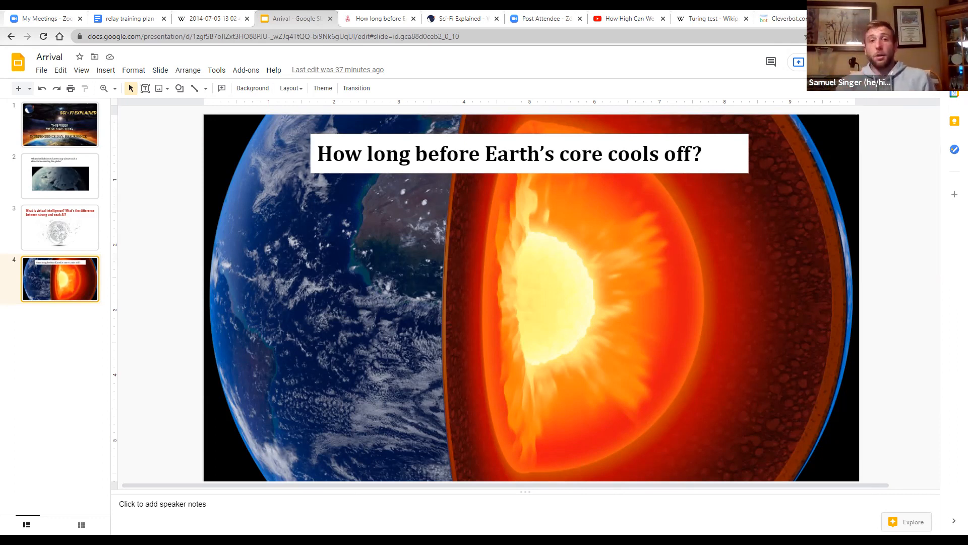
Step: Open the Express article on Earth's core running out of fuel and skim its top
click(379, 18)
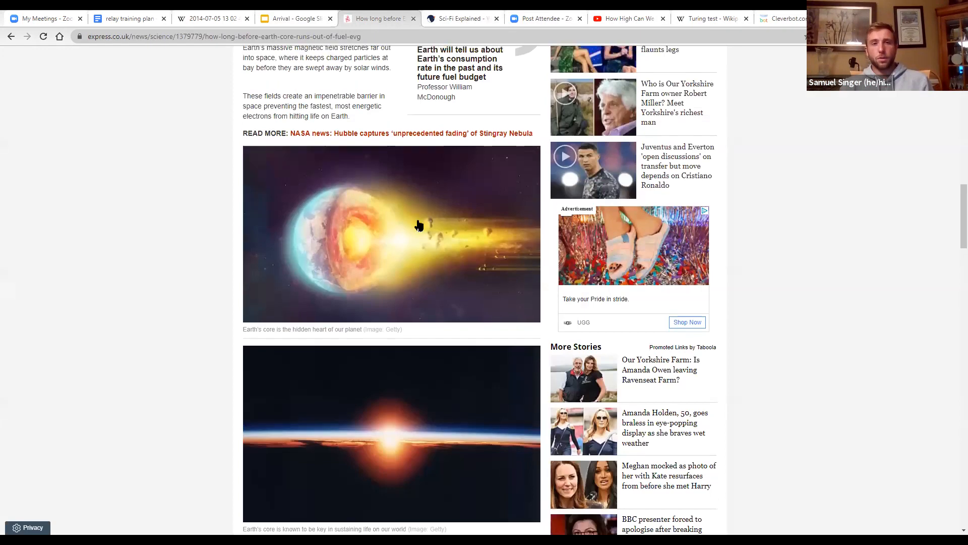
scroll(up, 3)
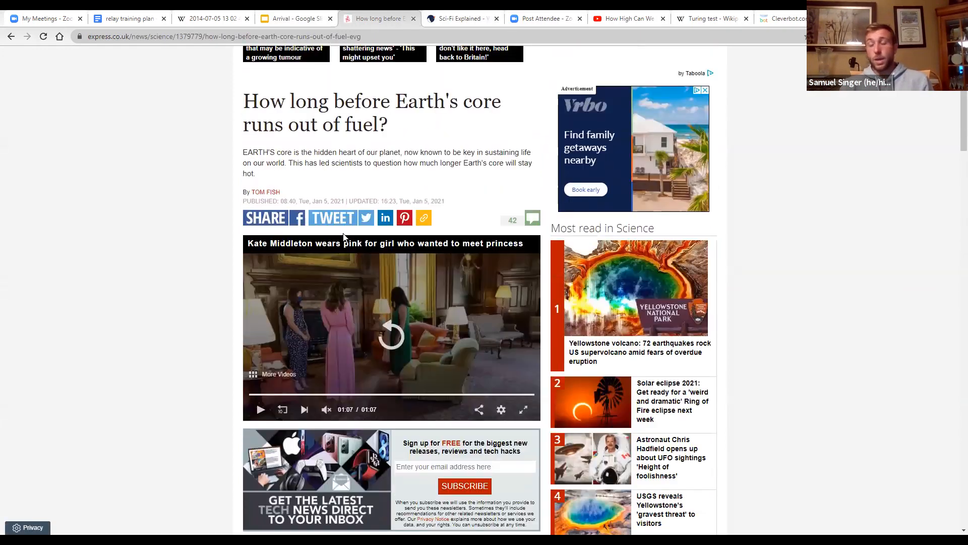
scroll(up, 3)
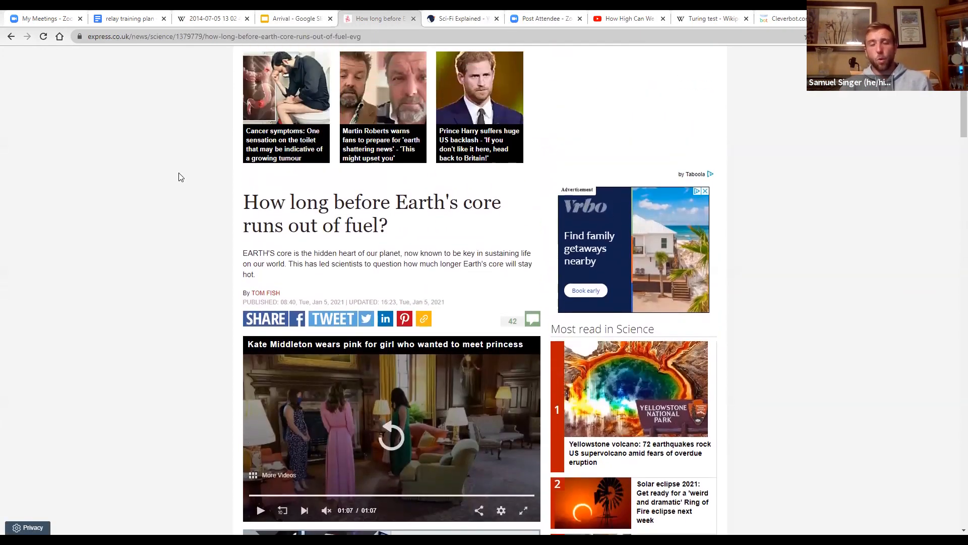
scroll(down, 3)
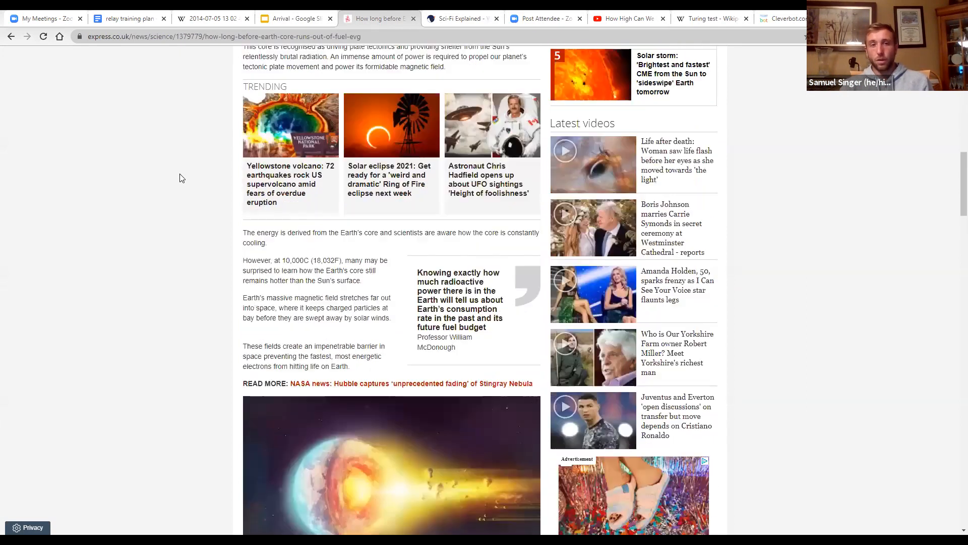
scroll(down, 3)
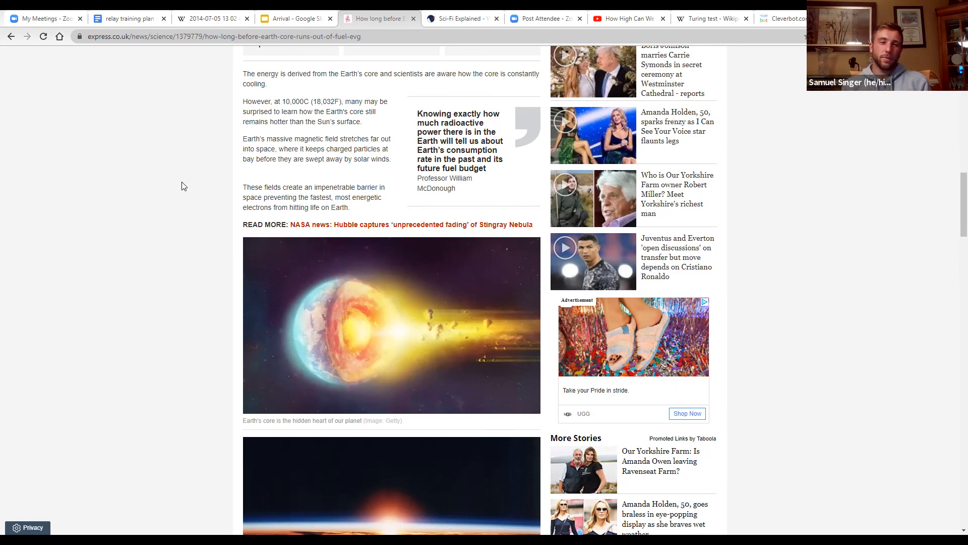
Step: Scroll through the Express article to its section on the core's lifespan
scroll(up, 3)
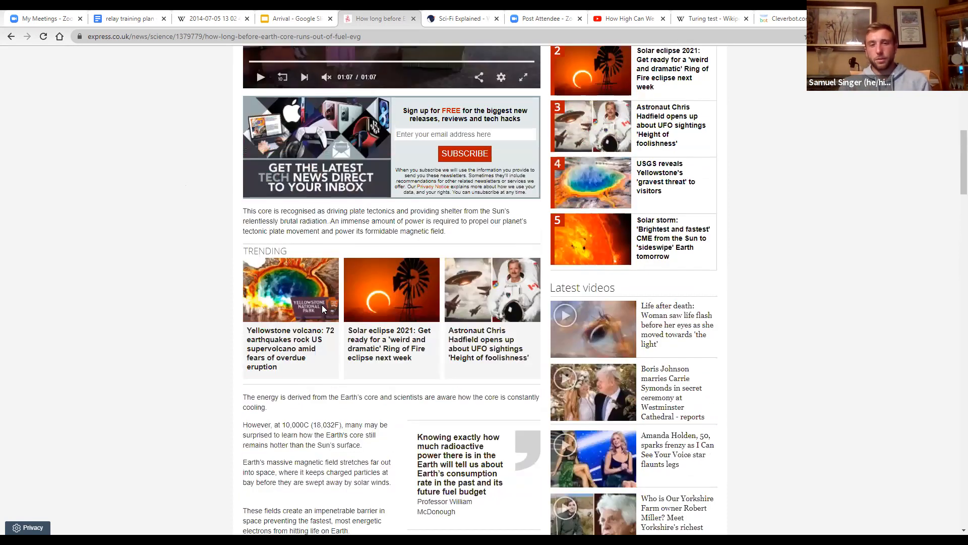
scroll(down, 3)
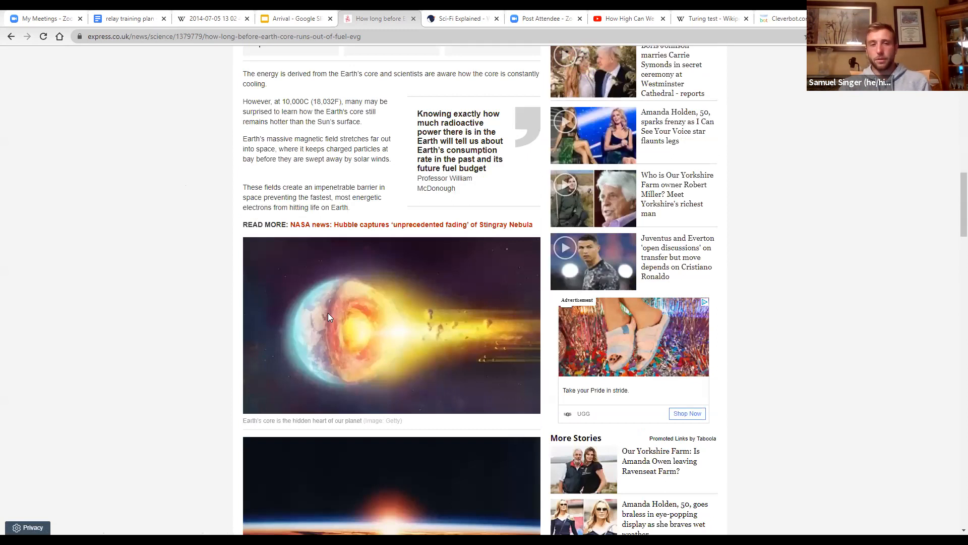
scroll(down, 3)
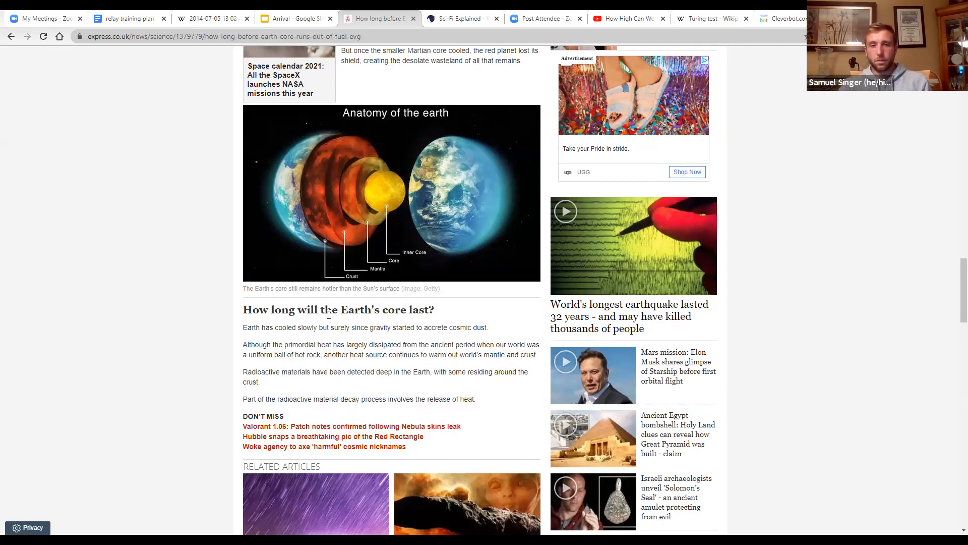
scroll(down, 3)
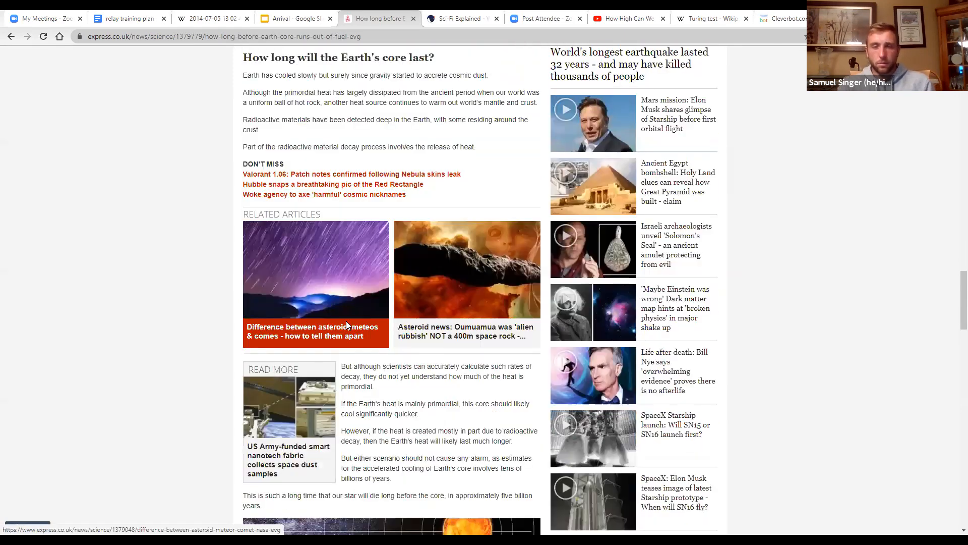
scroll(down, 3)
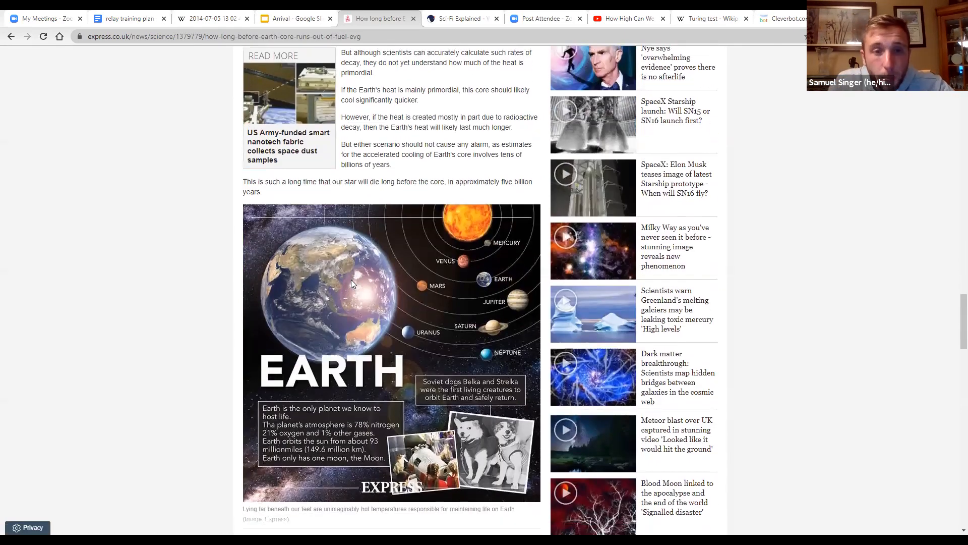
scroll(down, 3)
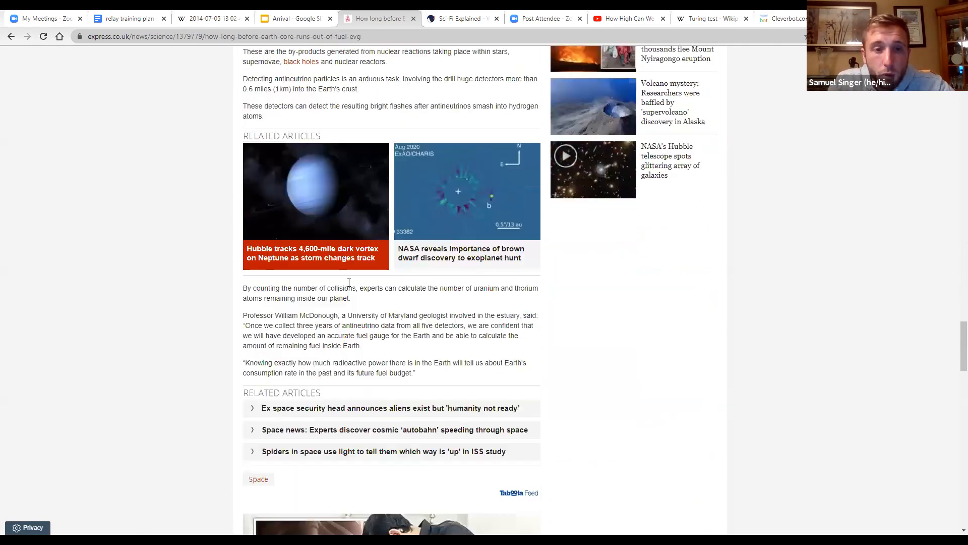
scroll(up, 3)
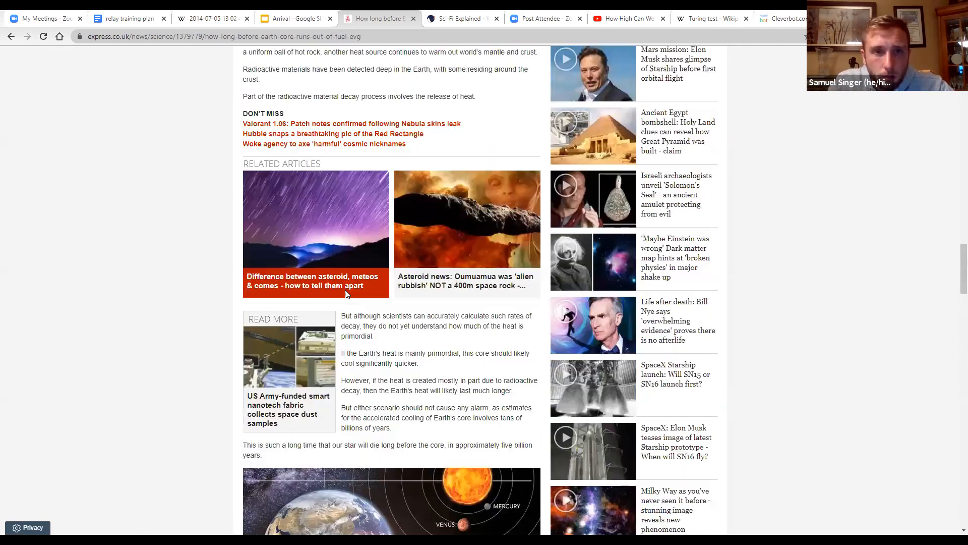
scroll(up, 3)
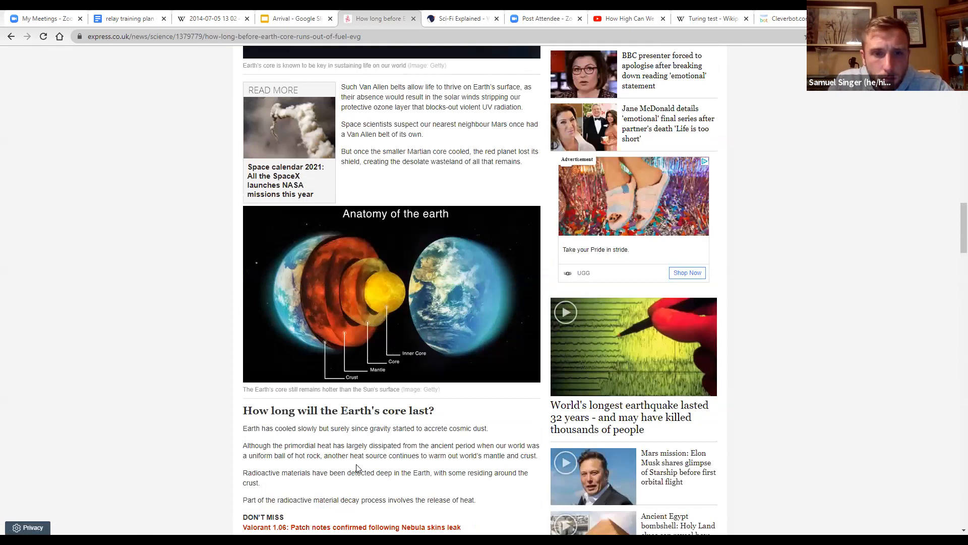
scroll(up, 3)
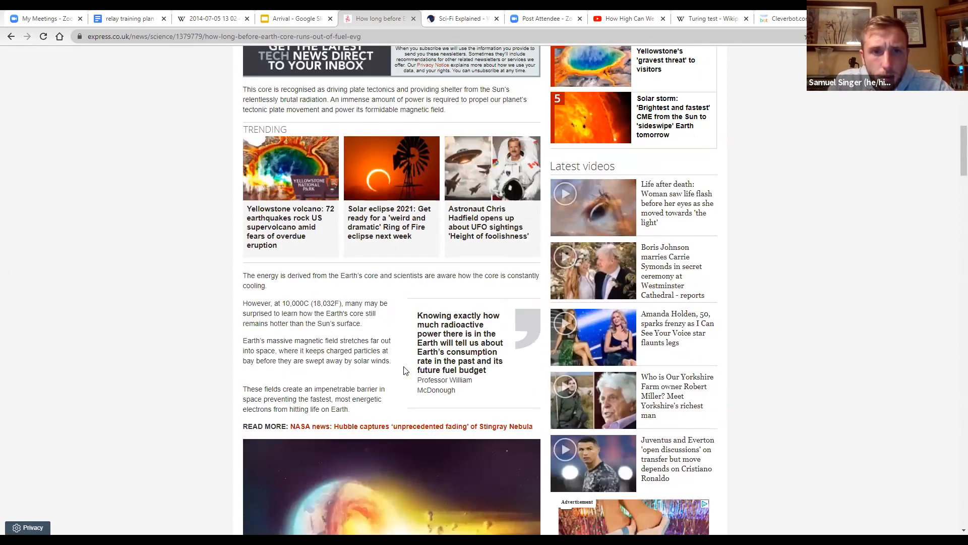
mouse_move(378, 372)
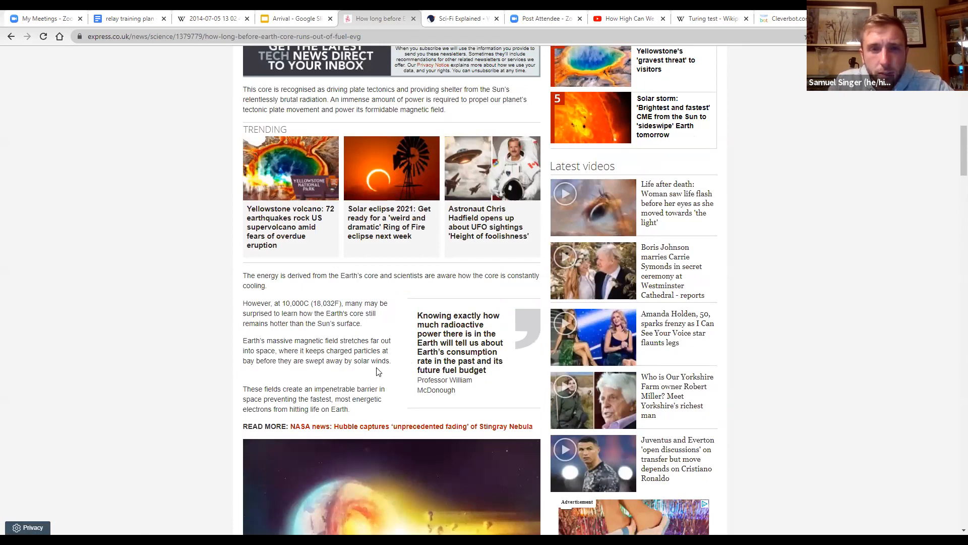
scroll(up, 3)
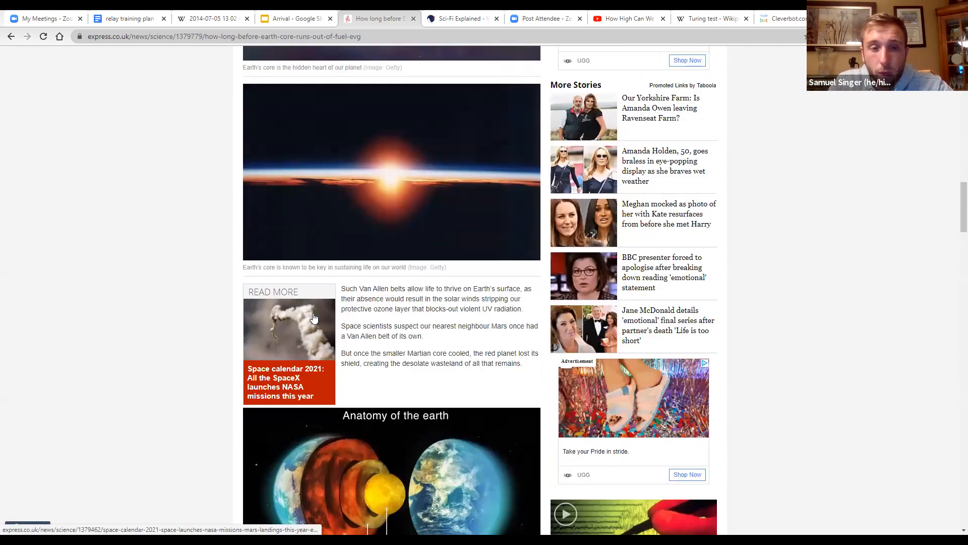
scroll(down, 3)
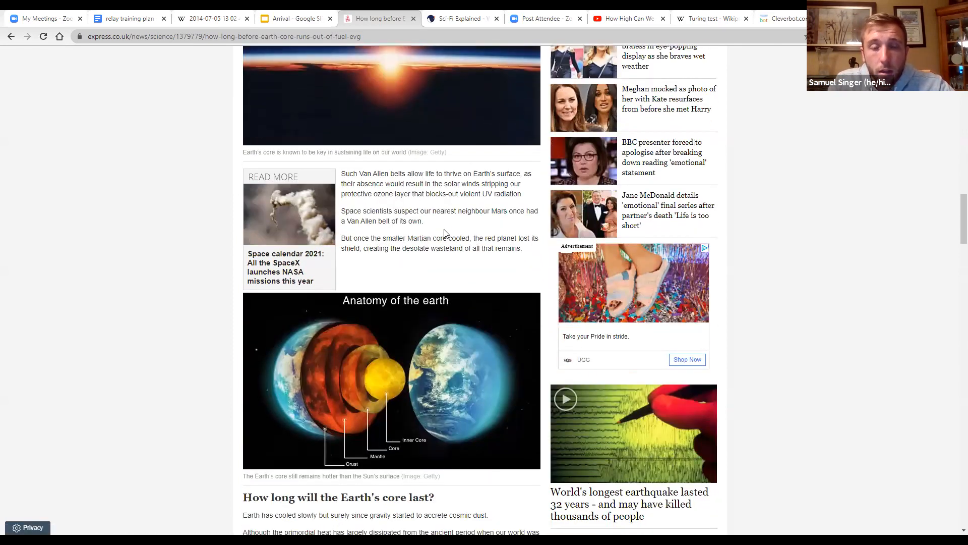
scroll(down, 3)
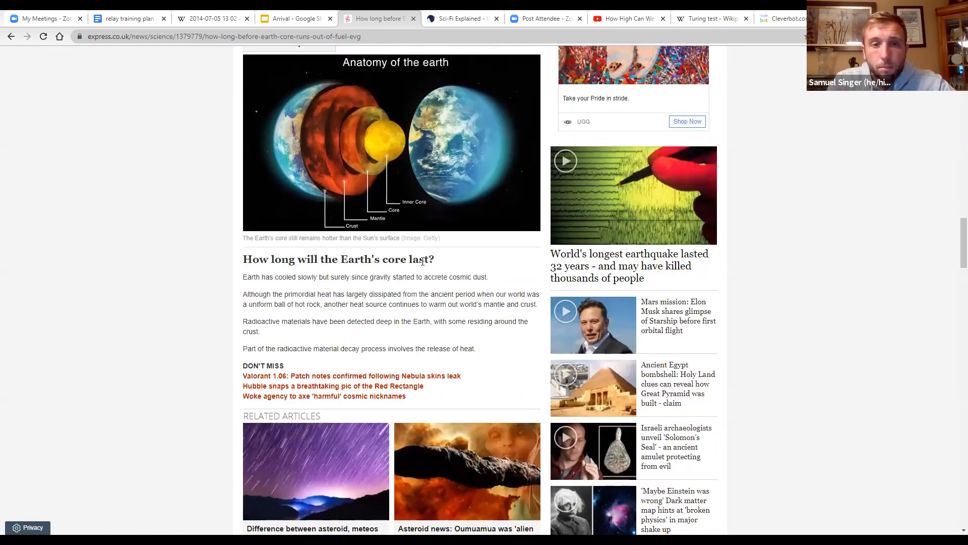
mouse_move(383, 331)
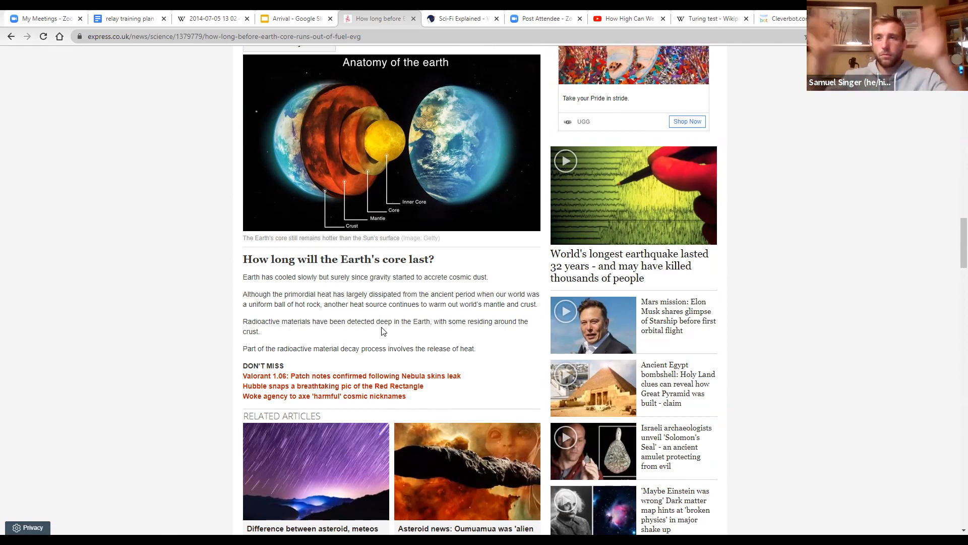
mouse_move(488, 130)
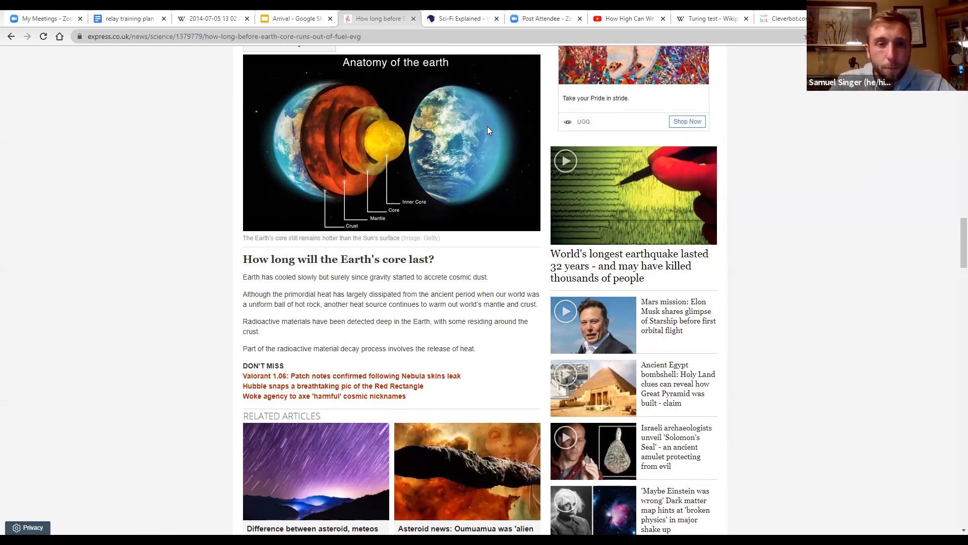
scroll(up, 3)
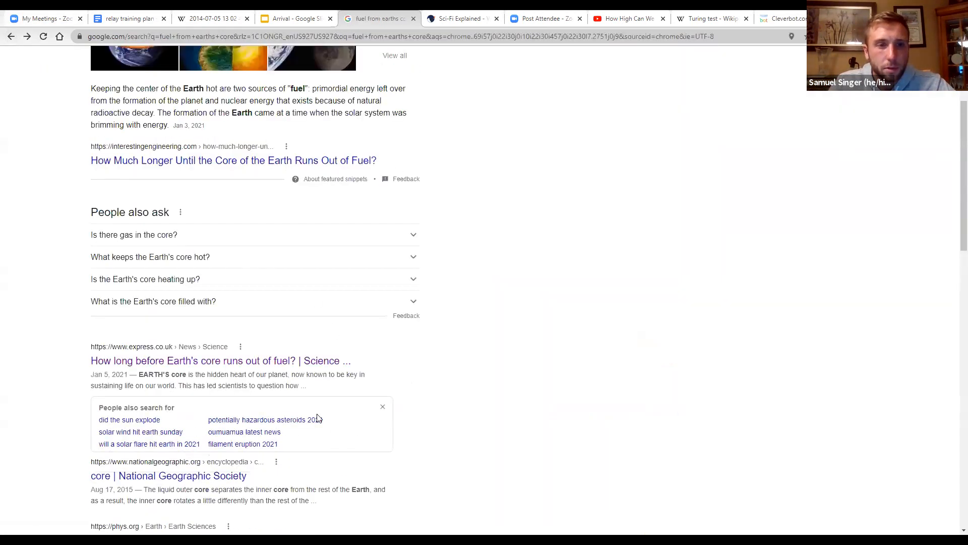
Step: Search 'when will earth's core cool', accept the spelling correction, and open the Stack Exchange question
click(217, 60)
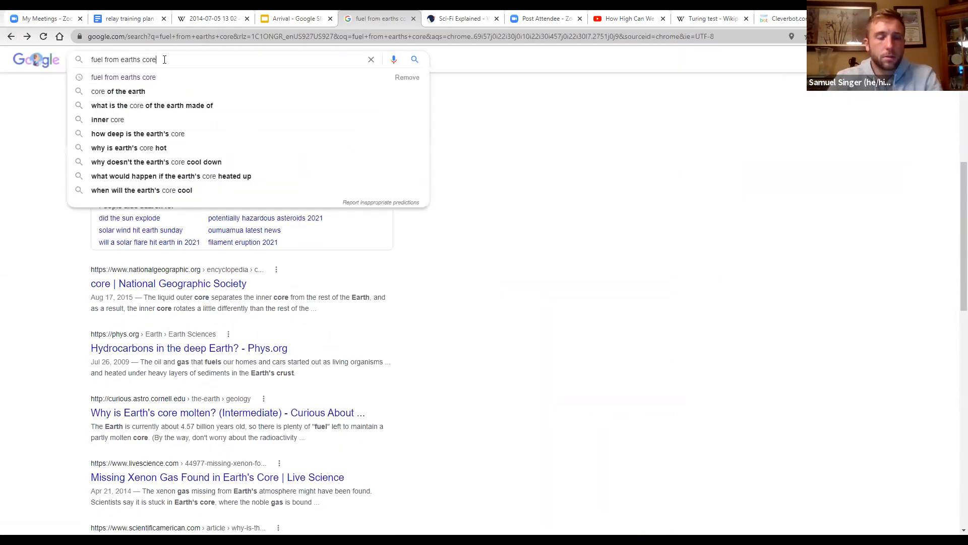
text(when will)
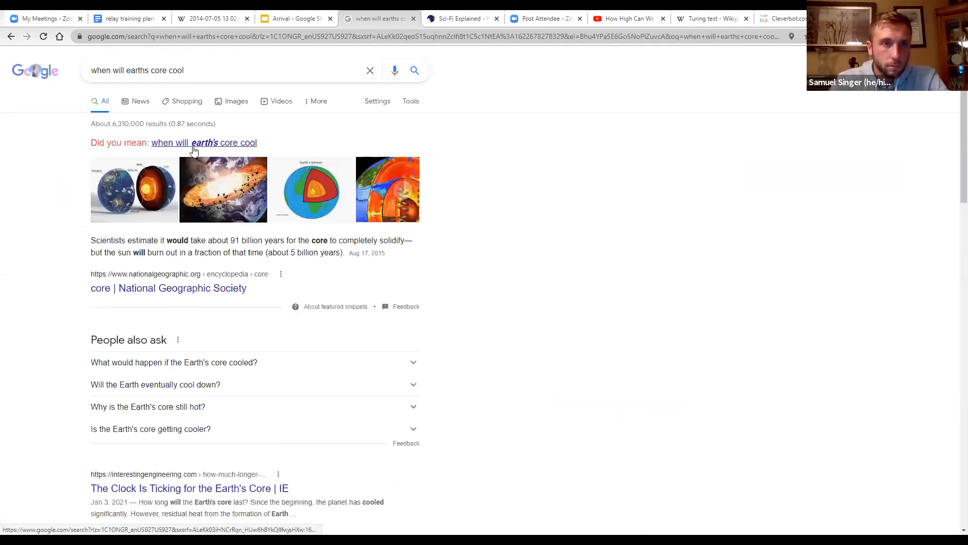
click(203, 143)
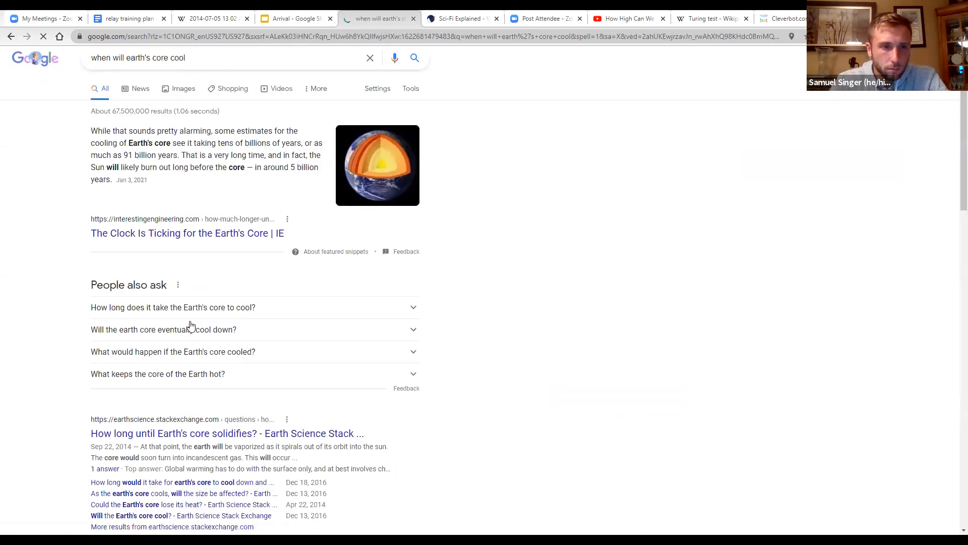
scroll(down, 3)
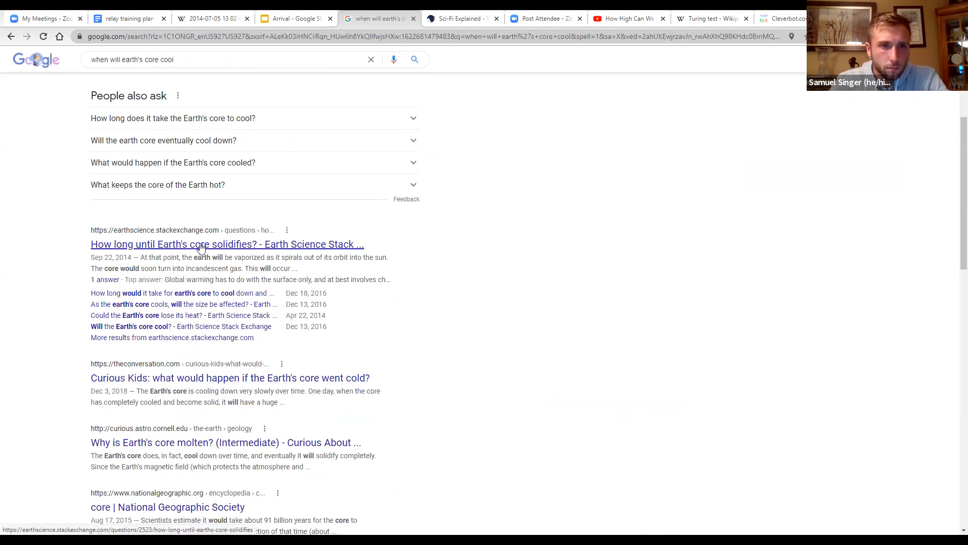
click(226, 244)
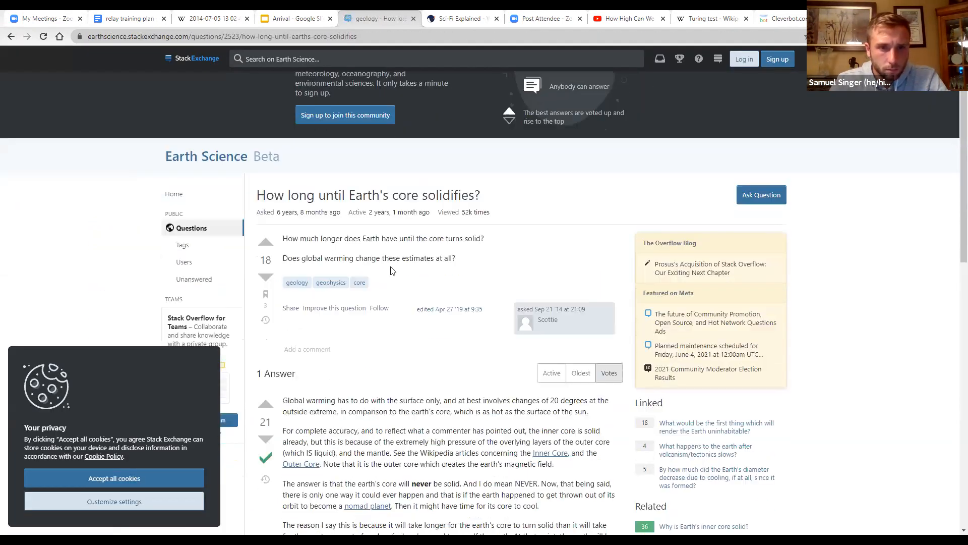
Step: Scroll to the accepted answer's radioactive-decay explanation and clear the text selection
scroll(down, 3)
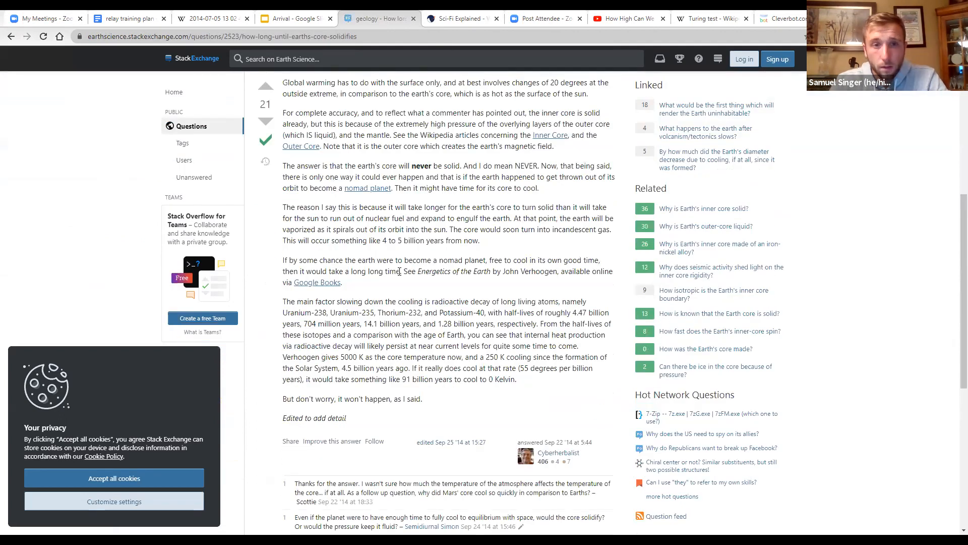
mouse_move(428, 297)
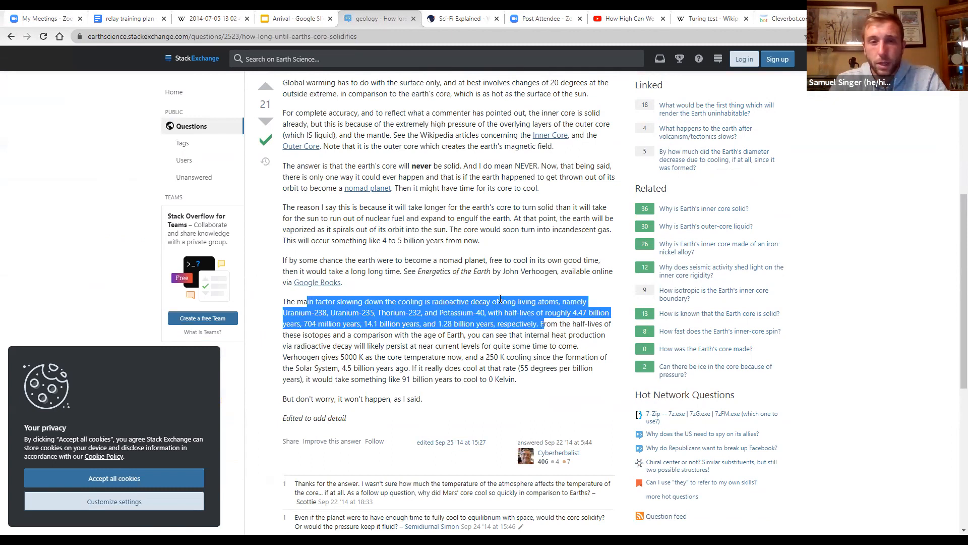
click(490, 293)
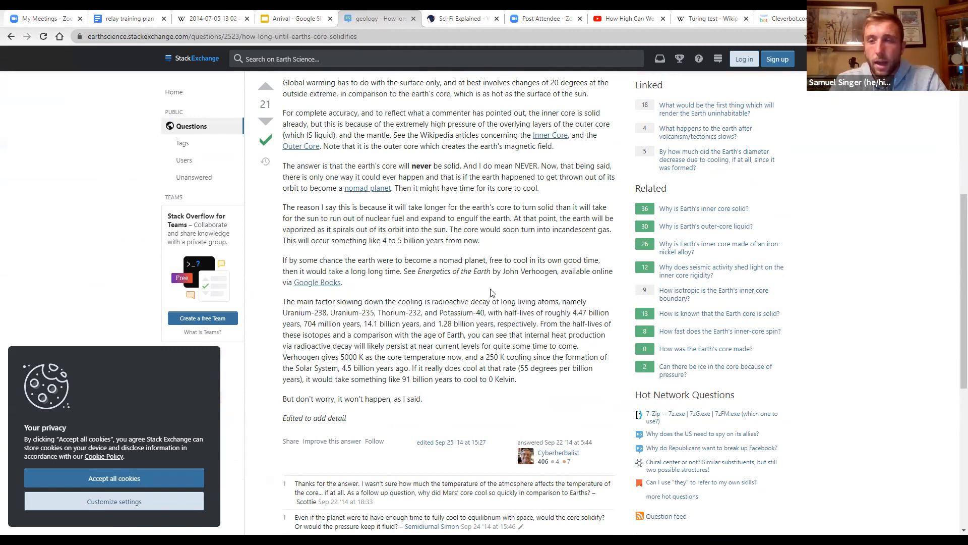
mouse_move(479, 297)
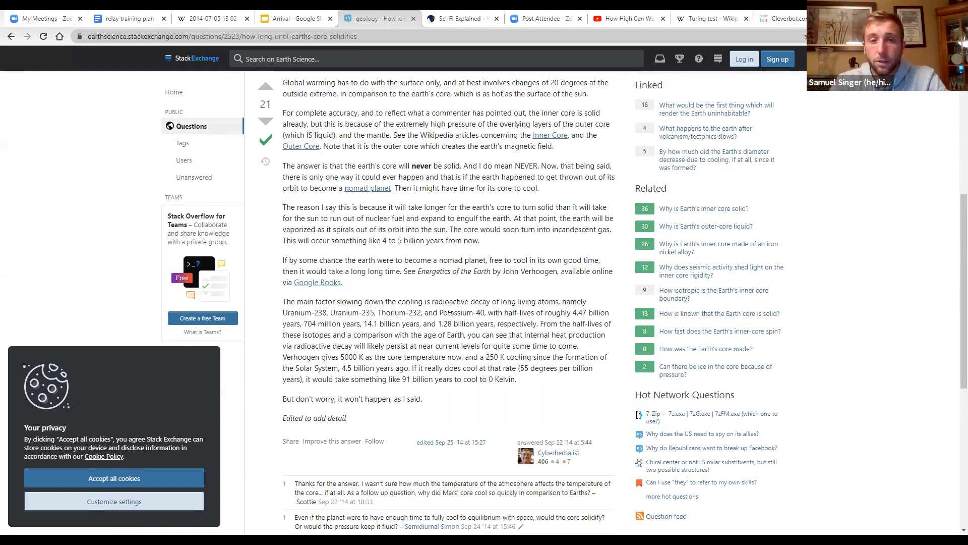
mouse_move(432, 311)
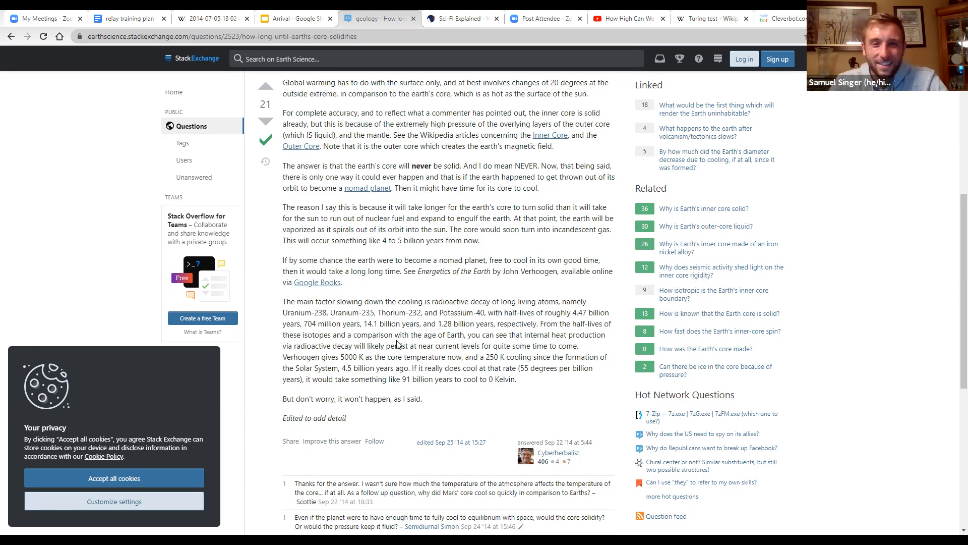
mouse_move(485, 388)
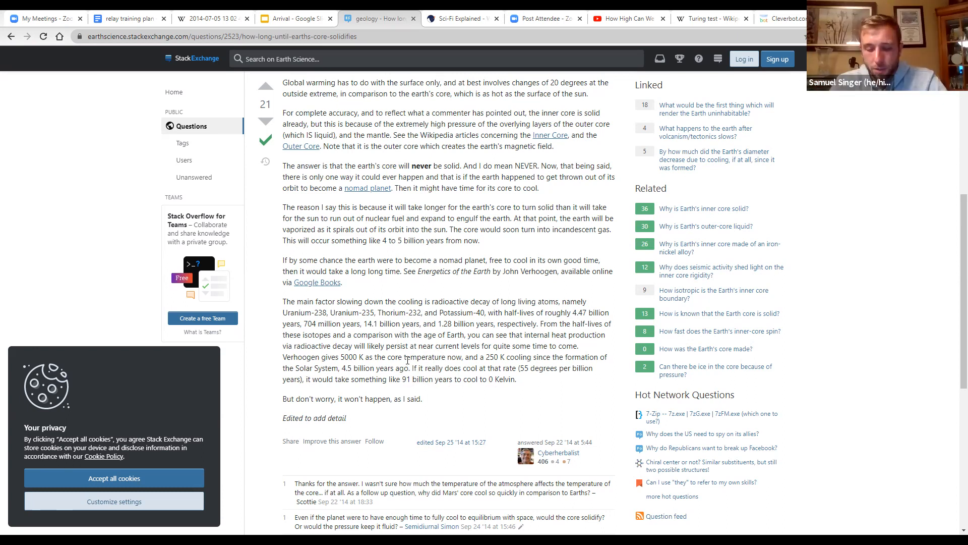
mouse_move(395, 343)
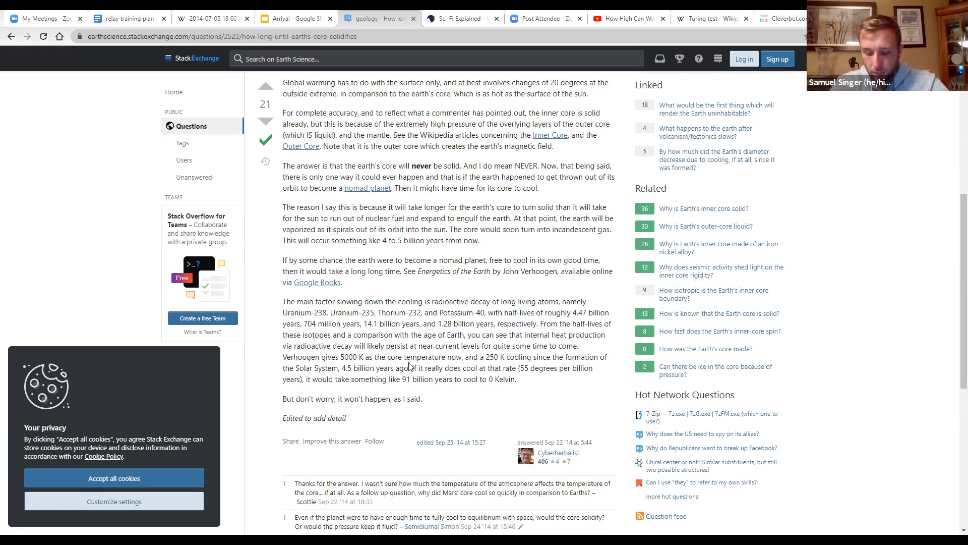
mouse_move(407, 366)
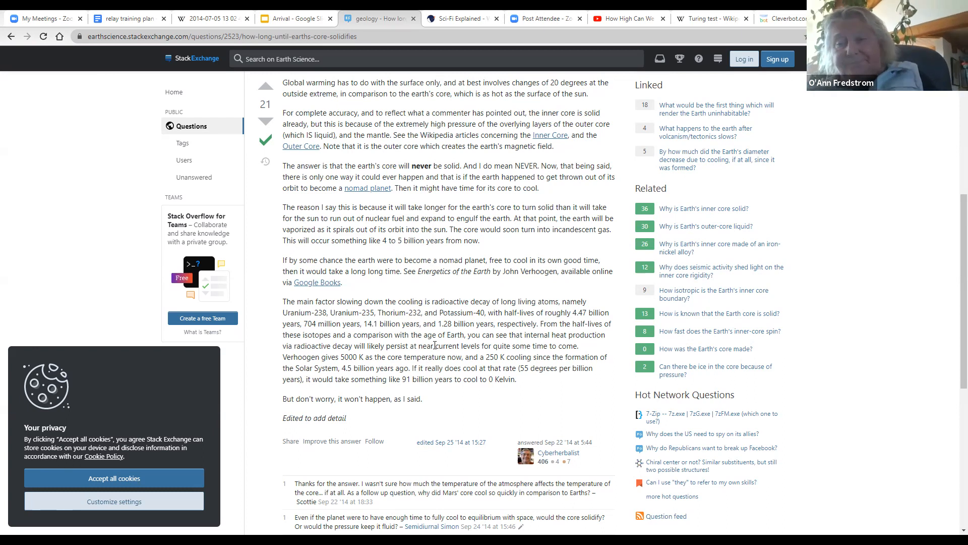
Step: Leave the core-solidification question page and return to the Arrival slide deck
scroll(down, 3)
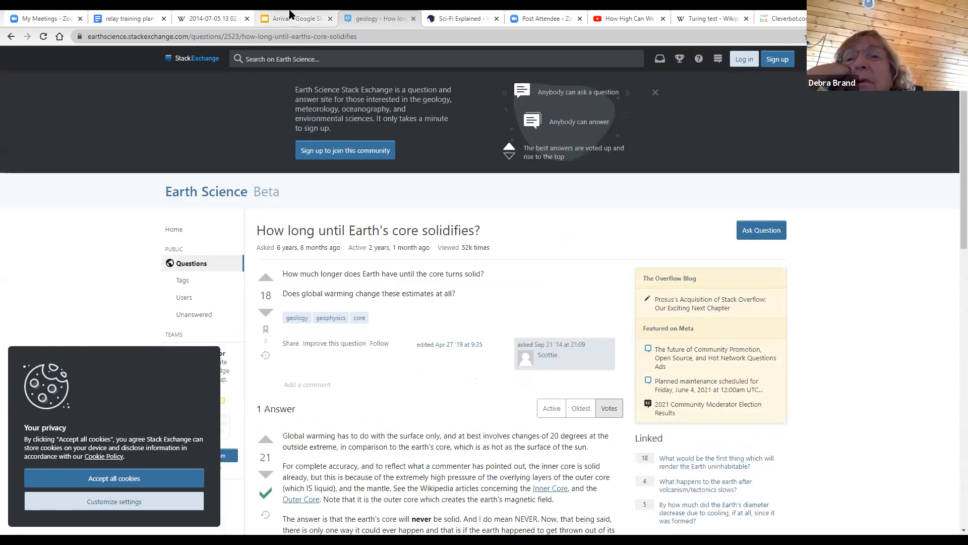
click(295, 18)
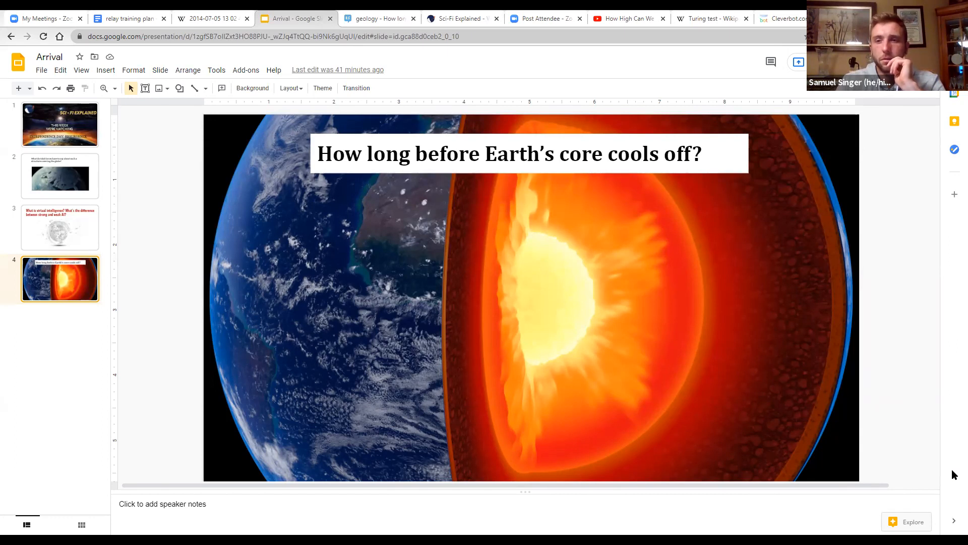
mouse_move(954, 424)
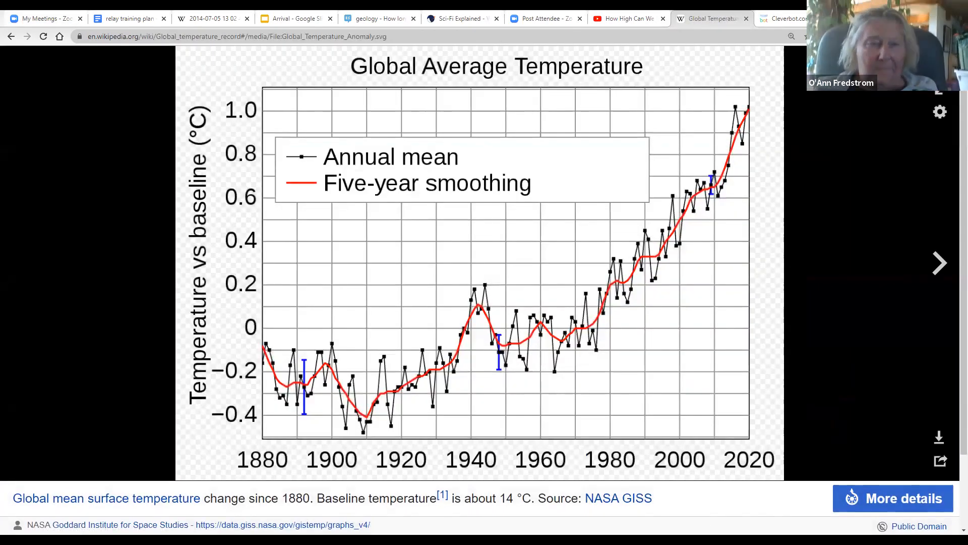
Step: Close the Global Average Temperature lightbox and enlarge the Reconstructed Temperature graph
click(11, 36)
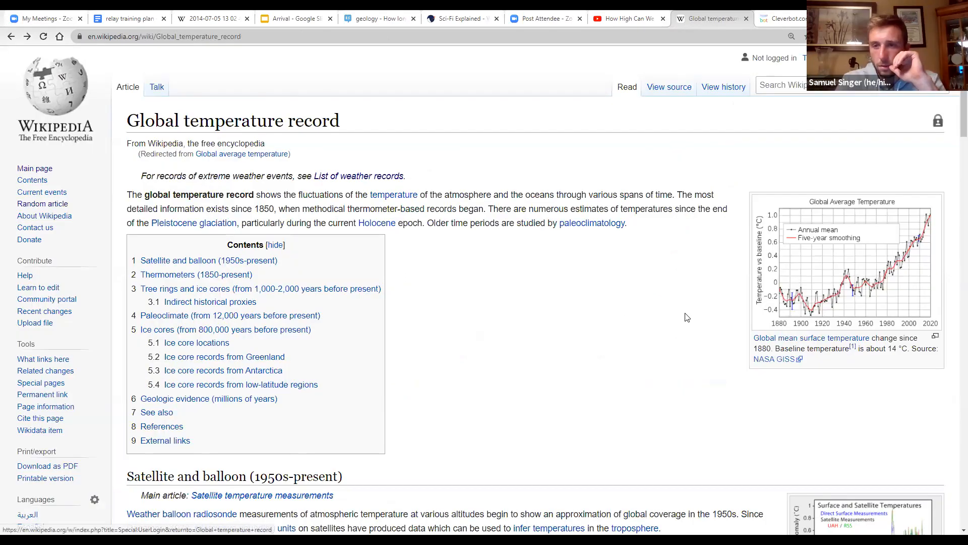
scroll(down, 3)
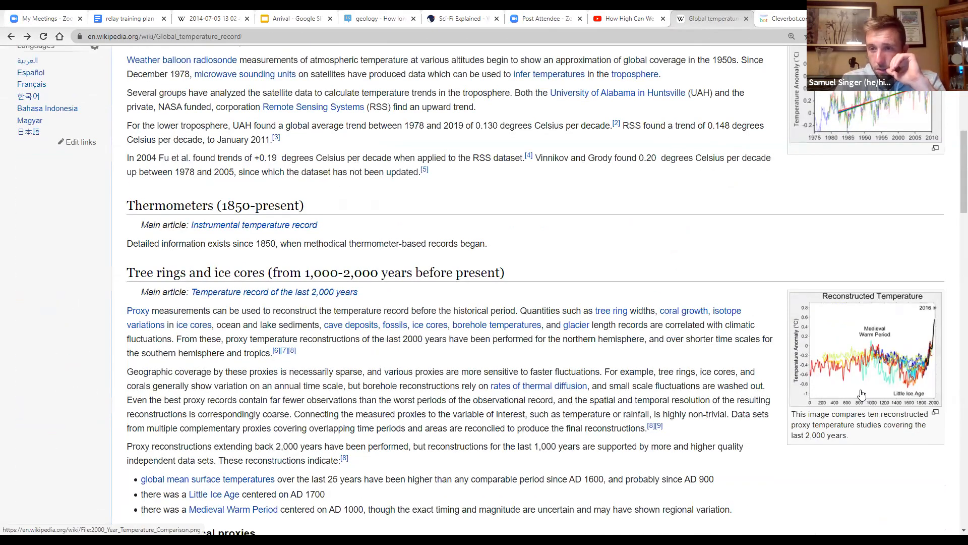
click(865, 352)
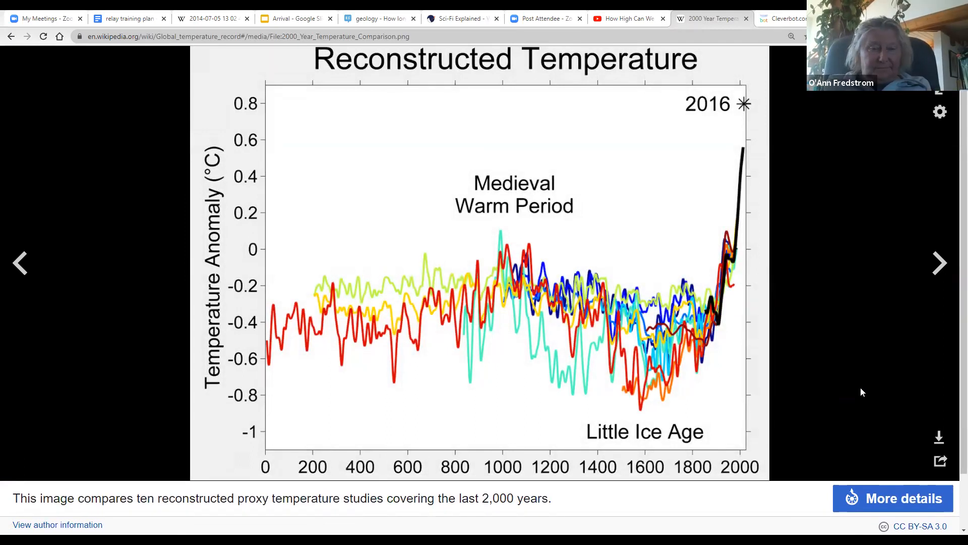
mouse_move(848, 385)
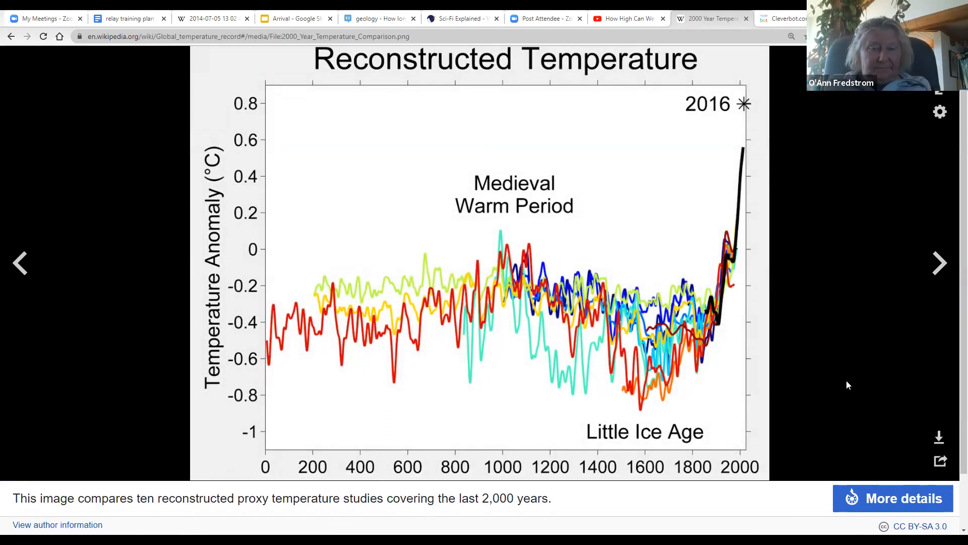
mouse_move(651, 284)
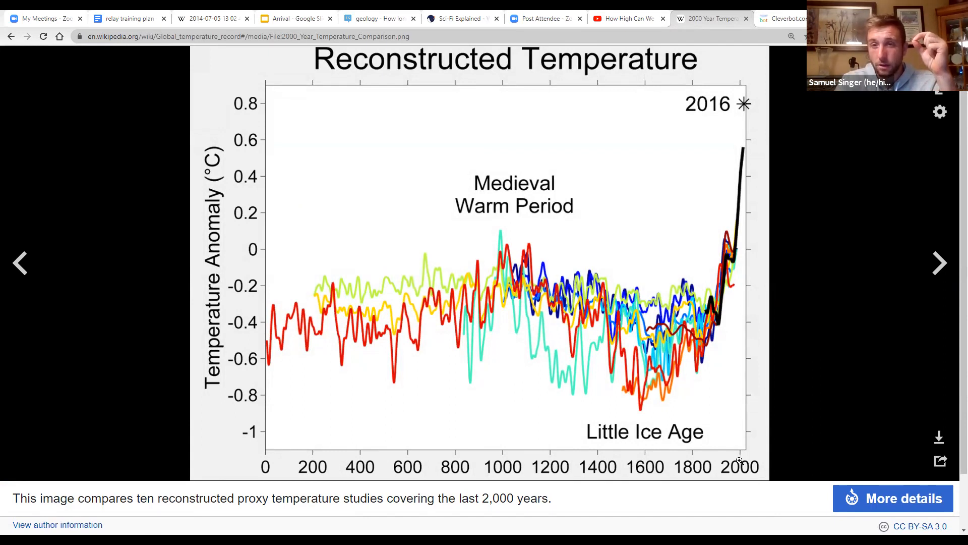
mouse_move(664, 303)
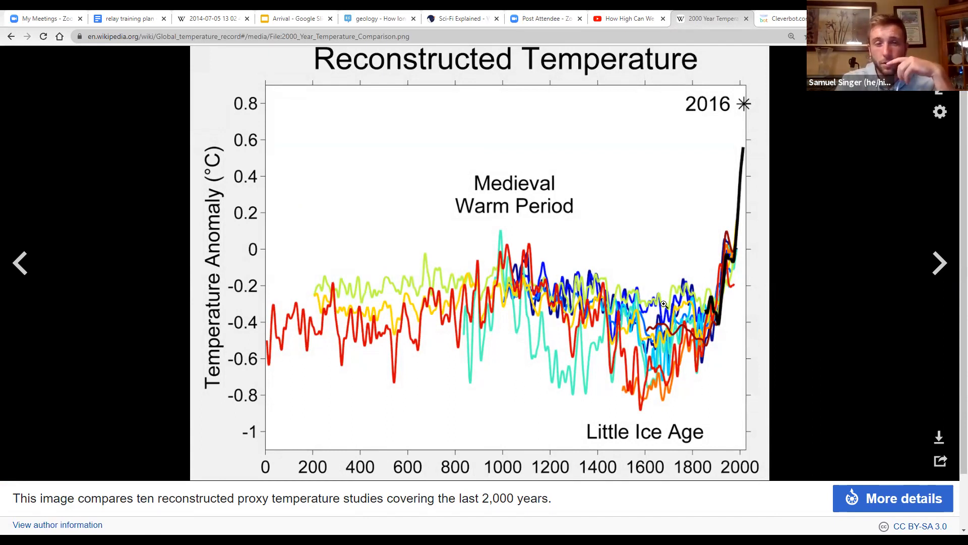
mouse_move(698, 130)
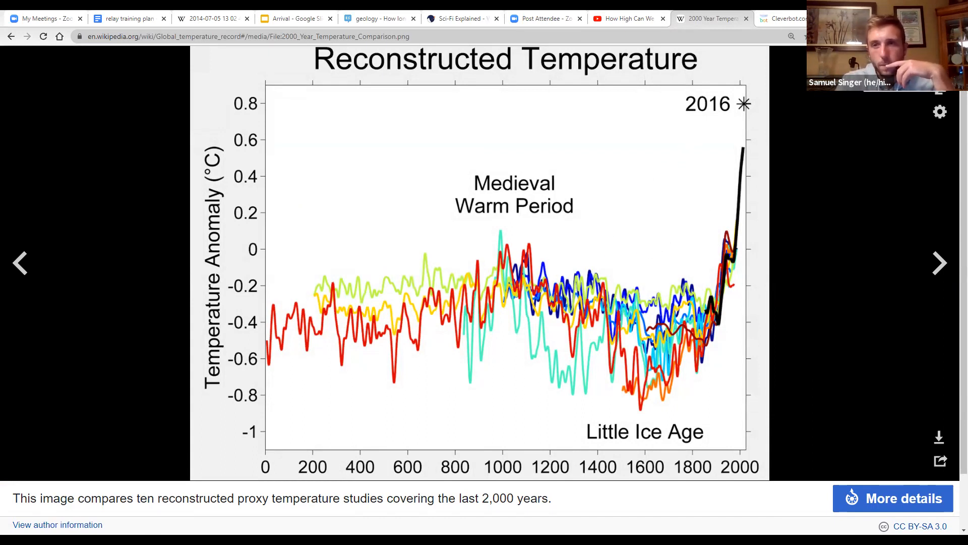
mouse_move(736, 195)
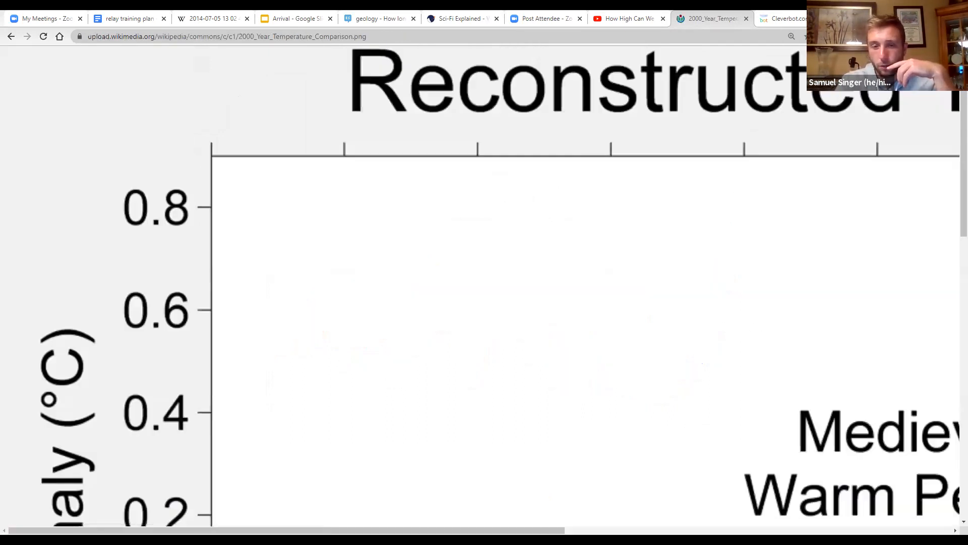
Step: Scroll around the 2000-year temperature comparison image, Medieval Warm Period to Little Ice Age
scroll(down, 3)
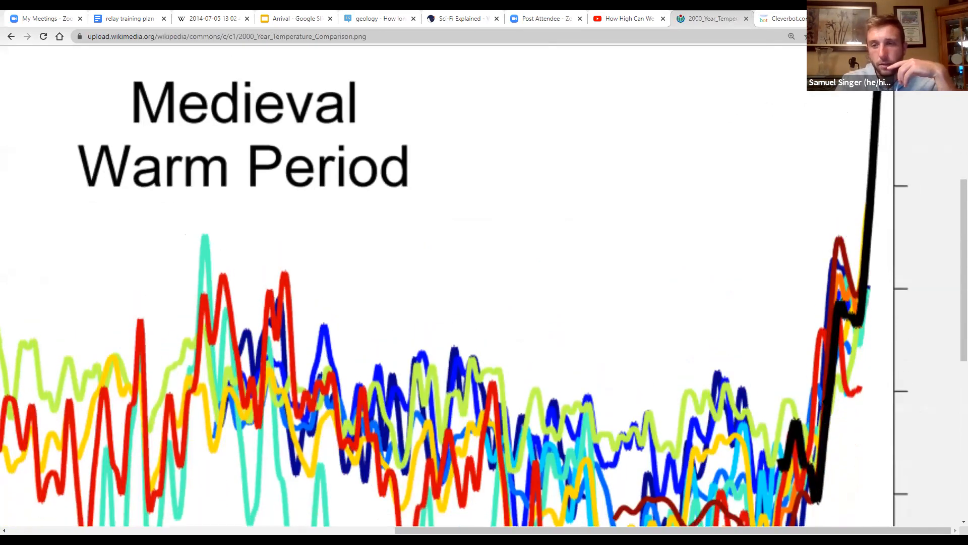
scroll(up, 3)
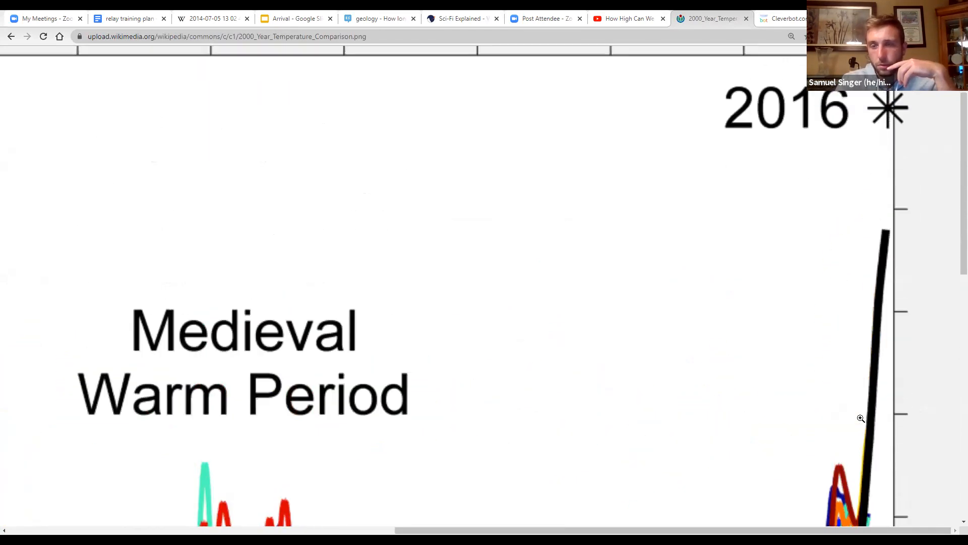
scroll(down, 3)
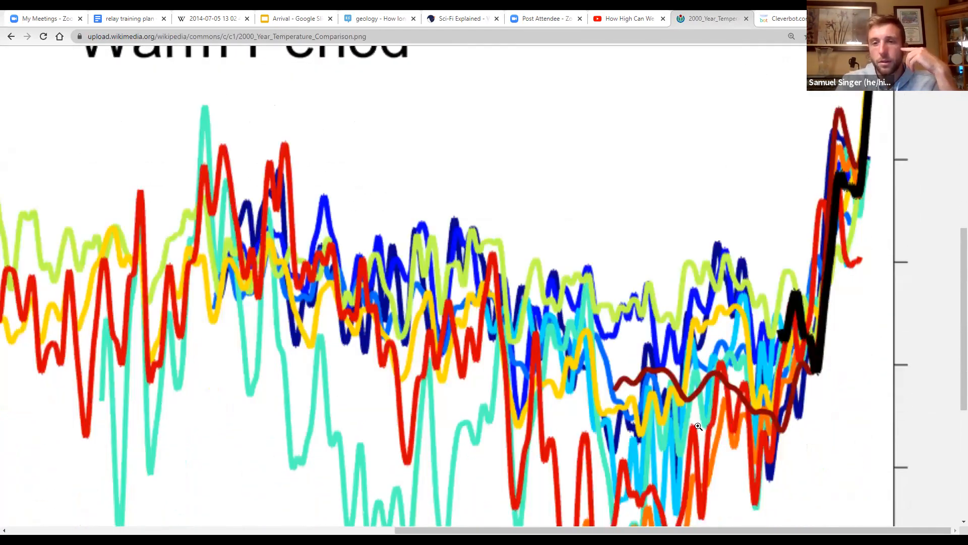
scroll(up, 3)
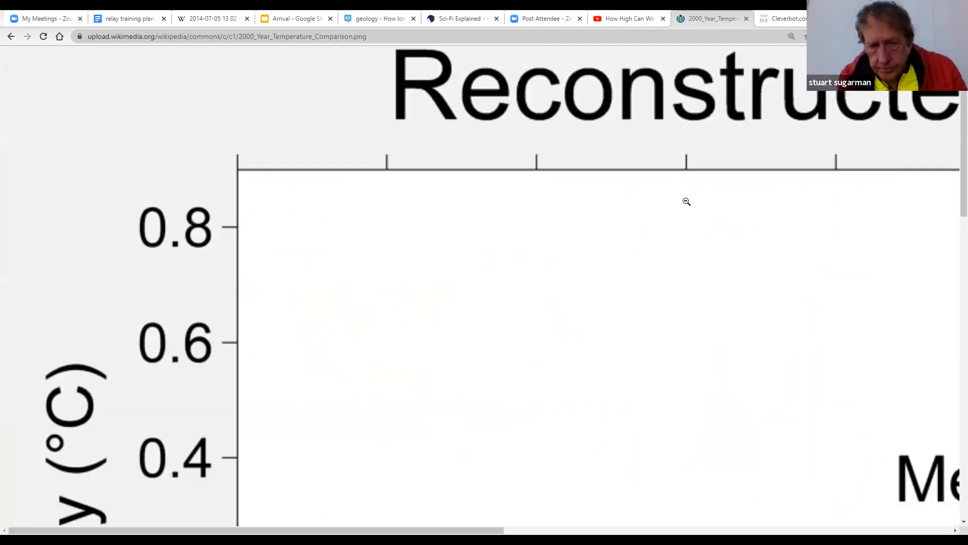
scroll(down, 3)
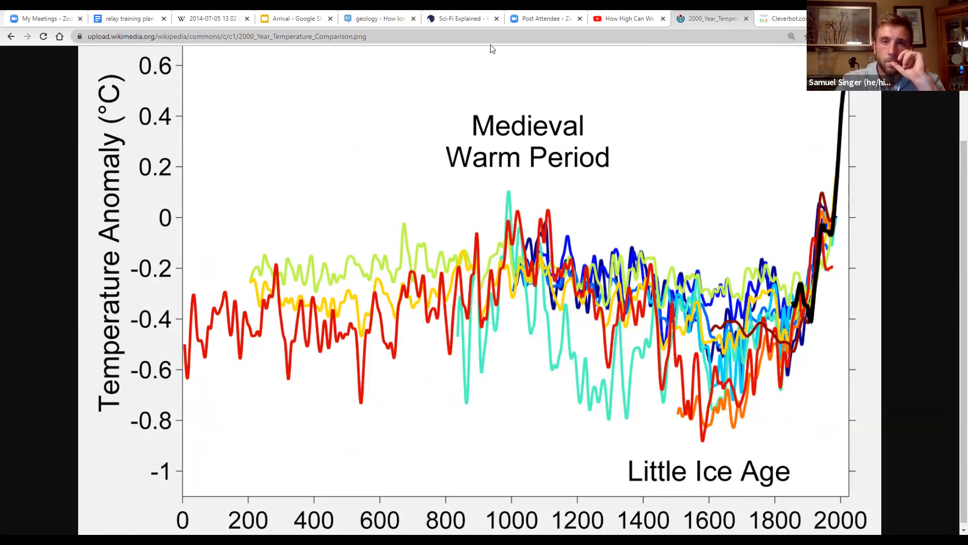
Step: Search YouTube for 'timeline of earth' and play Algol's History of the Earth video
click(624, 18)
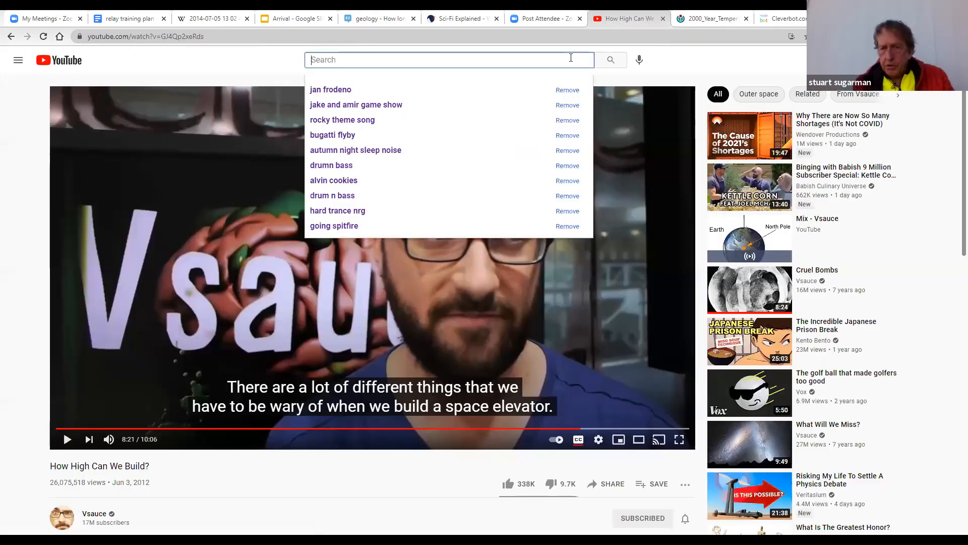
text(timeline)
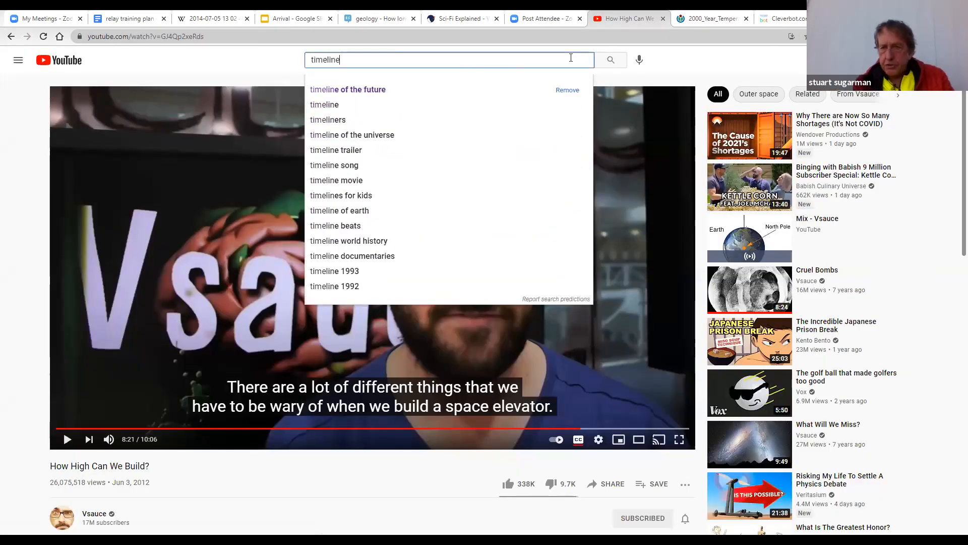
text(of earth)
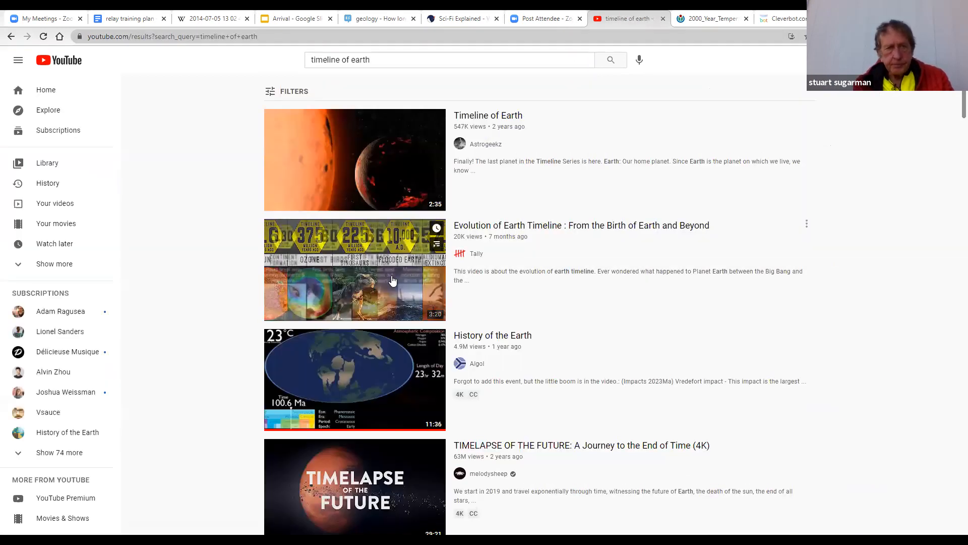
click(354, 379)
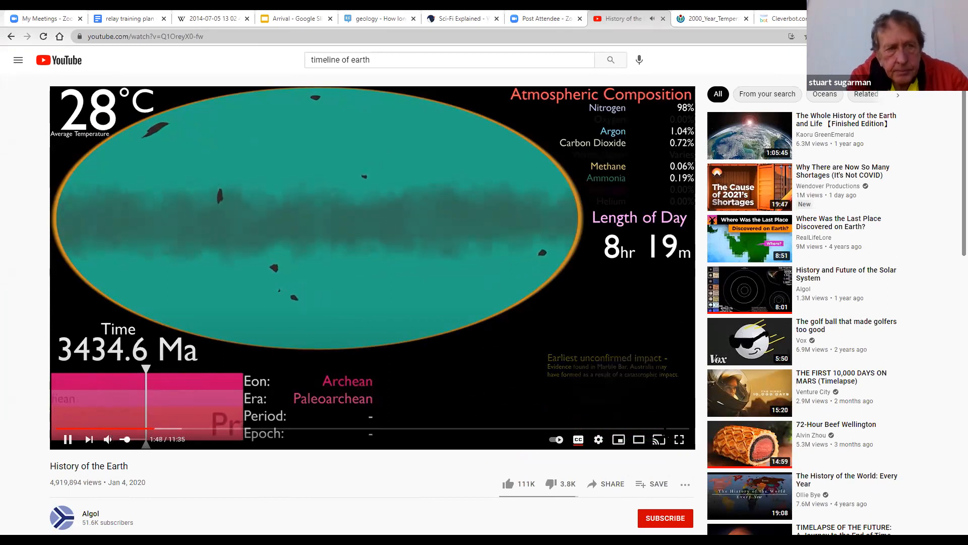
Step: Keep History of the Earth playing to about 7:04, reaching the Statherian period
click(679, 439)
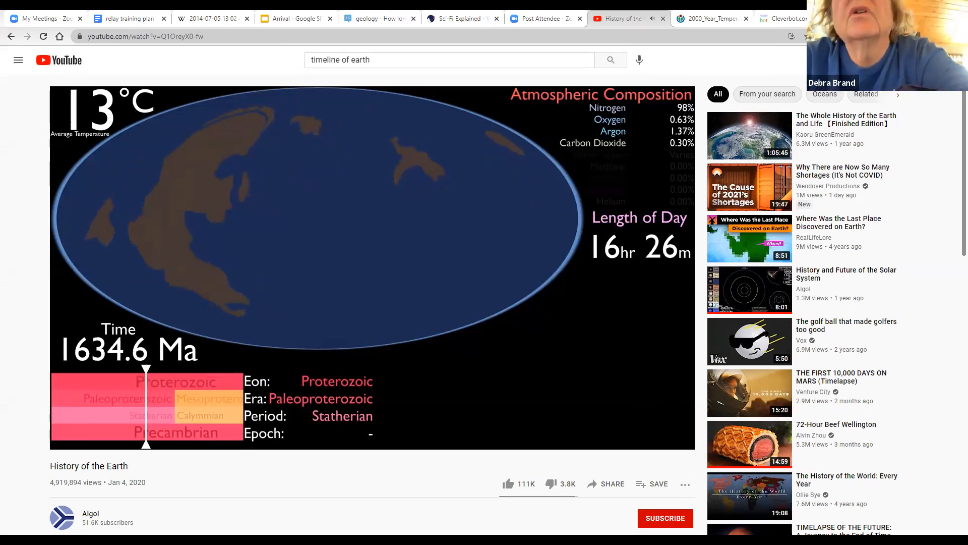
mouse_move(383, 481)
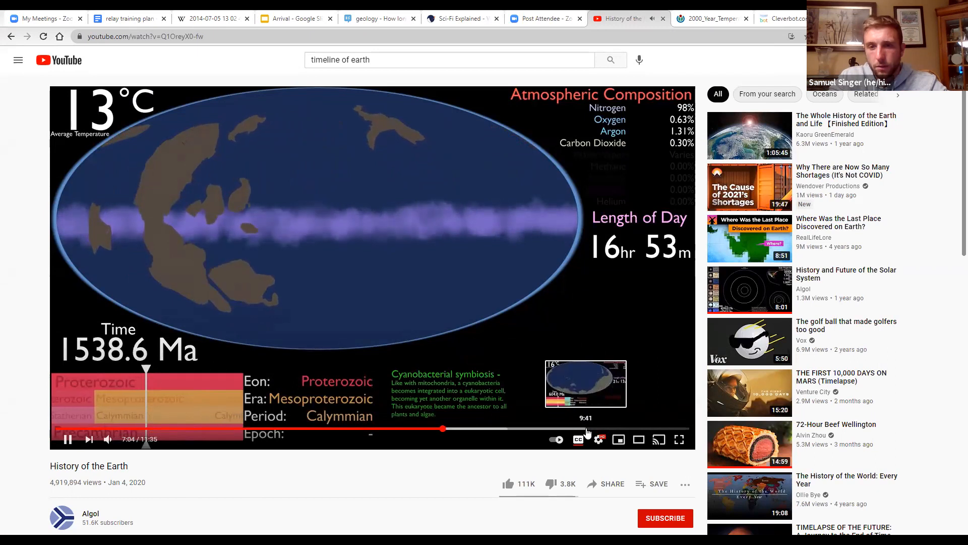
Step: Jump History of the Earth ahead to its closing credits at 11:26 and pause
click(562, 429)
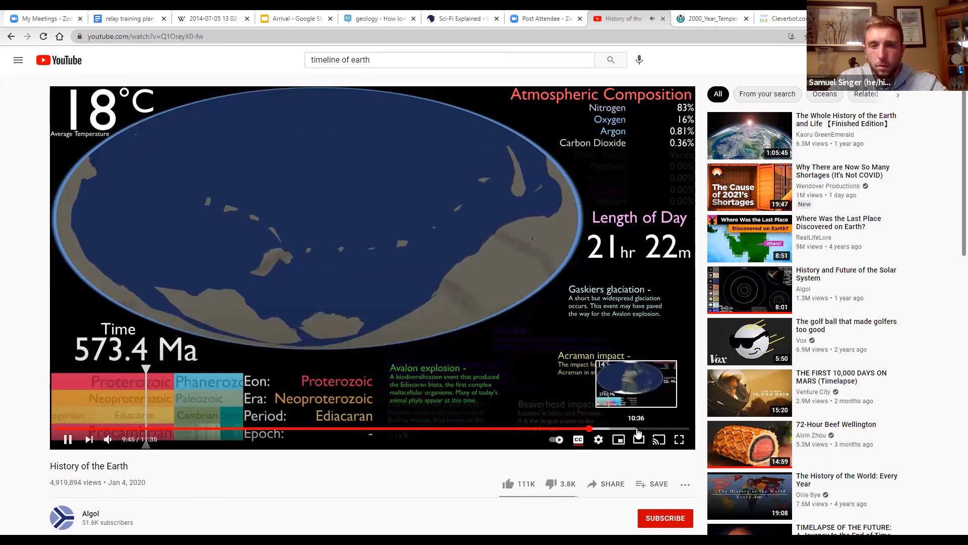
click(650, 428)
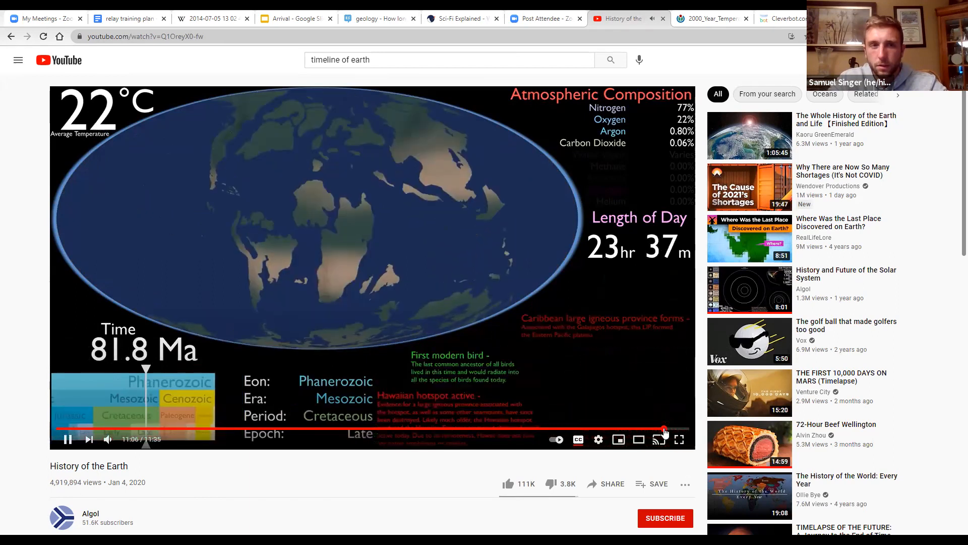
click(666, 429)
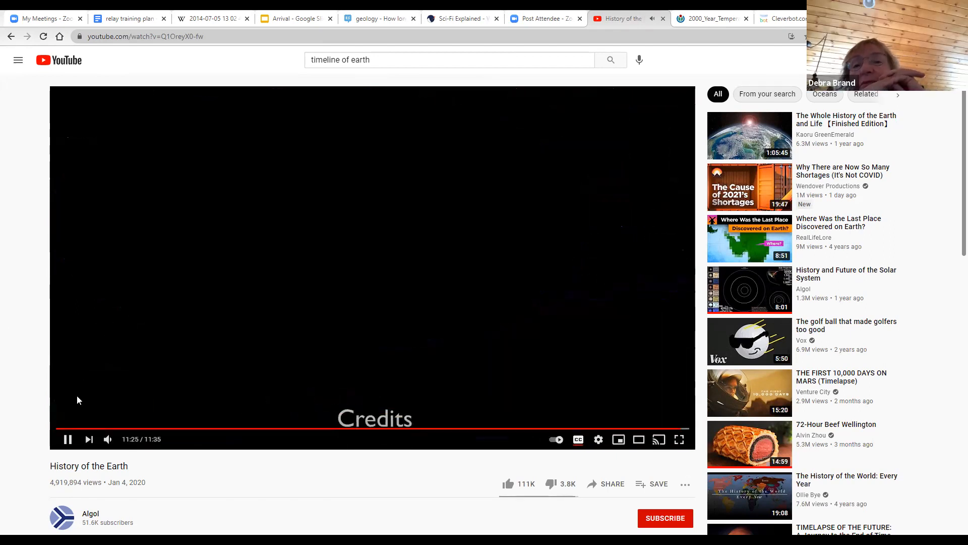
click(67, 439)
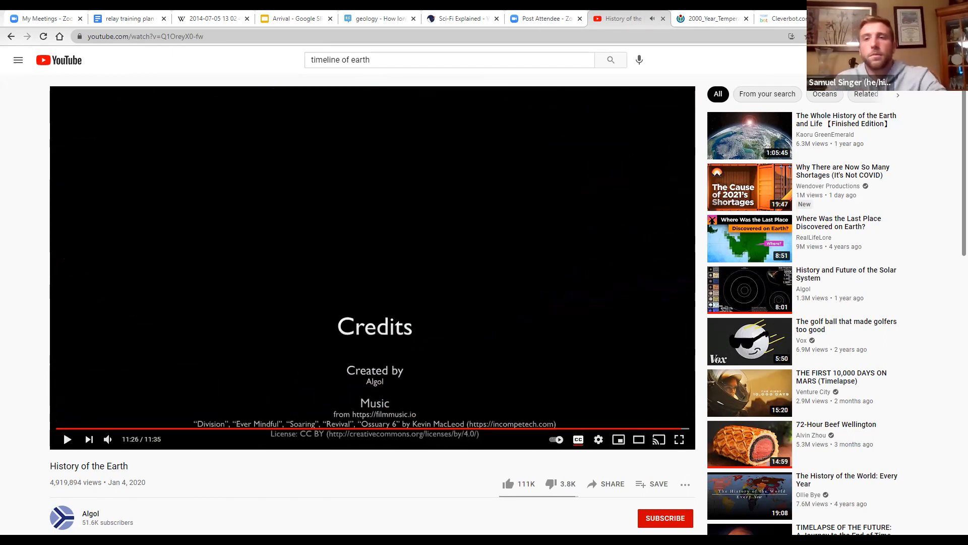
mouse_move(626, 113)
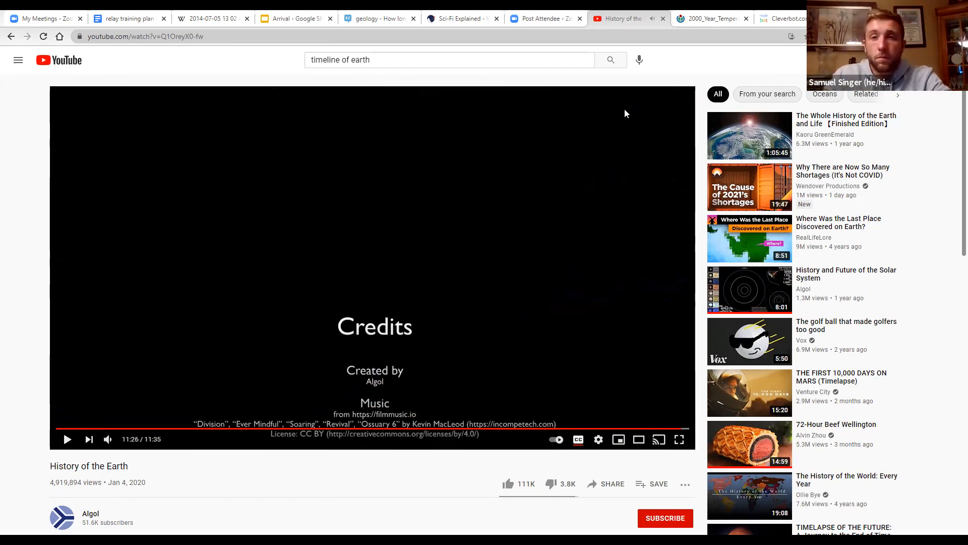